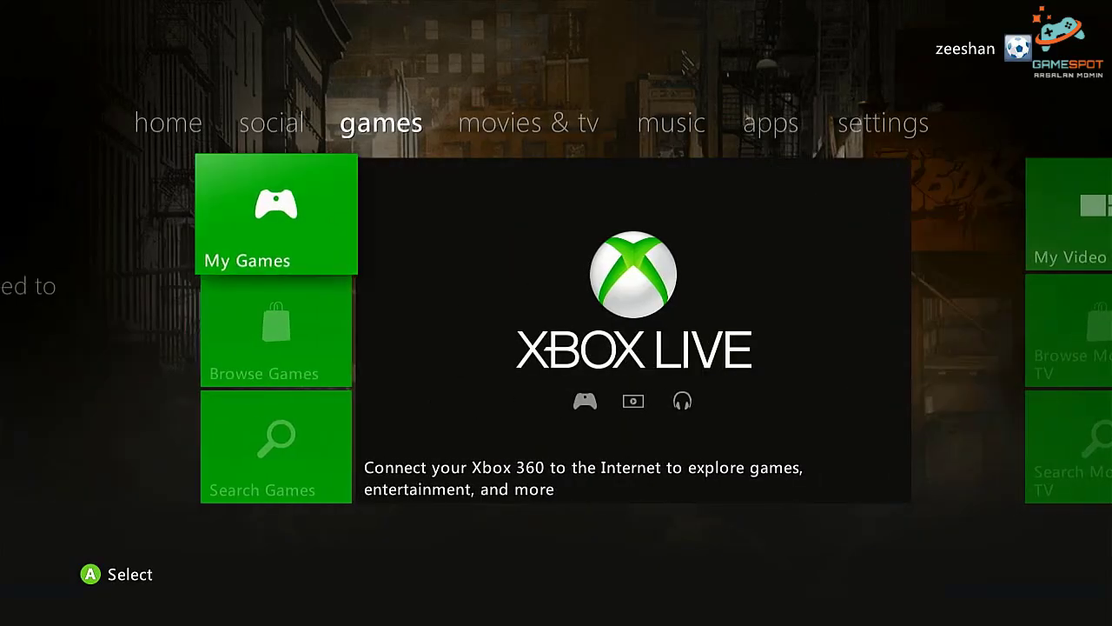
Browse the My Games collection tiles on the dashboard games tab.
{"action": "left_click", "coordinate": [275, 214]}
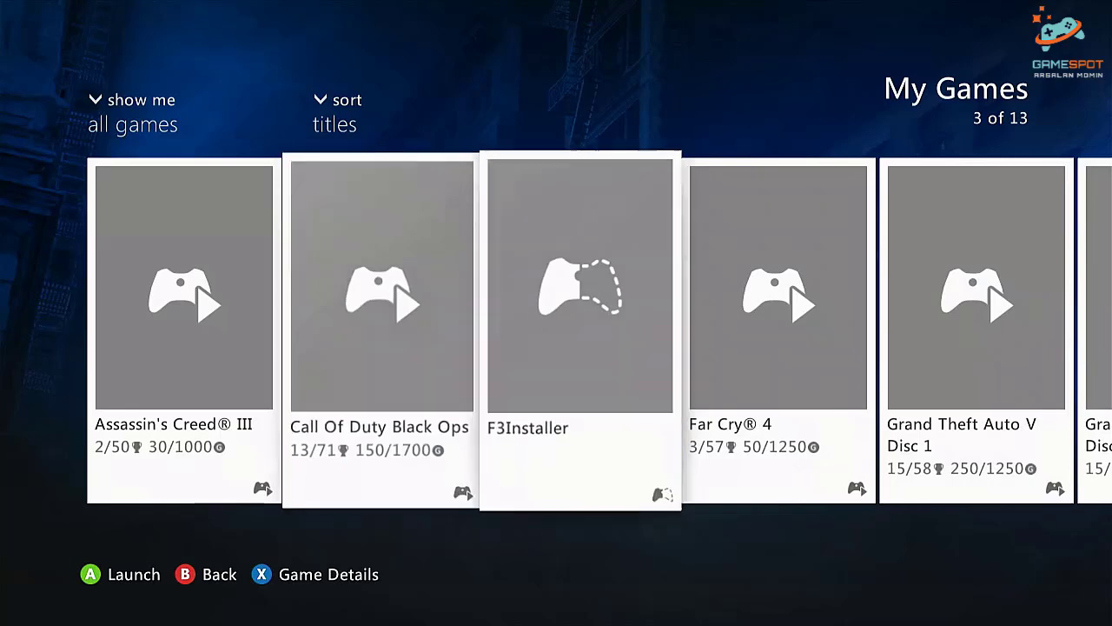
{"action": "scroll", "scroll_direction": "right", "scroll_amount": 3}
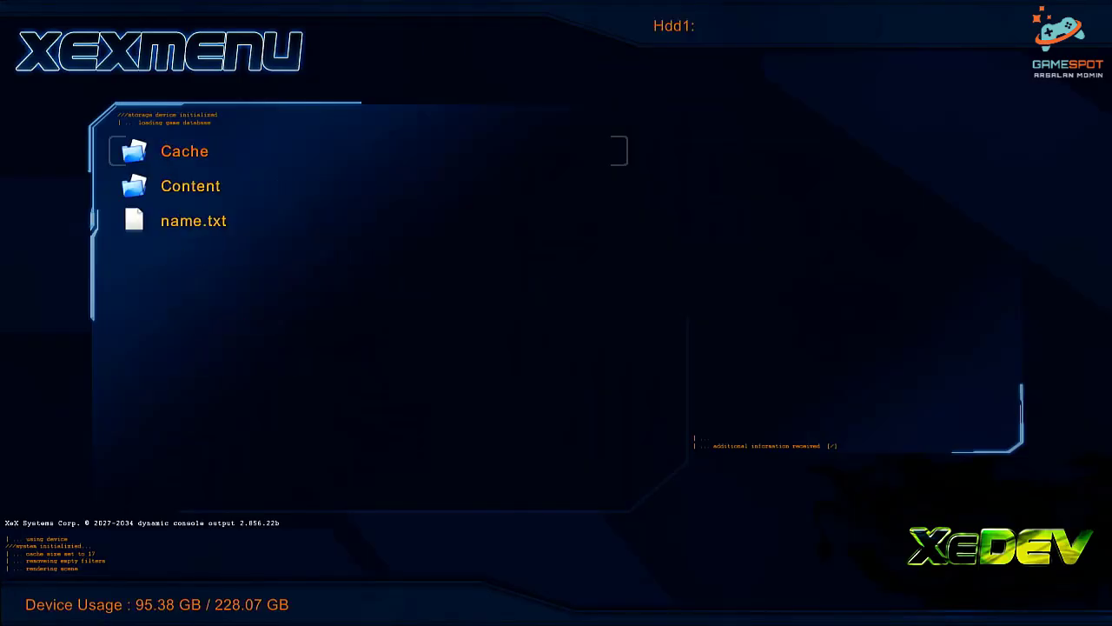
Start creating a new folder inside Hdd1:\Content.
{"action": "key", "text": "Down"}
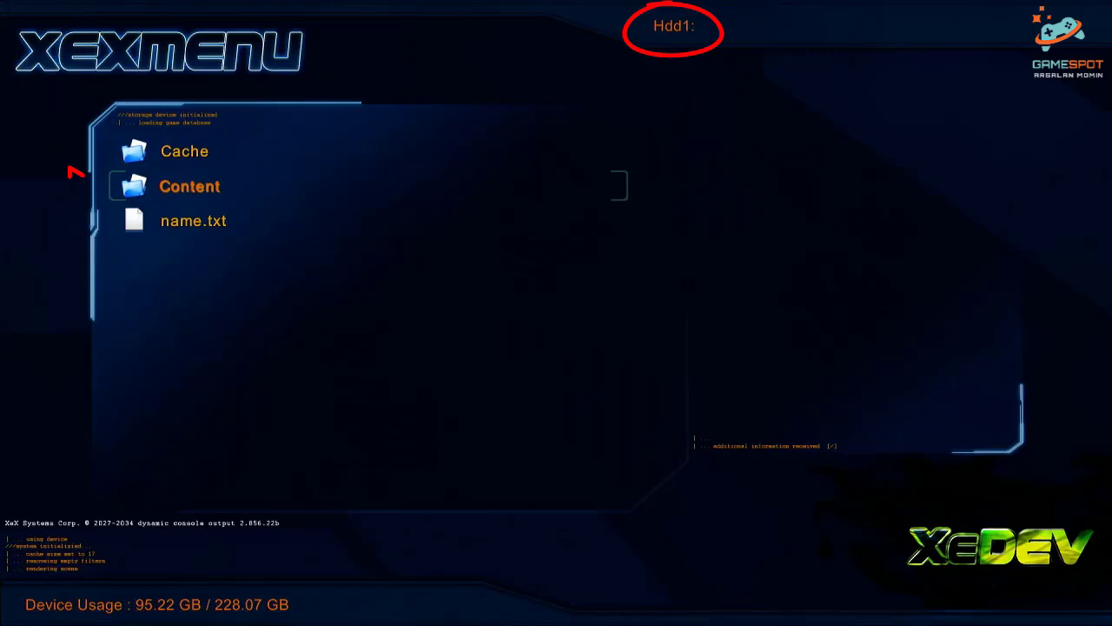
{"action": "double_click", "coordinate": [189, 186]}
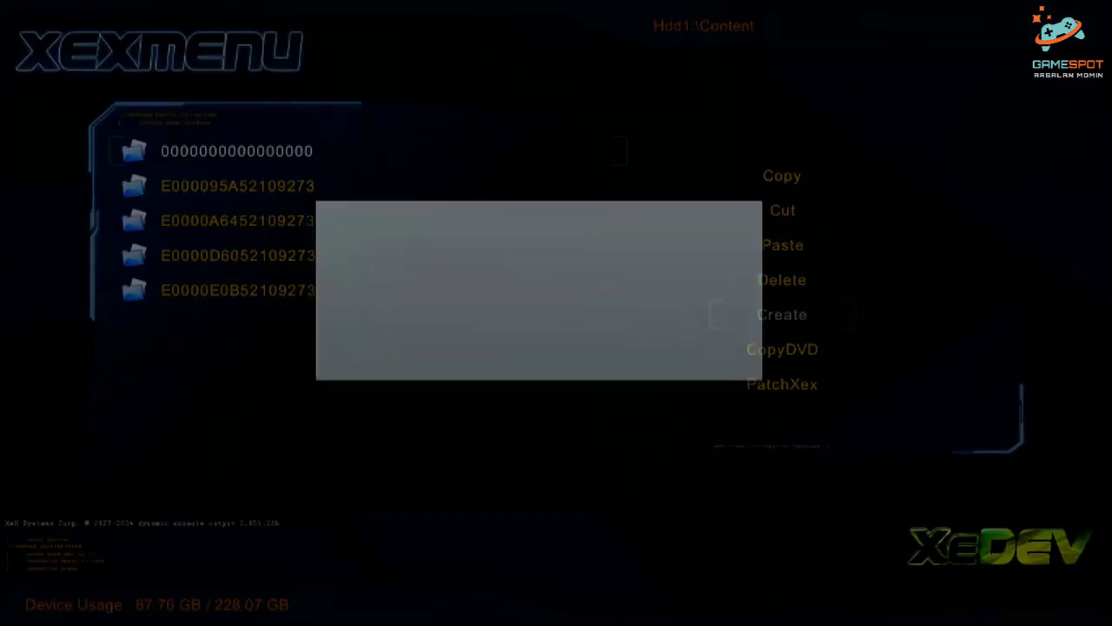
{"action": "left_click", "coordinate": [782, 315]}
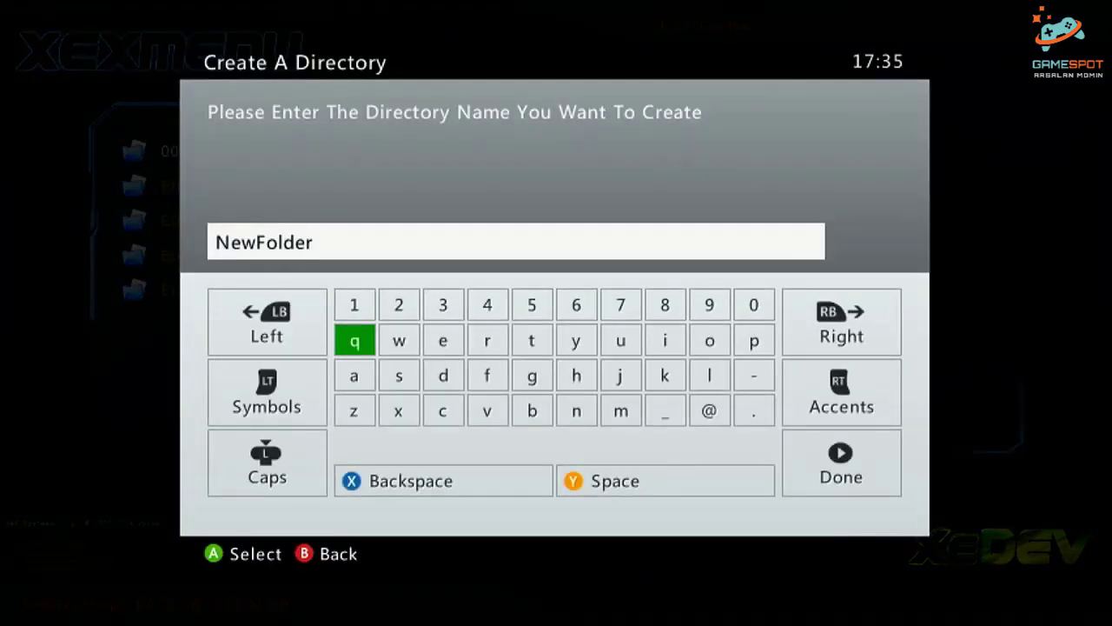
Name the new folder WATCHDOG D1 in capitals and confirm it.
{"action": "left_click", "coordinate": [266, 462]}
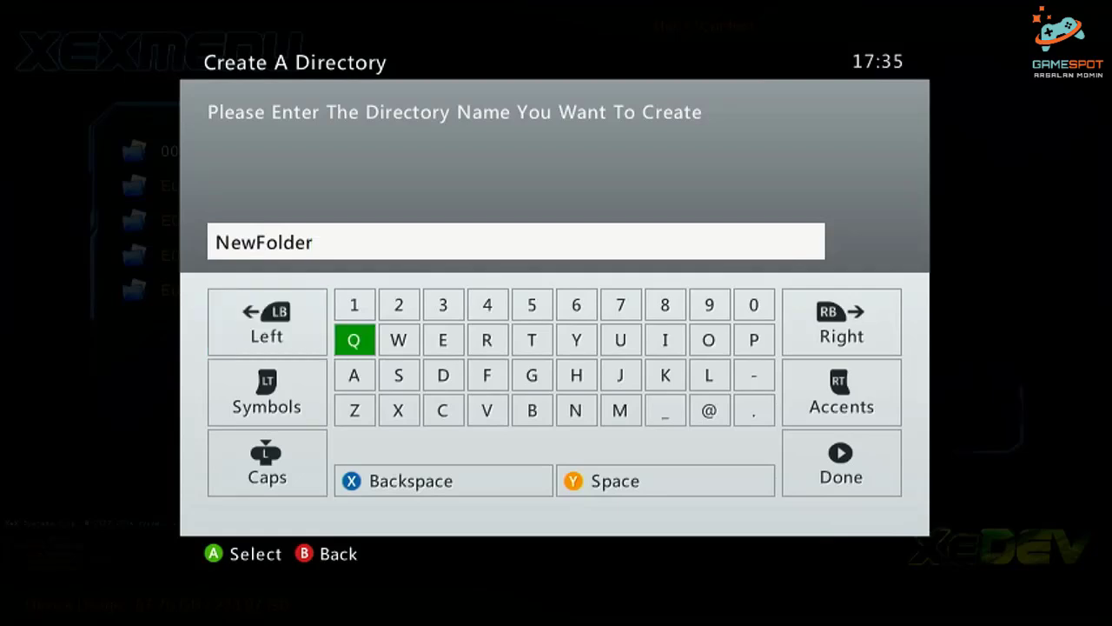
{"action": "left_click", "coordinate": [444, 480]}
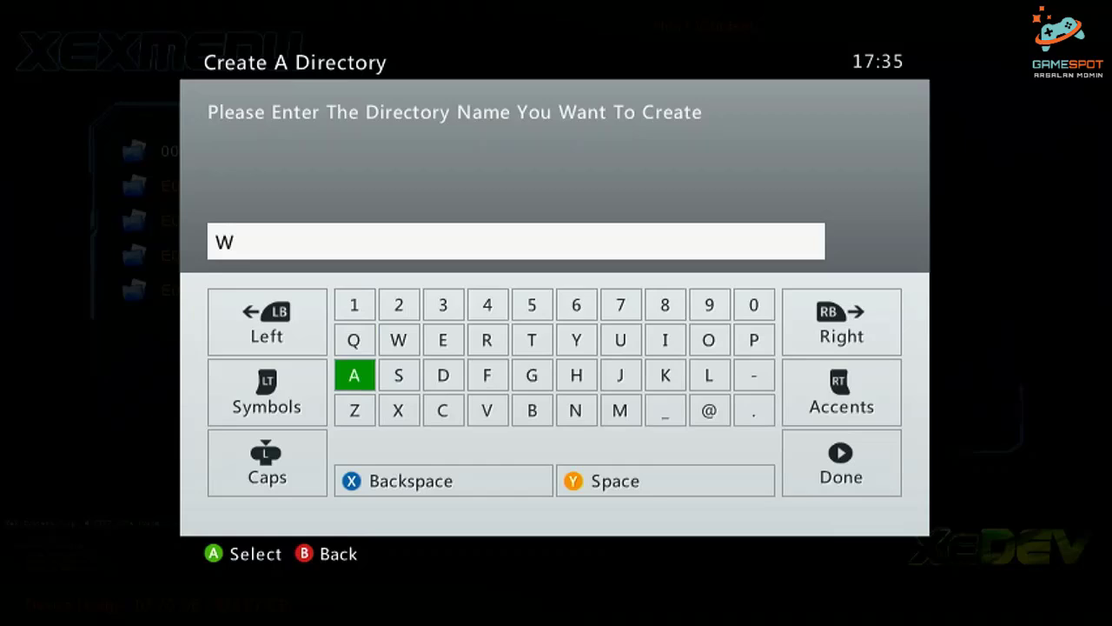
{"action": "left_click", "coordinate": [355, 376]}
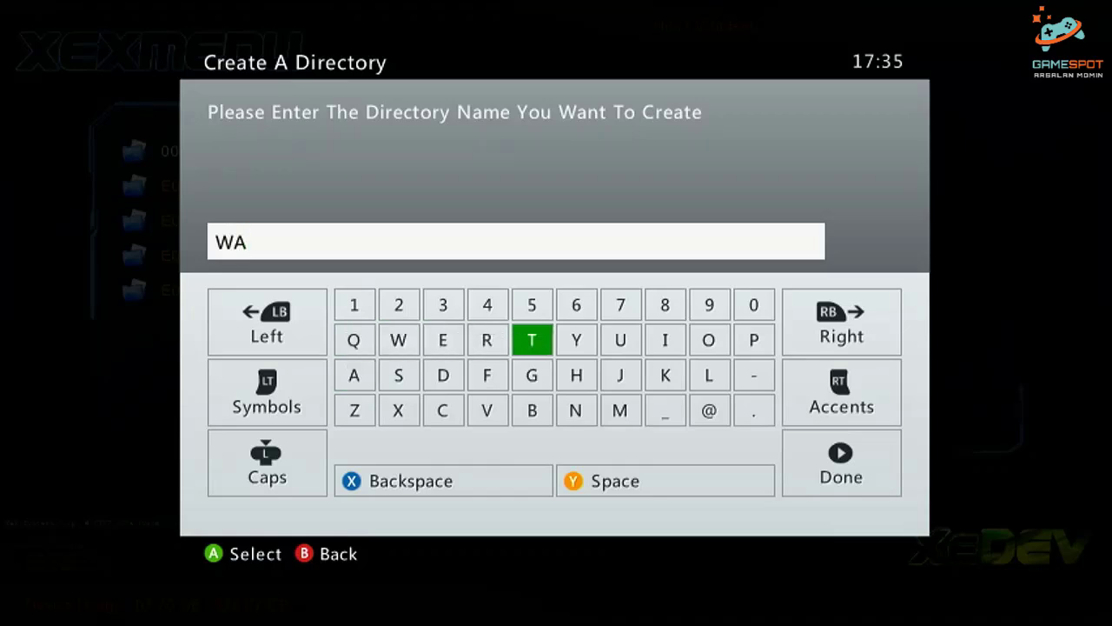
{"action": "left_click", "coordinate": [532, 339]}
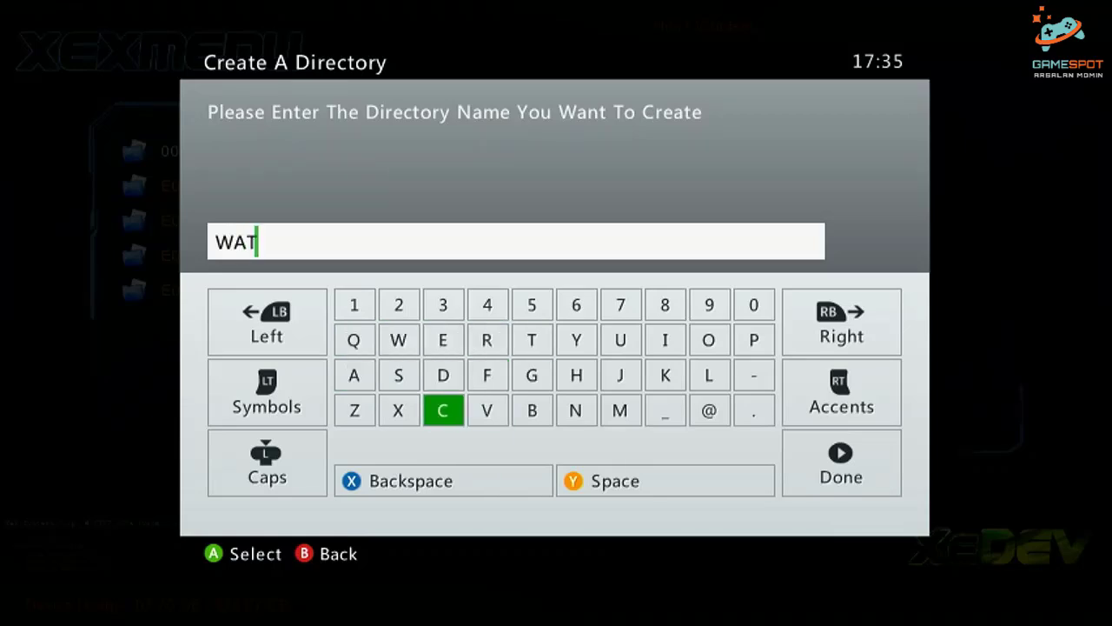
{"action": "left_click", "coordinate": [575, 375]}
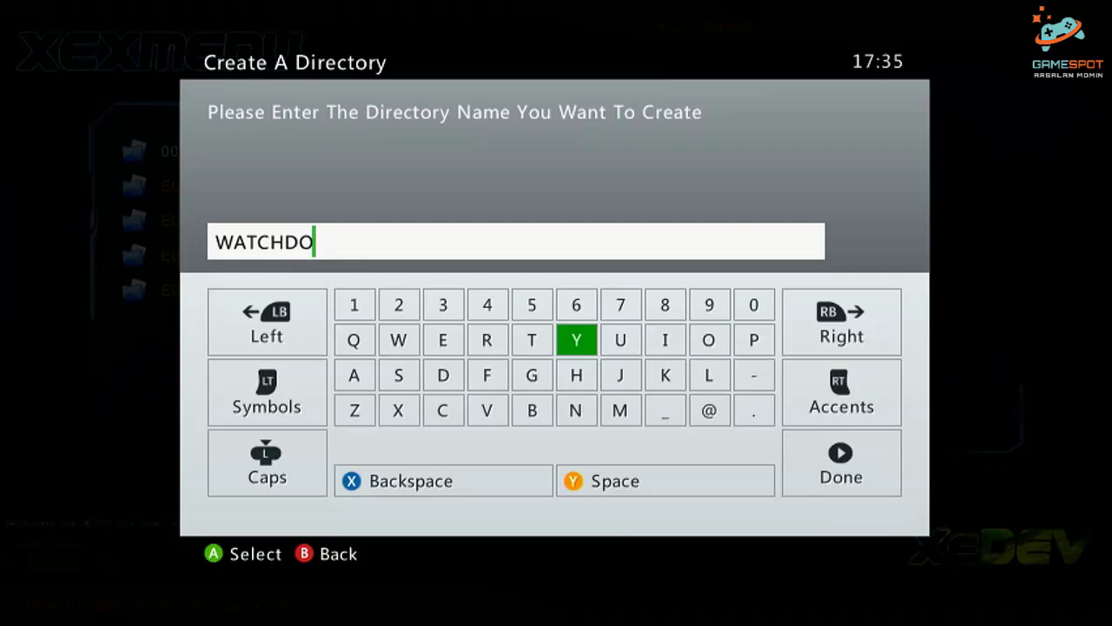
{"action": "left_click", "coordinate": [532, 375]}
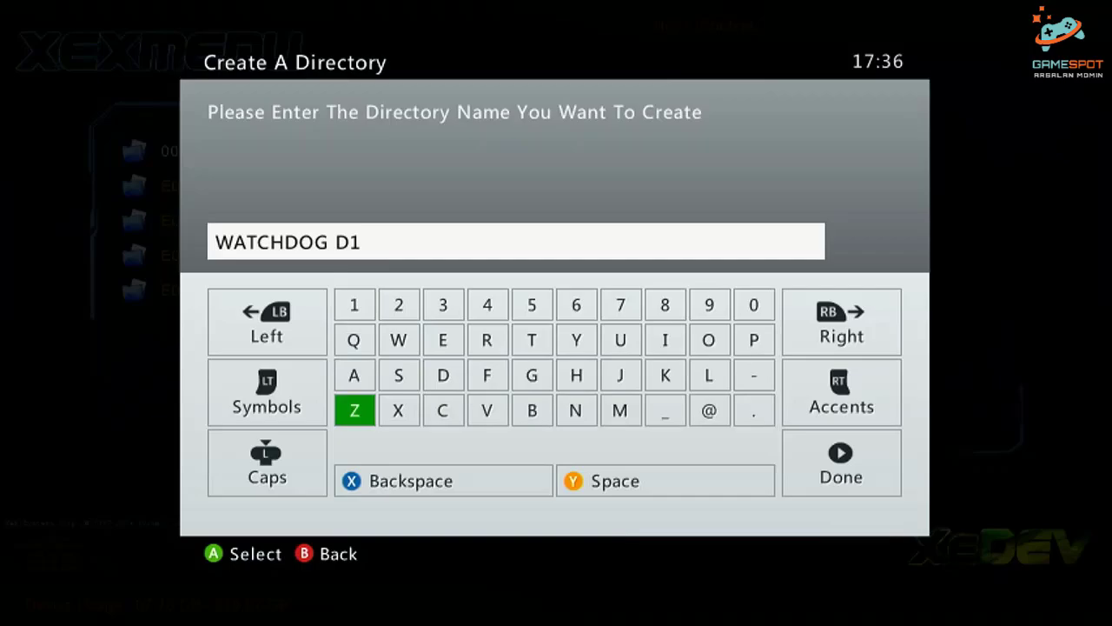
{"action": "left_click", "coordinate": [841, 461]}
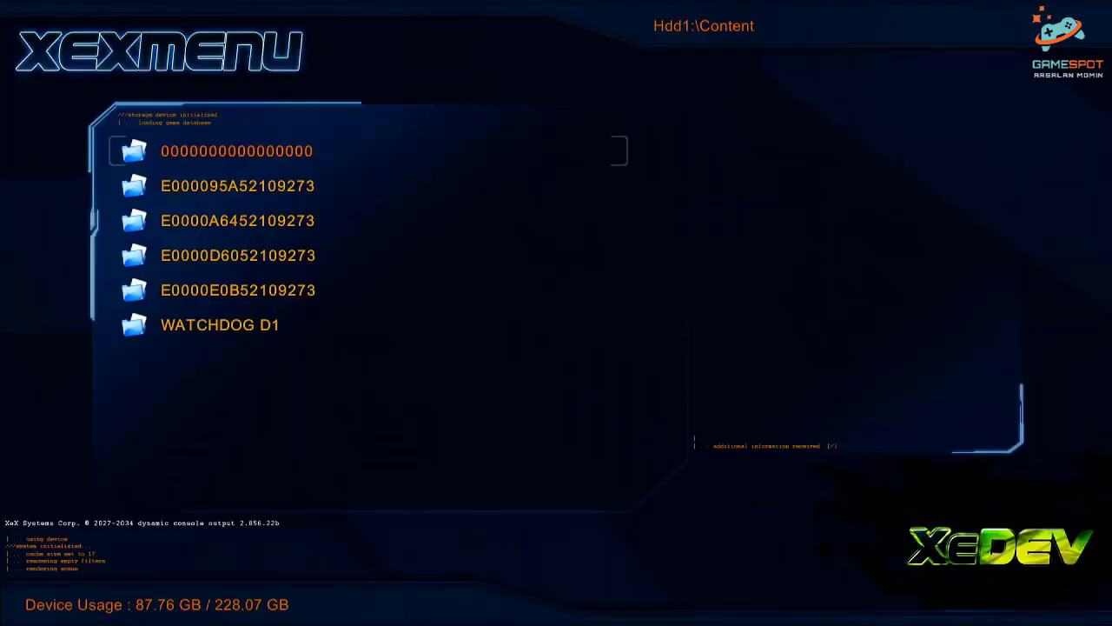
Copy the inserted Watch Dogs disc 1 into WATCHDOG D1 with CopyDVD.
{"action": "key", "text": "Down"}
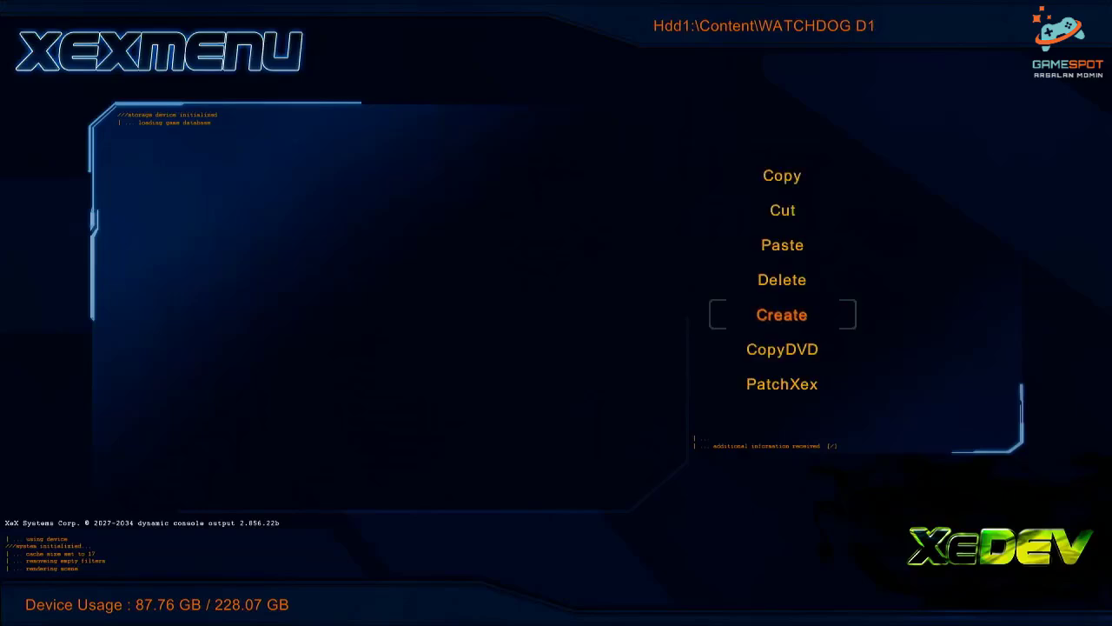
{"action": "left_click", "coordinate": [782, 347]}
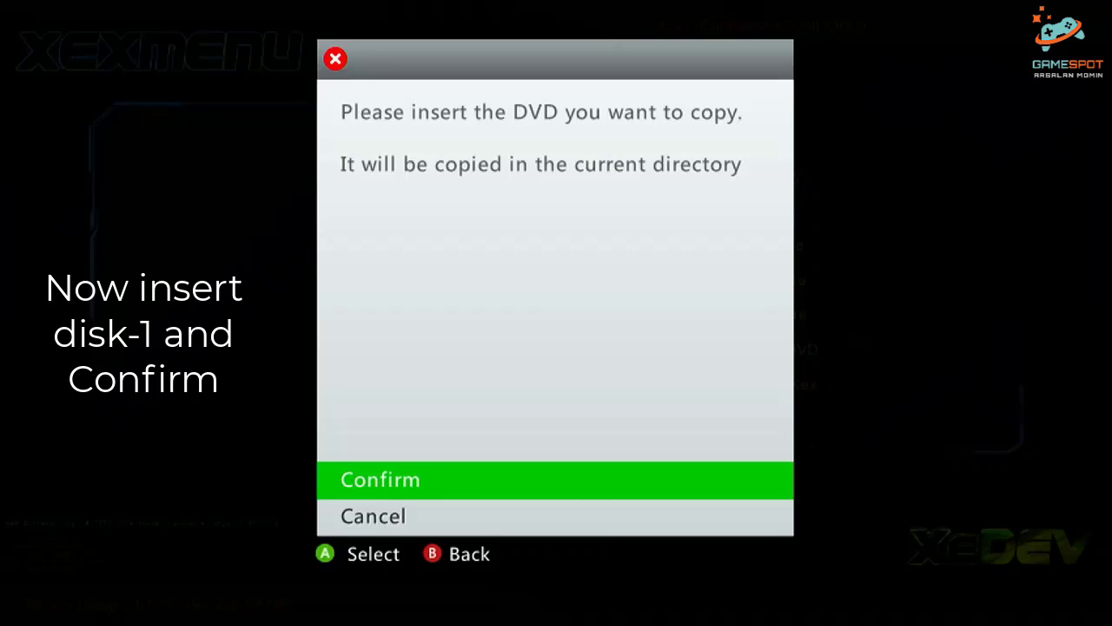
{"action": "left_click", "coordinate": [379, 479]}
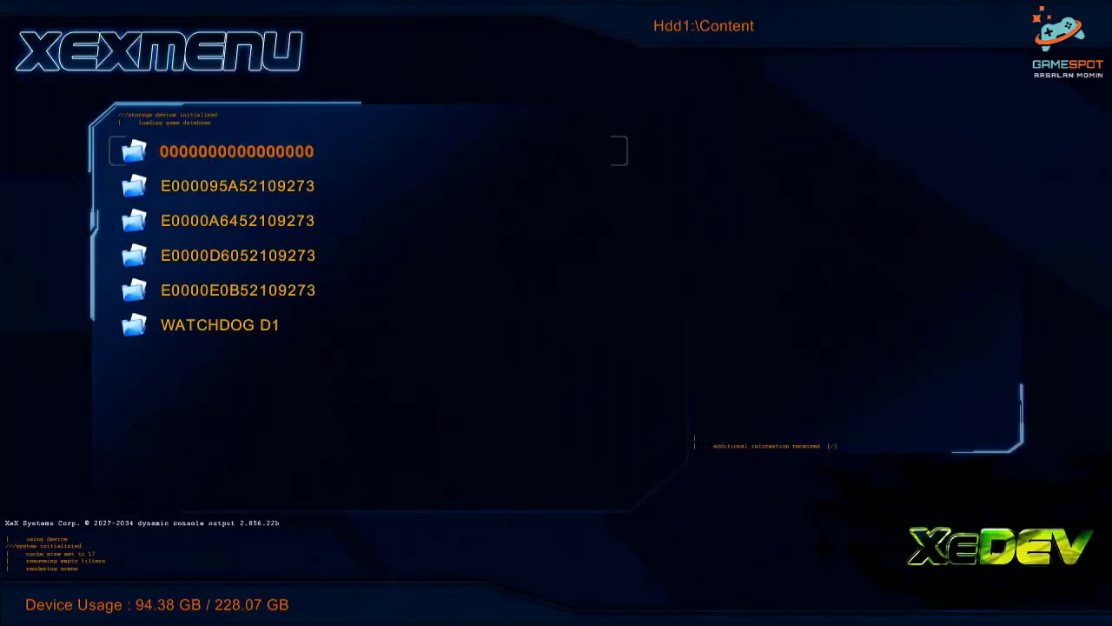
Start creating a second folder inside Hdd1:\Content.
{"action": "left_click", "coordinate": [236, 152]}
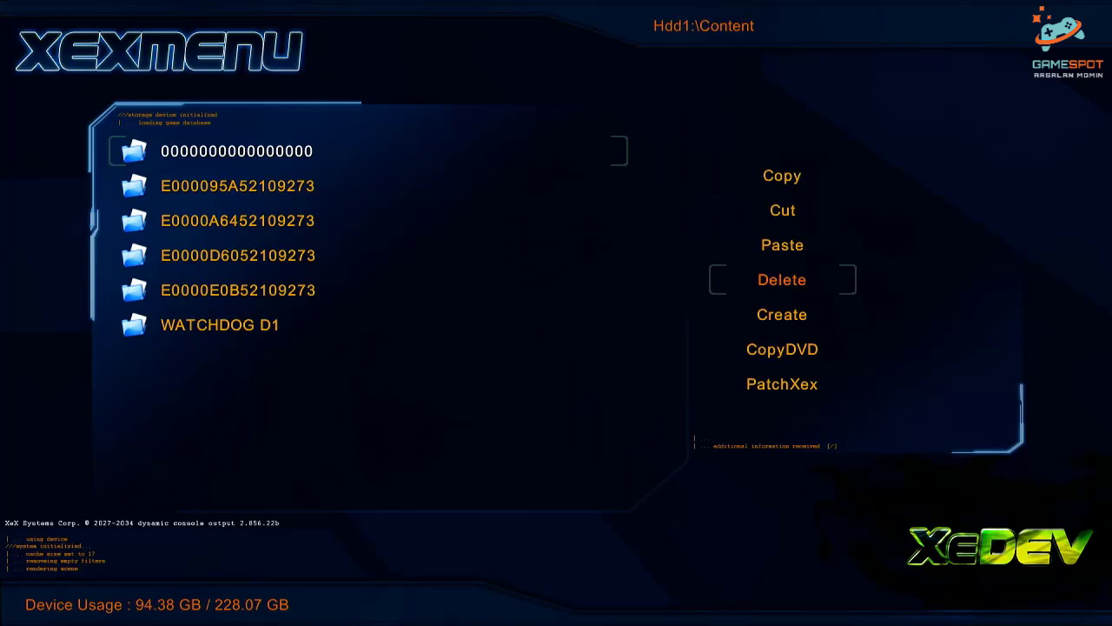
{"action": "key", "text": "Down"}
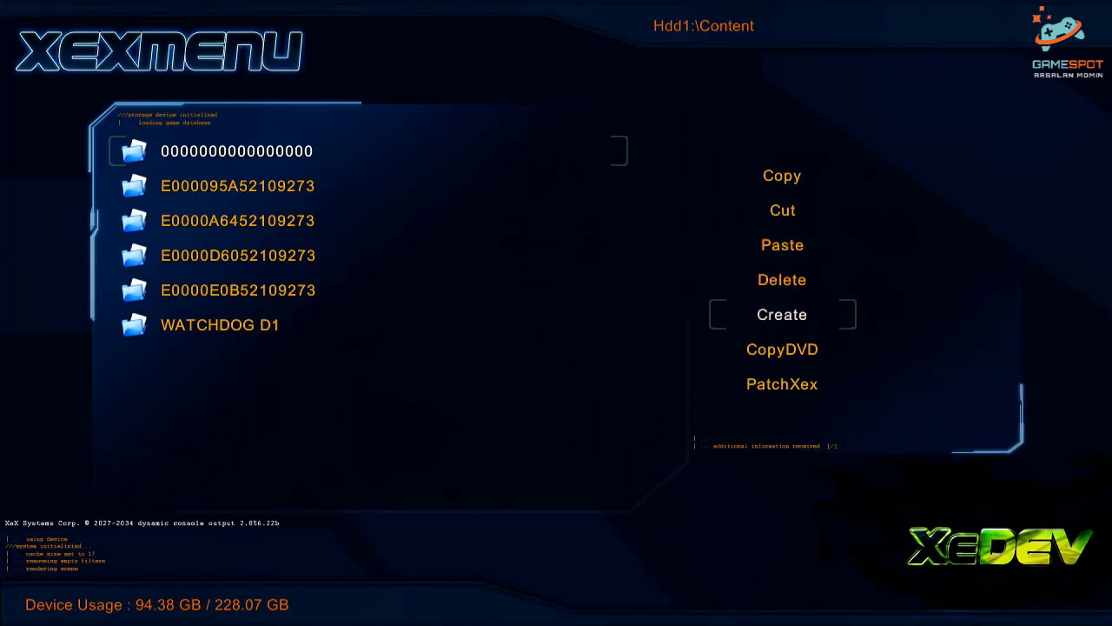
{"action": "left_click", "coordinate": [782, 315]}
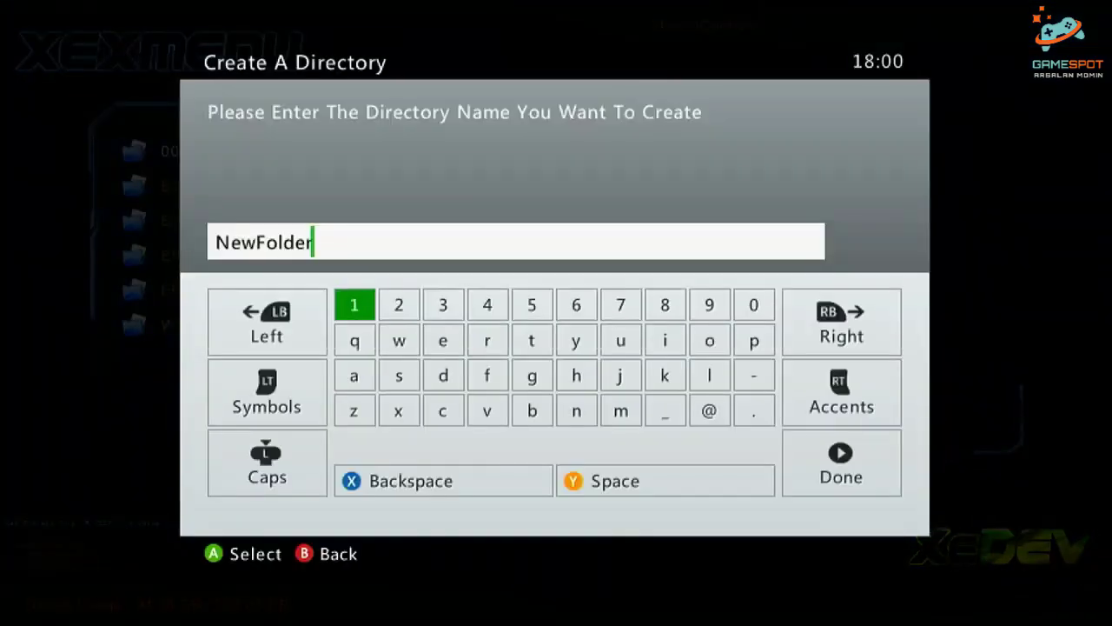
Name the folder WATCHDO D2, correcting a mistyped letter, and confirm it.
{"action": "left_click", "coordinate": [443, 479]}
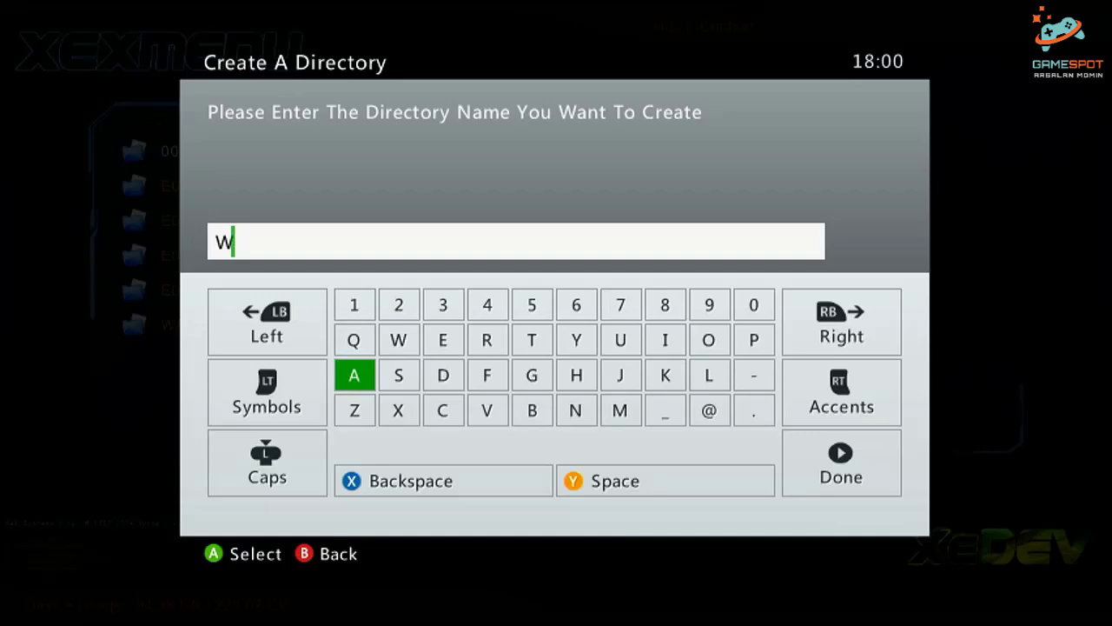
{"action": "left_click", "coordinate": [355, 376]}
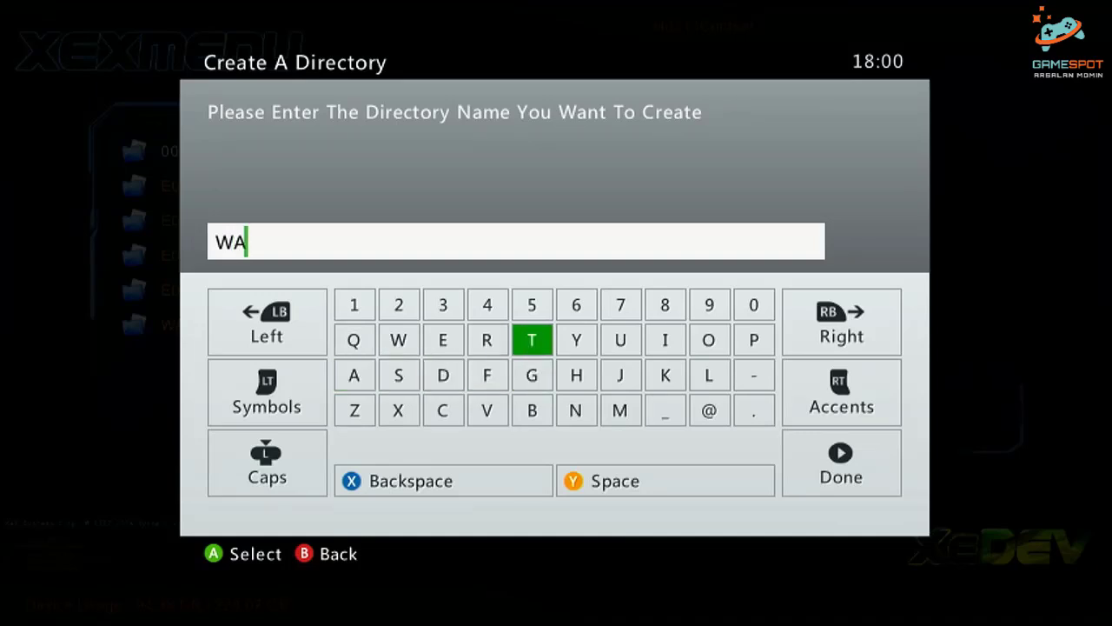
{"action": "left_click", "coordinate": [441, 375]}
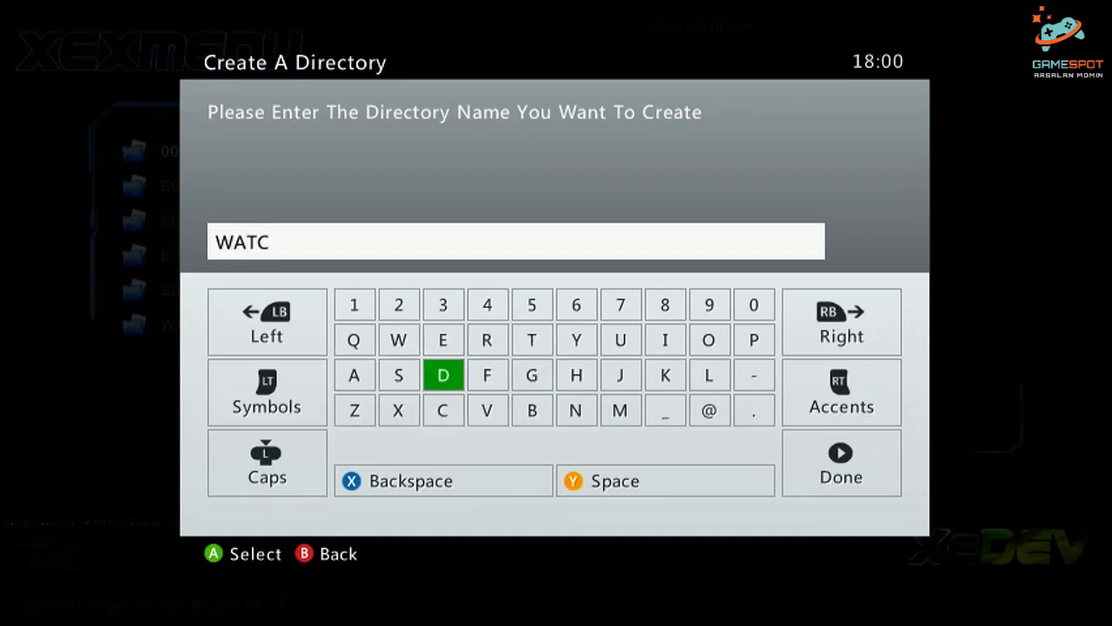
{"action": "left_click", "coordinate": [575, 376]}
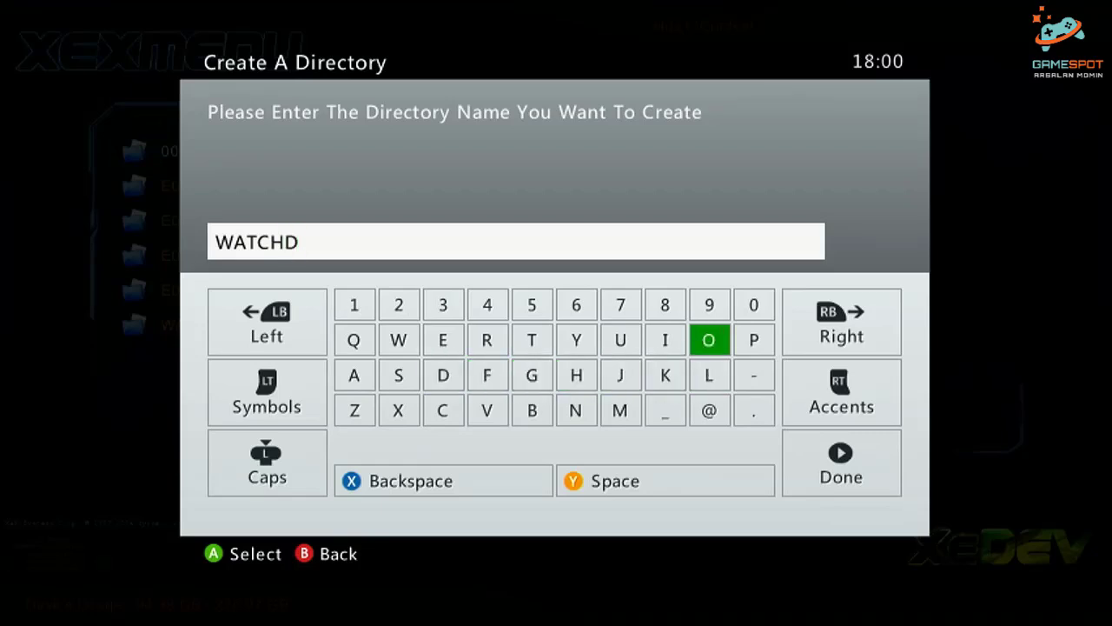
{"action": "left_click", "coordinate": [709, 339]}
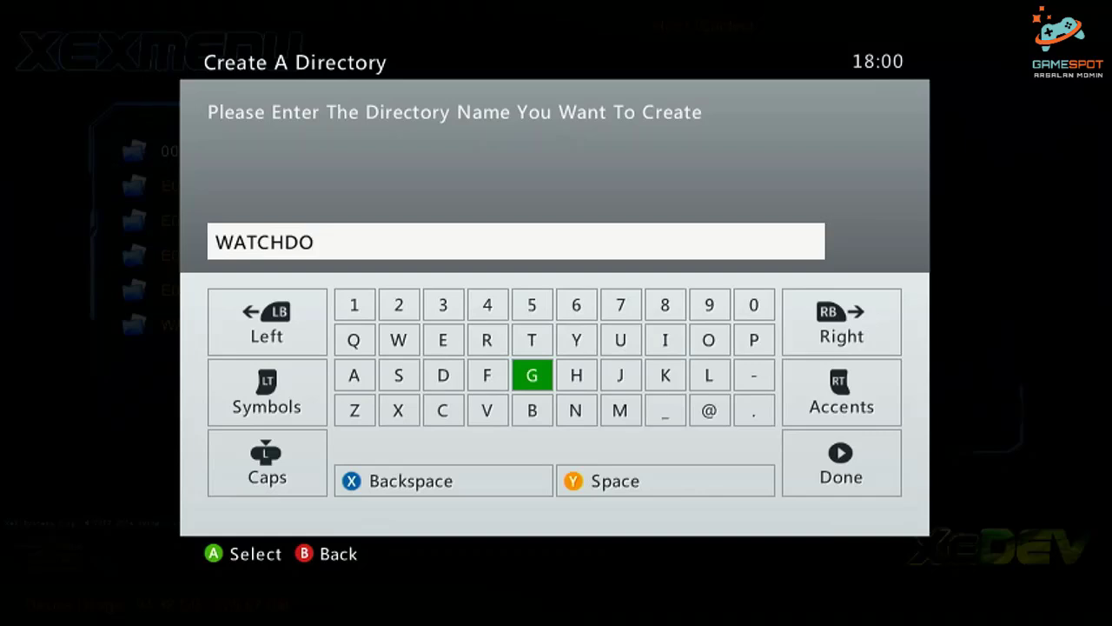
{"action": "left_click", "coordinate": [442, 376]}
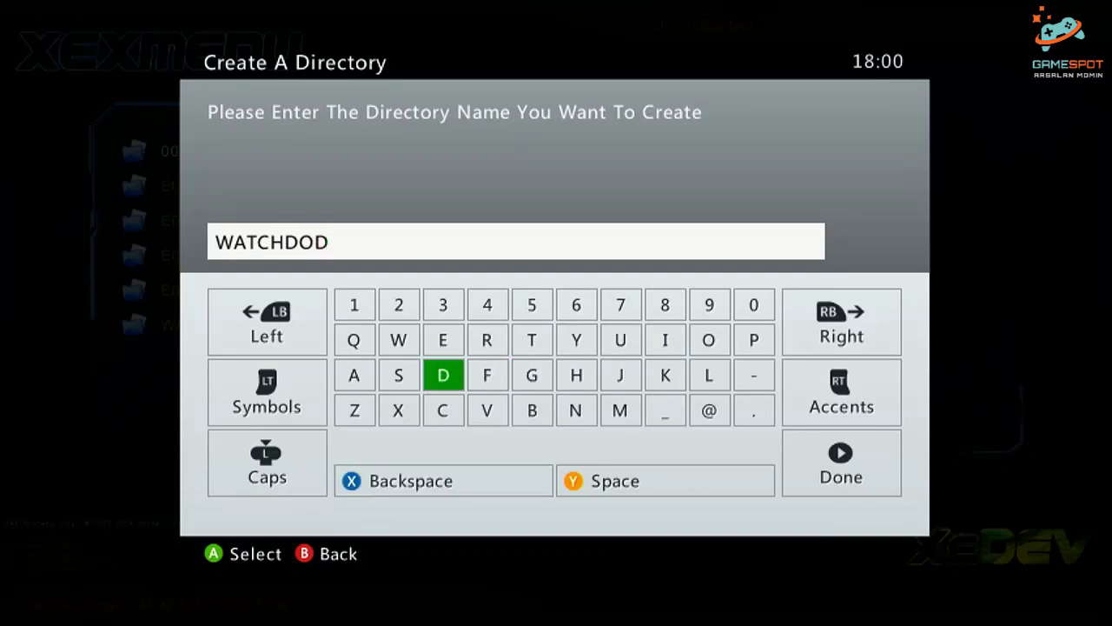
{"action": "left_click", "coordinate": [398, 305]}
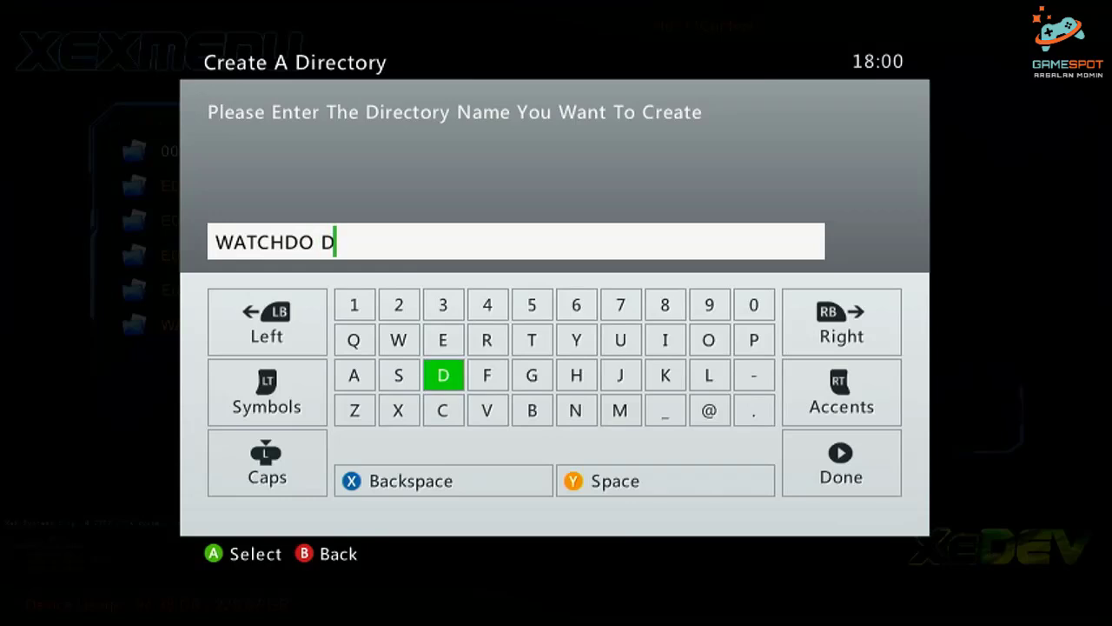
{"action": "left_click", "coordinate": [398, 304]}
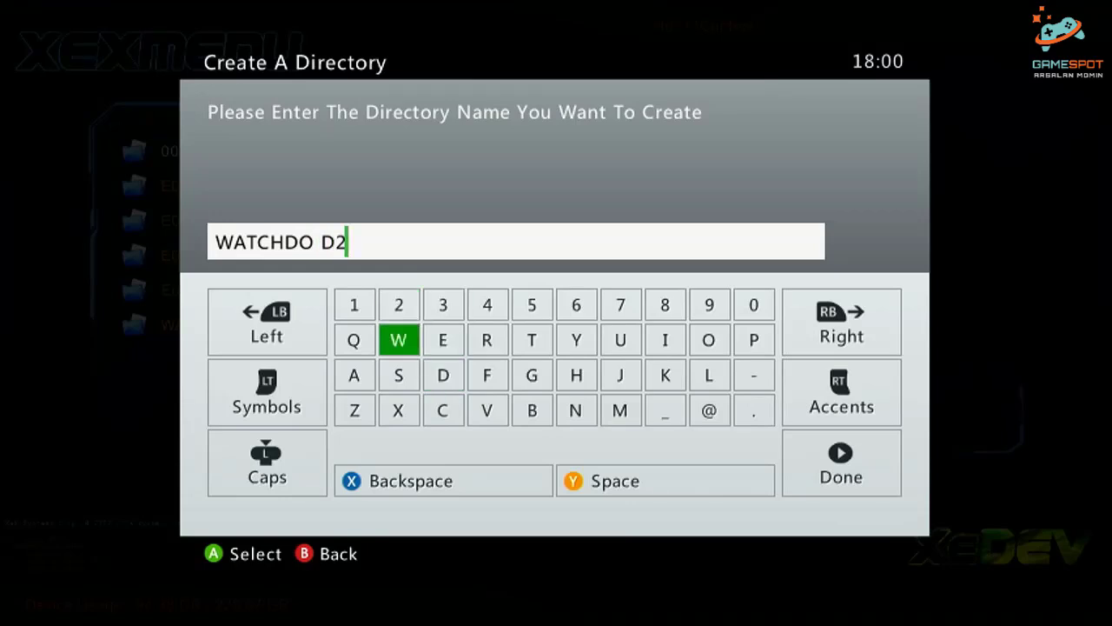
{"action": "left_click", "coordinate": [841, 461]}
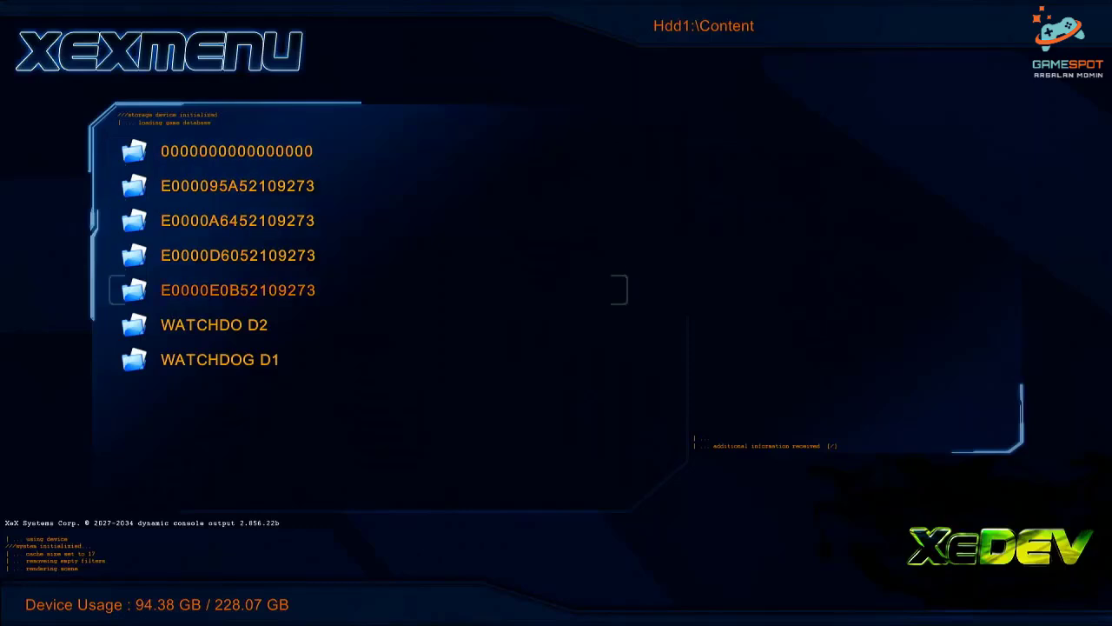
Copy the inserted Watch Dogs disc 2 into WATCHDO D2 with CopyDVD.
{"action": "key", "text": "Down"}
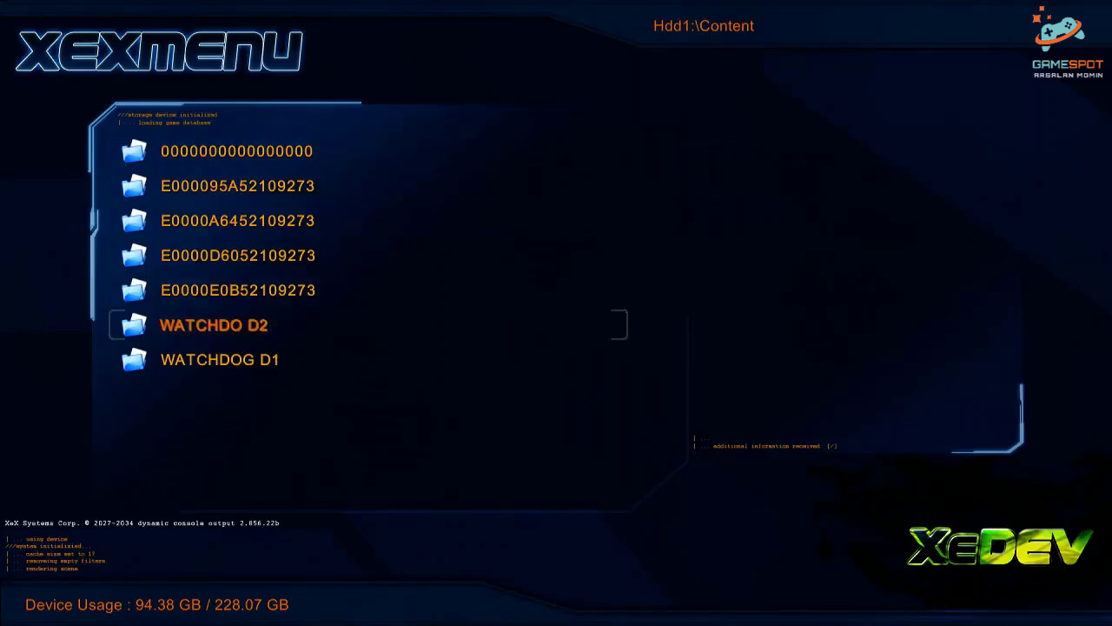
{"action": "left_click", "coordinate": [212, 325]}
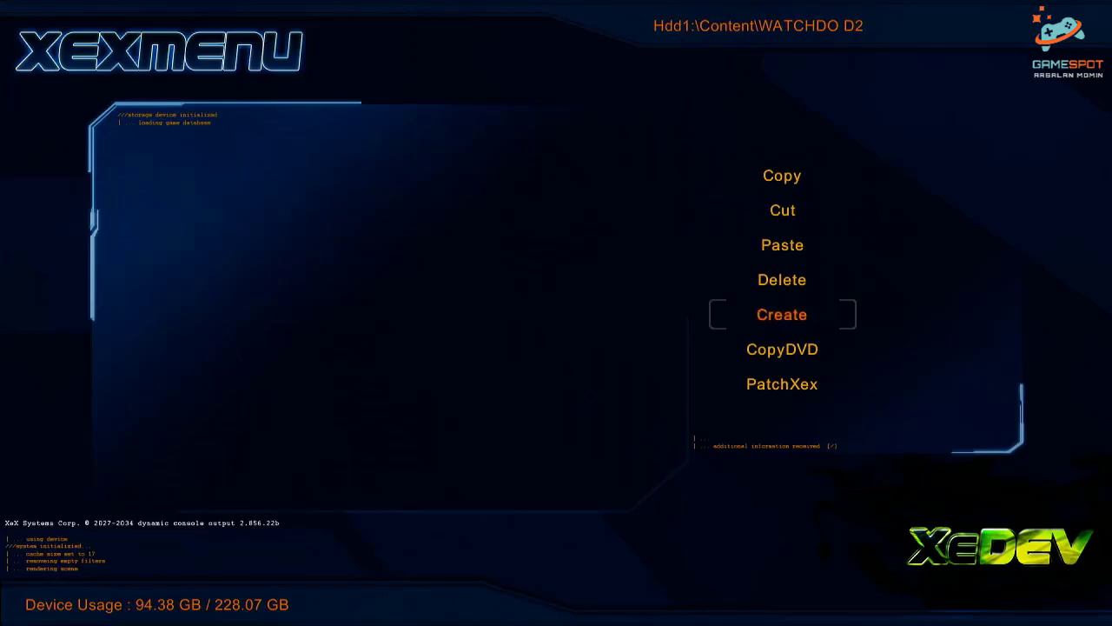
{"action": "left_click", "coordinate": [783, 348]}
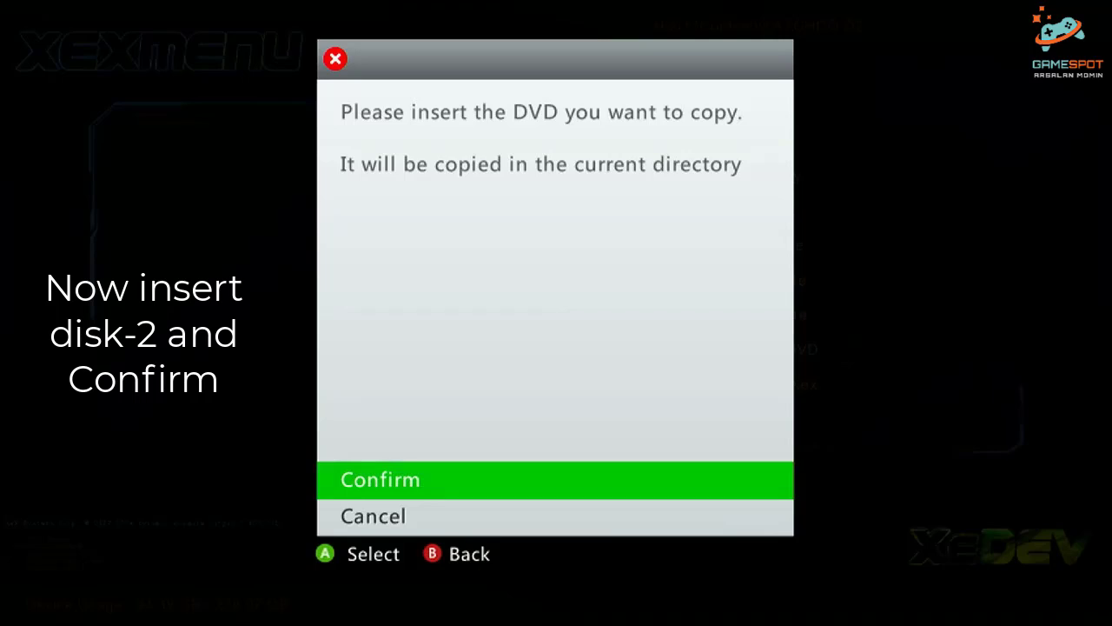
{"action": "left_click", "coordinate": [379, 480]}
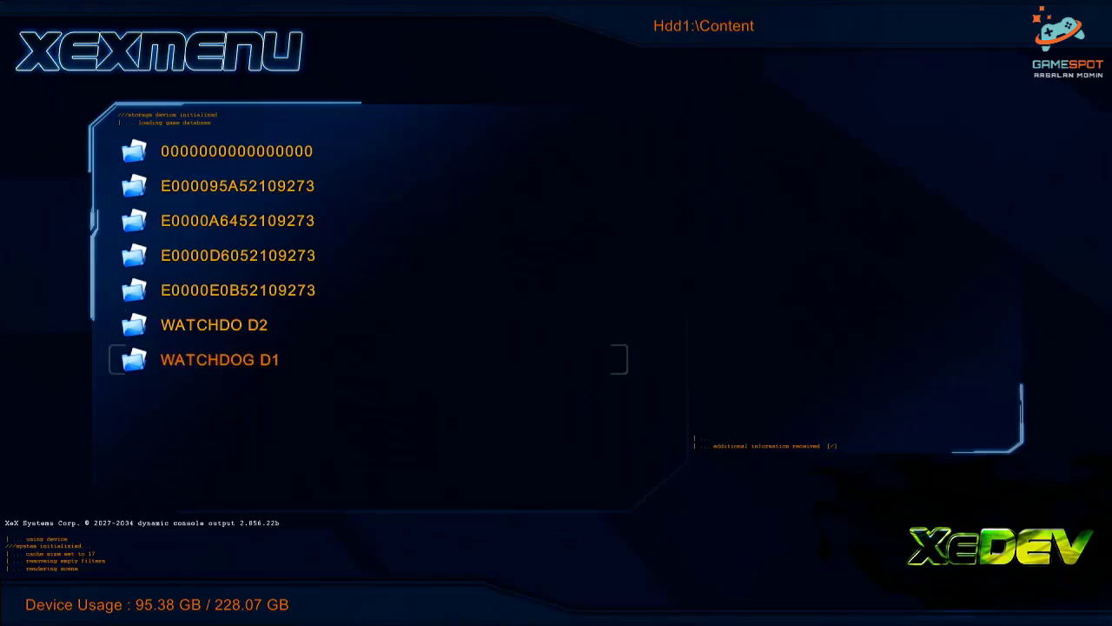
Visit Storage settings and decline the Format Device prompt with No.
{"action": "key", "text": "Up"}
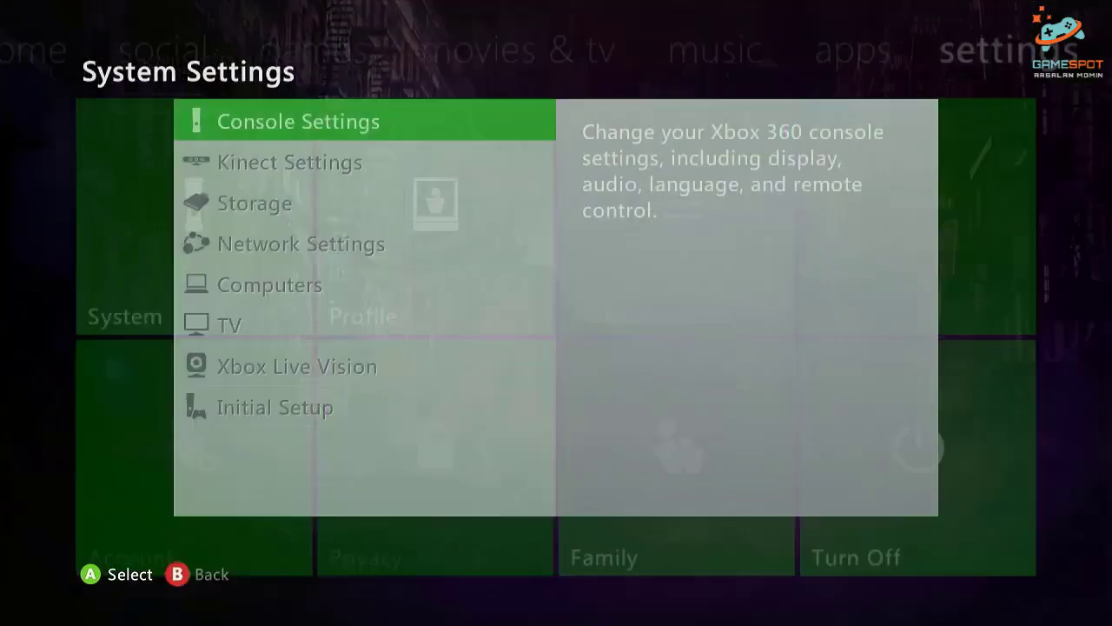
{"action": "left_click", "coordinate": [254, 202]}
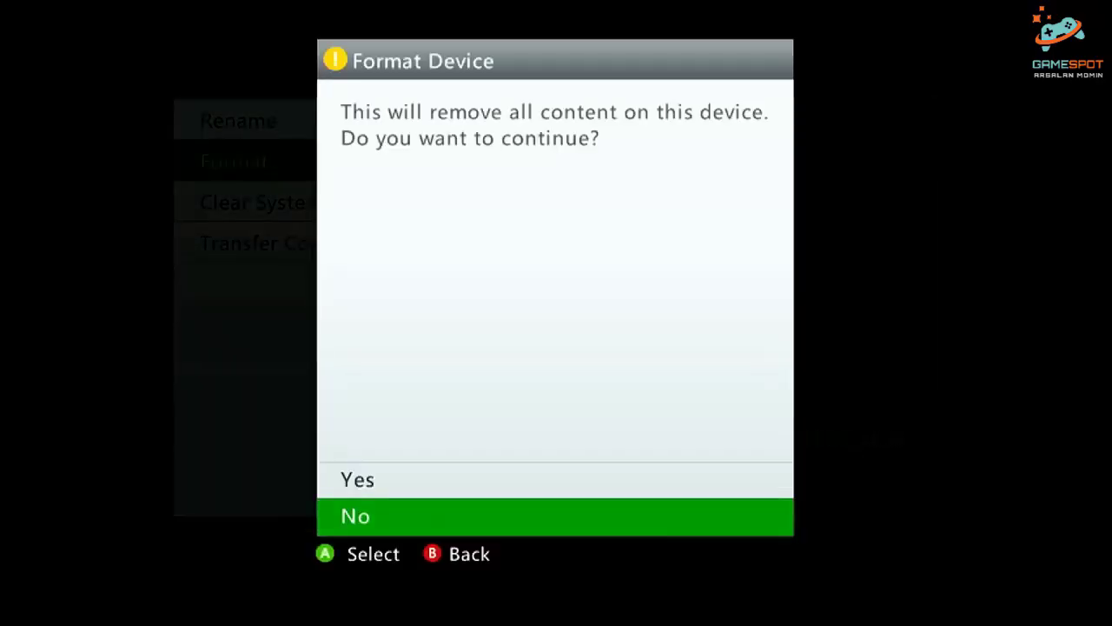
{"action": "left_click", "coordinate": [358, 479]}
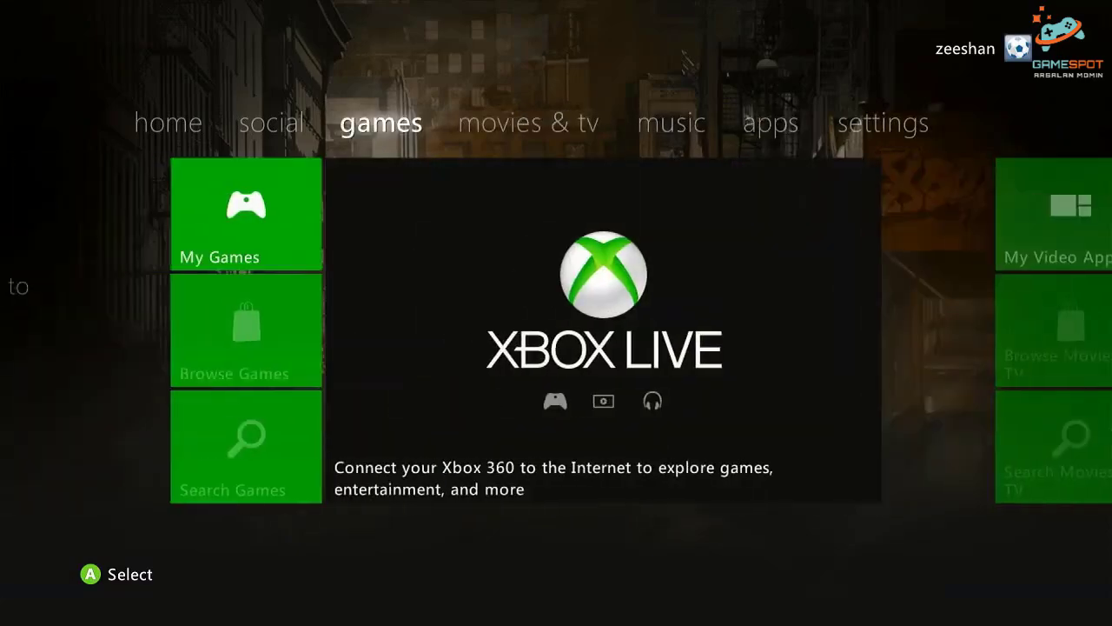
Relaunch XexMenu, copy WATCHDO D2 and paste it onto Usb0:.
{"action": "left_click", "coordinate": [247, 215]}
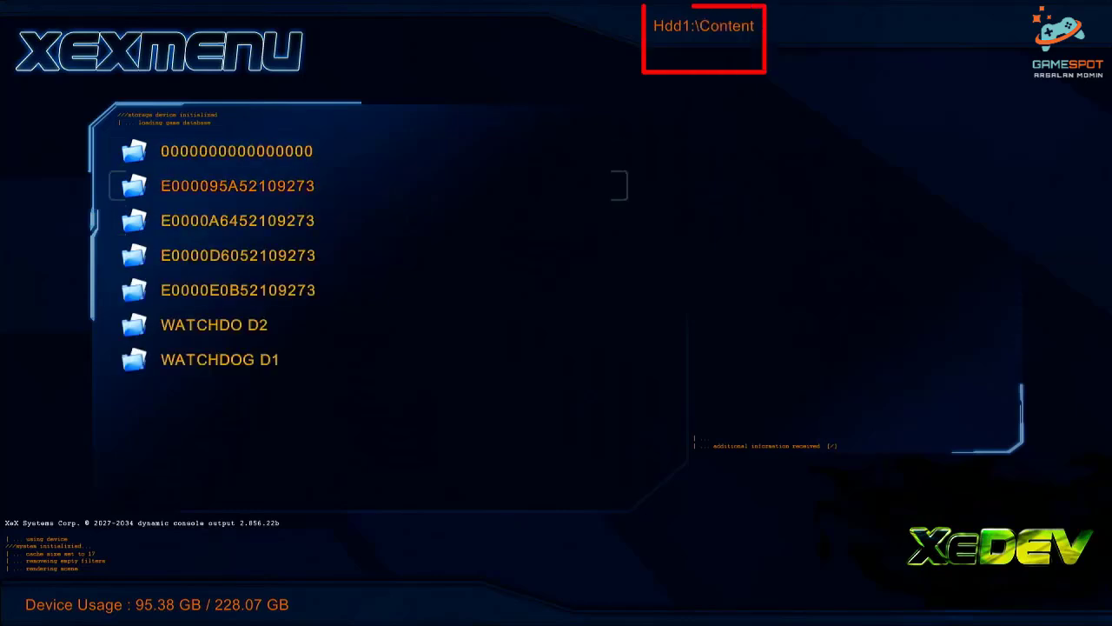
{"action": "left_click", "coordinate": [213, 325]}
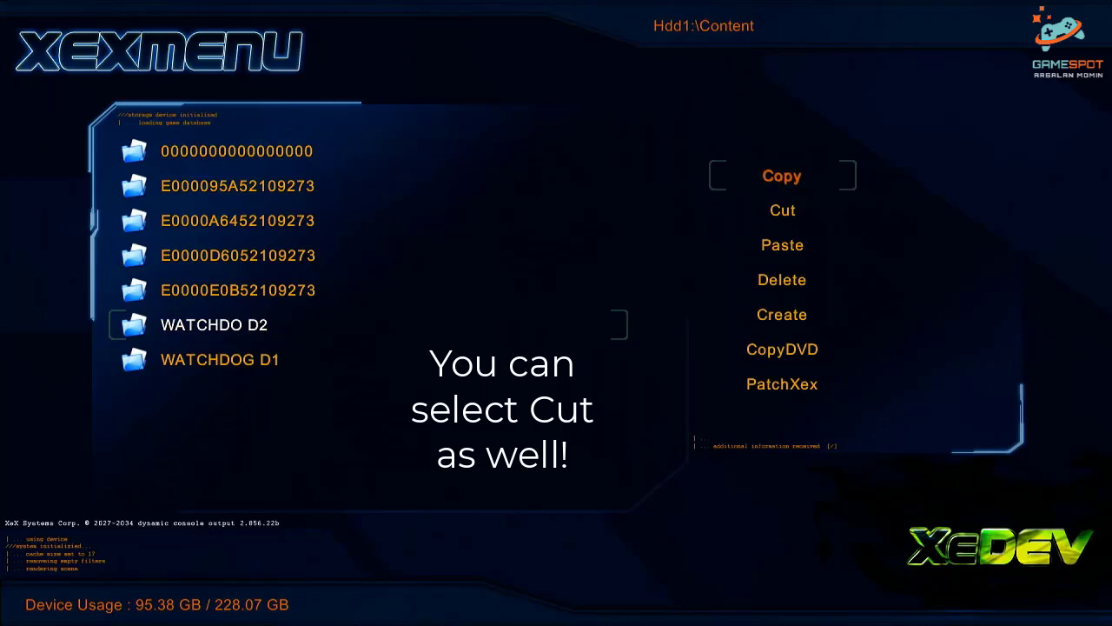
{"action": "left_click", "coordinate": [782, 176]}
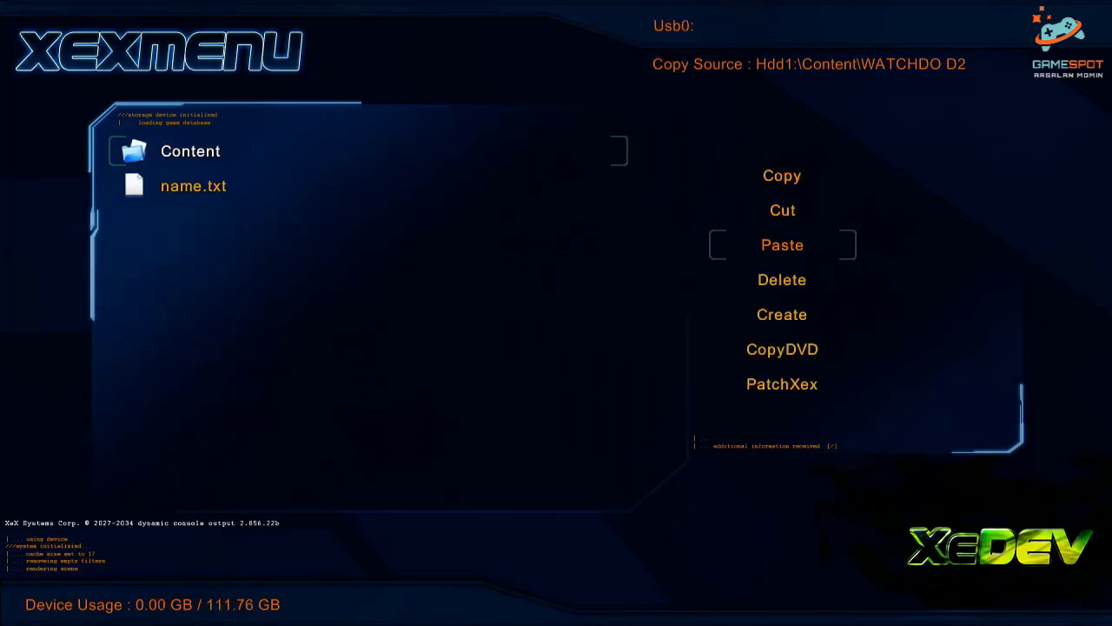
{"action": "left_click", "coordinate": [782, 244]}
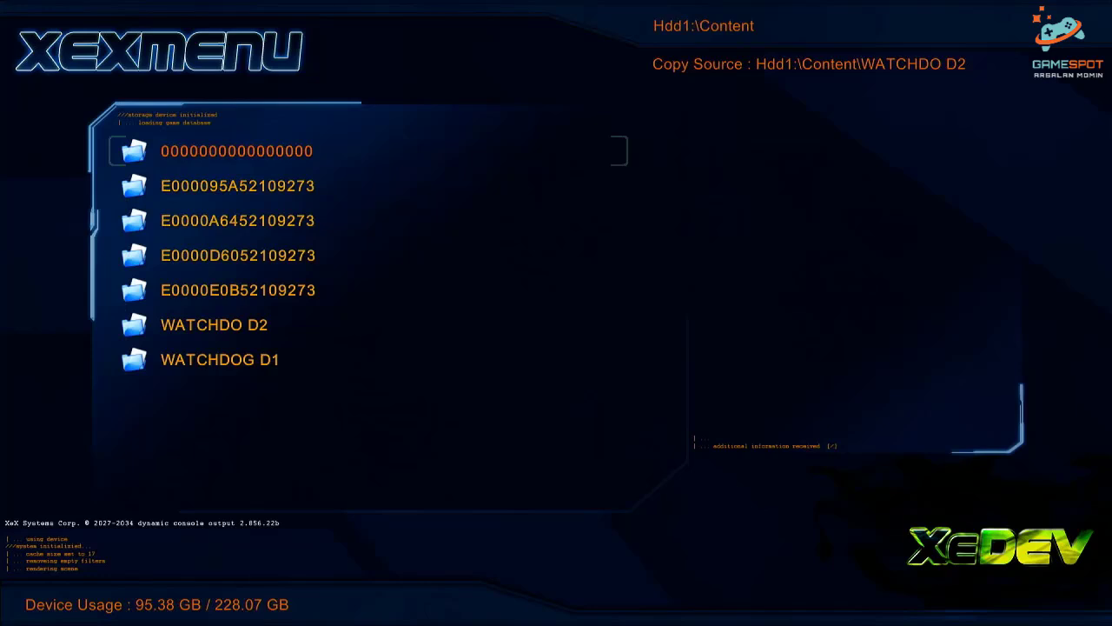
{"action": "key", "text": "Down"}
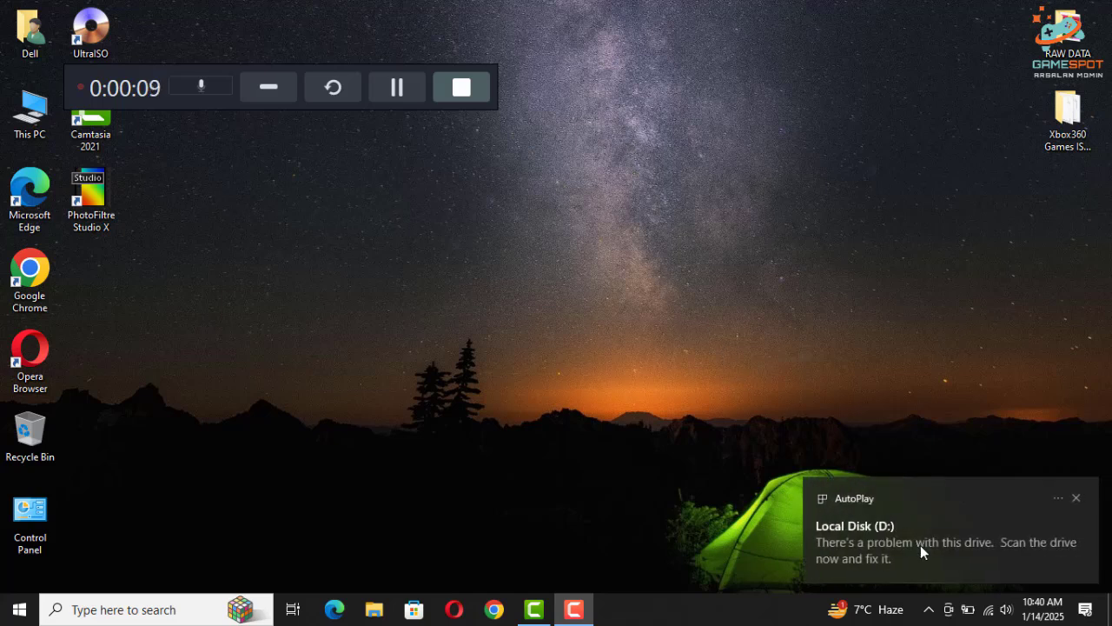
{"action": "mouse_move", "coordinate": [1069, 493]}
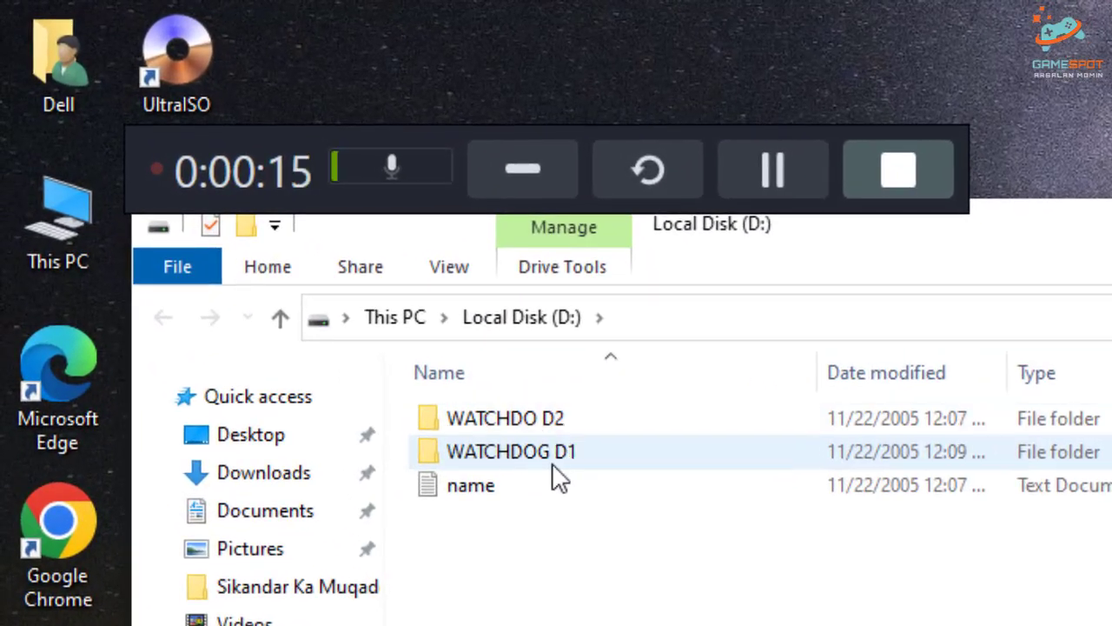
{"action": "mouse_move", "coordinate": [473, 469]}
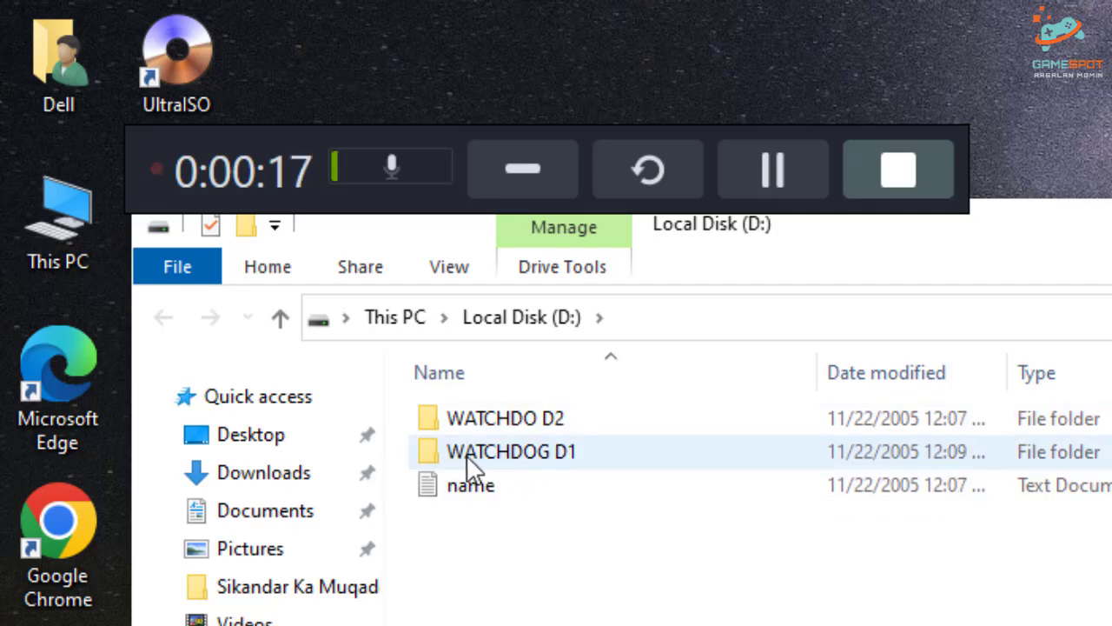
{"action": "mouse_move", "coordinate": [511, 452]}
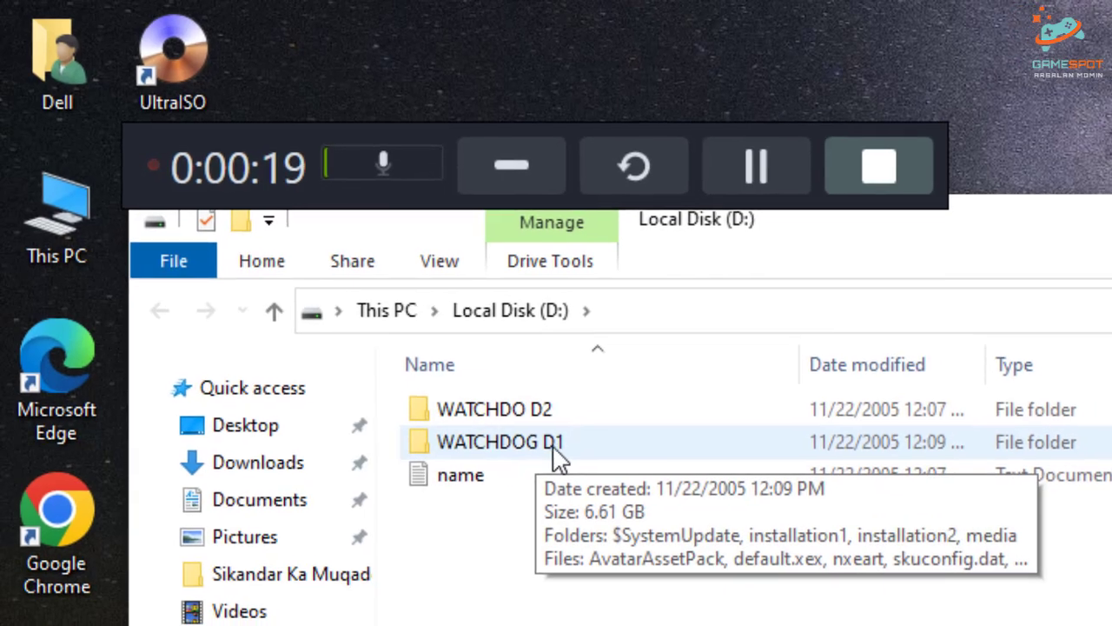
Copy the worlds folder from D:\WATCHDOG D1\installation1 into WATCHDO D2.
{"action": "double_click", "coordinate": [501, 442]}
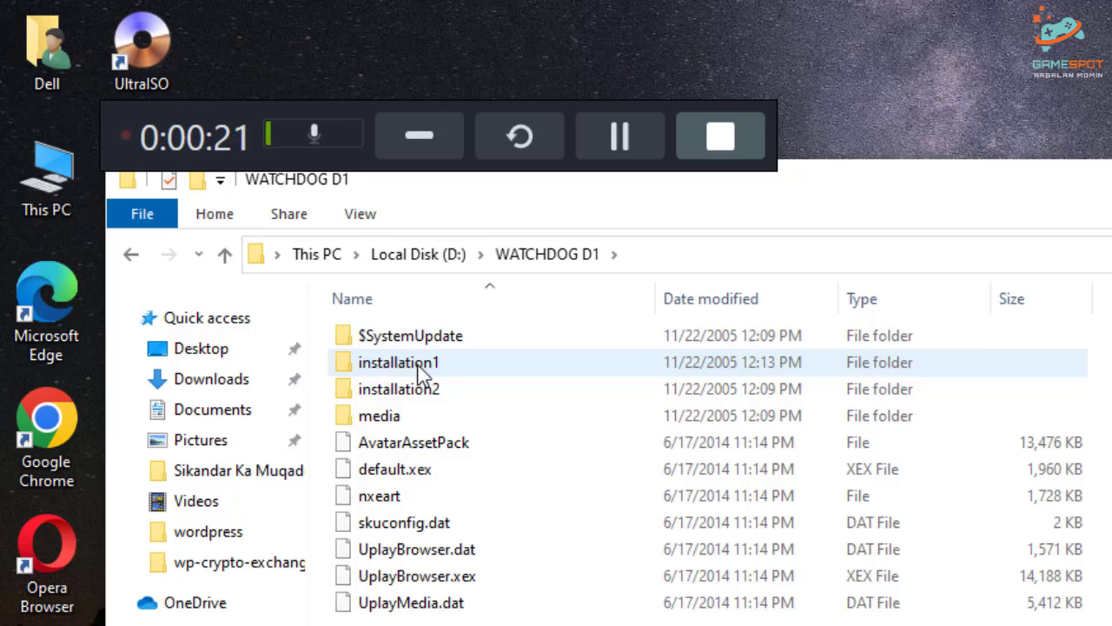
{"action": "double_click", "coordinate": [399, 364]}
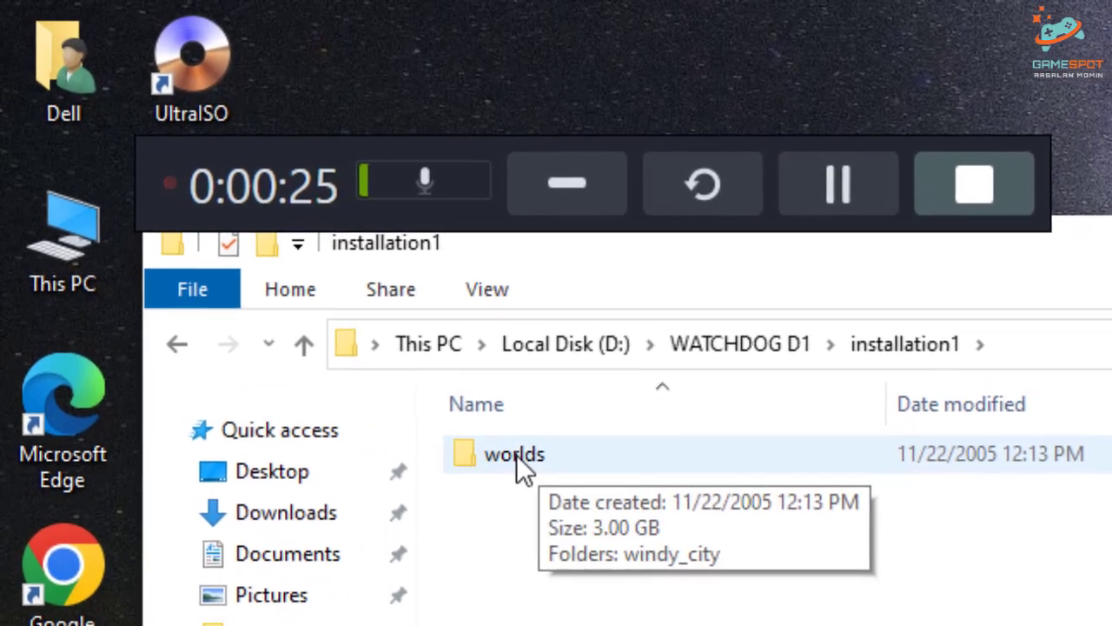
{"action": "right_click", "coordinate": [513, 454]}
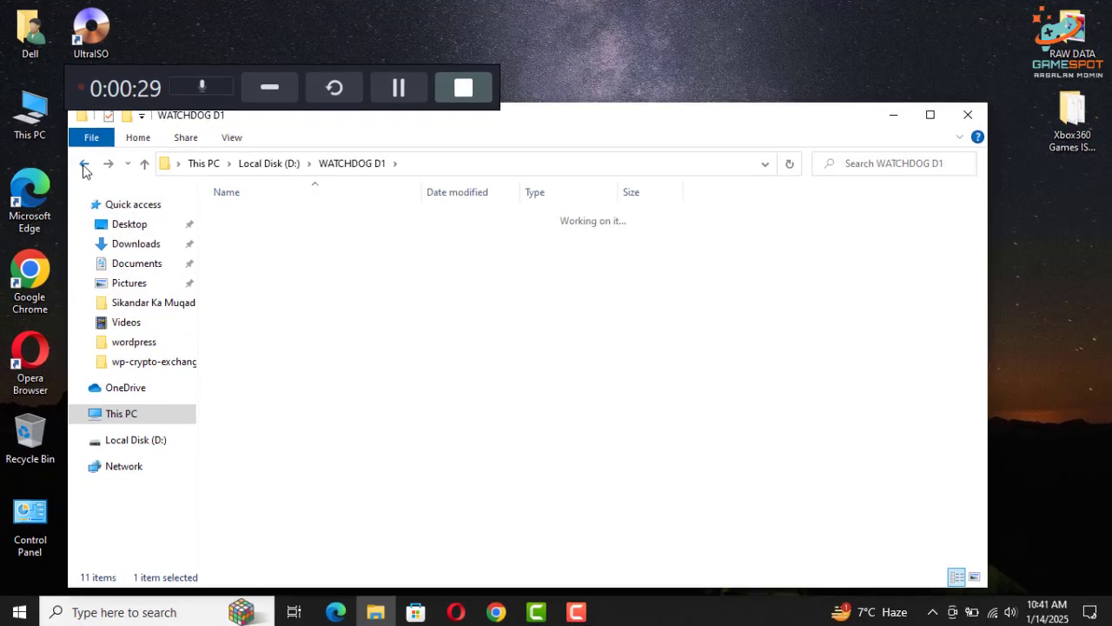
{"action": "left_click", "coordinate": [83, 163]}
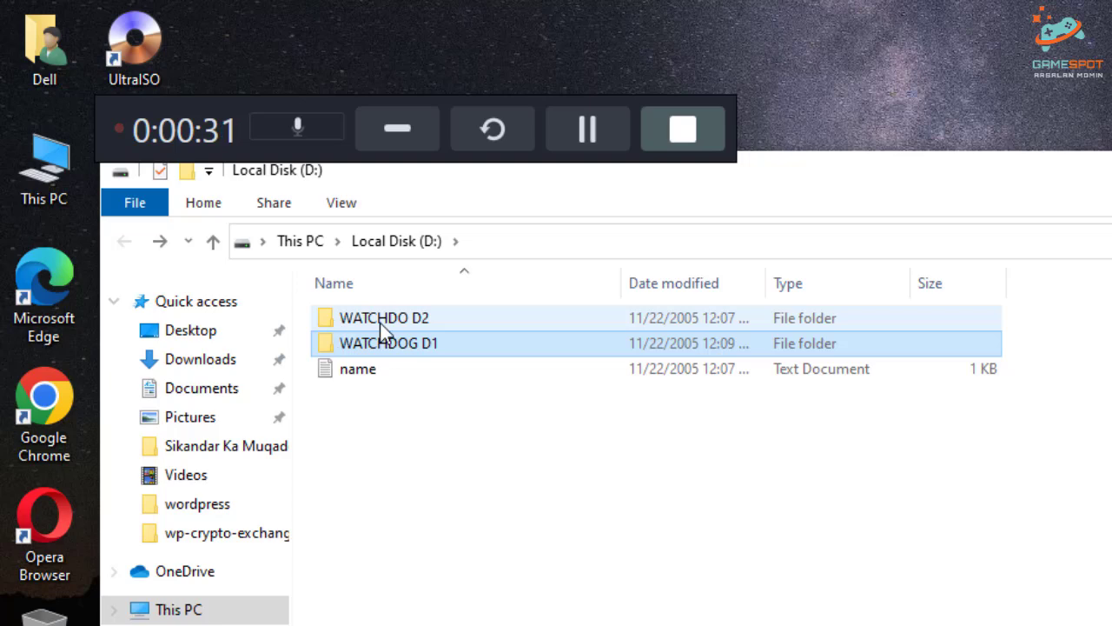
{"action": "double_click", "coordinate": [385, 316]}
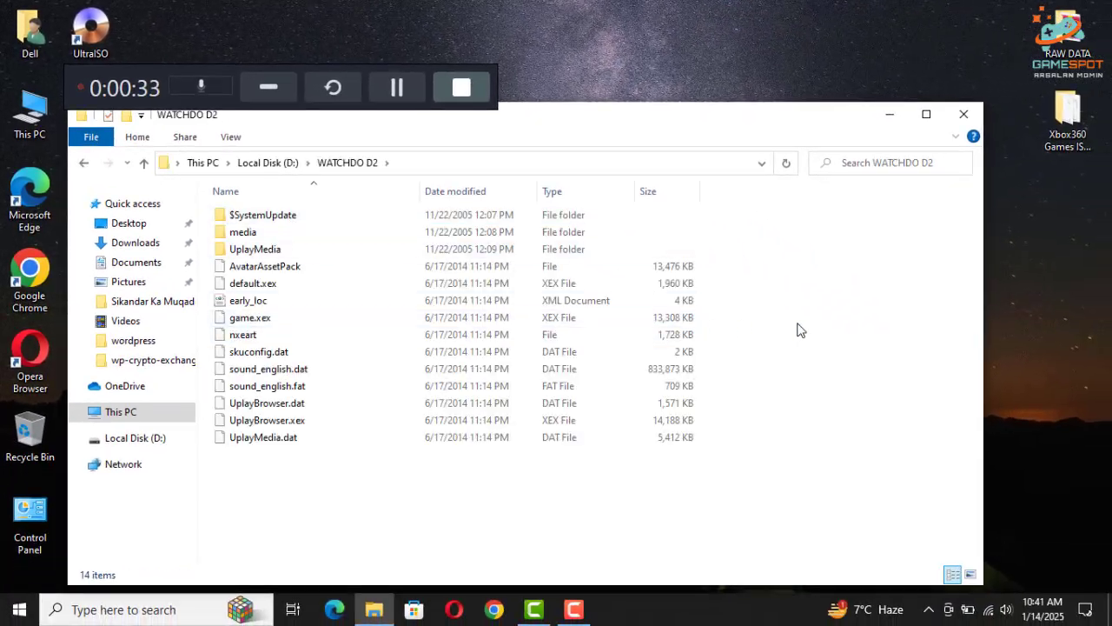
{"action": "mouse_move", "coordinate": [852, 438]}
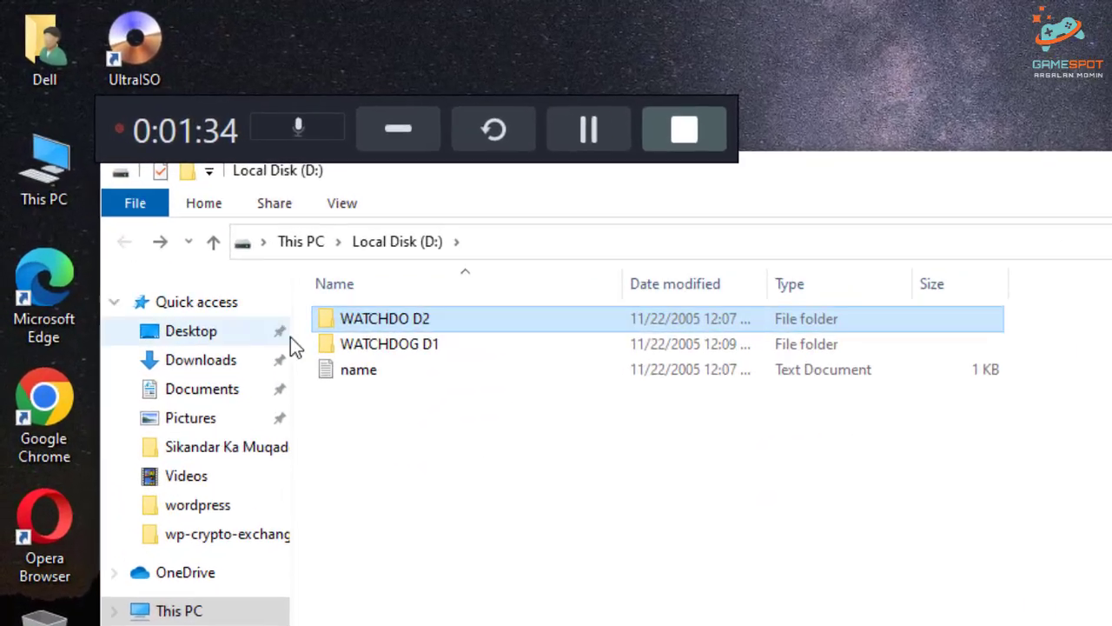
Copy all seven installation2 items from WATCHDOG D1 into WATCHDO D2, reaching 22 items.
{"action": "double_click", "coordinate": [389, 344]}
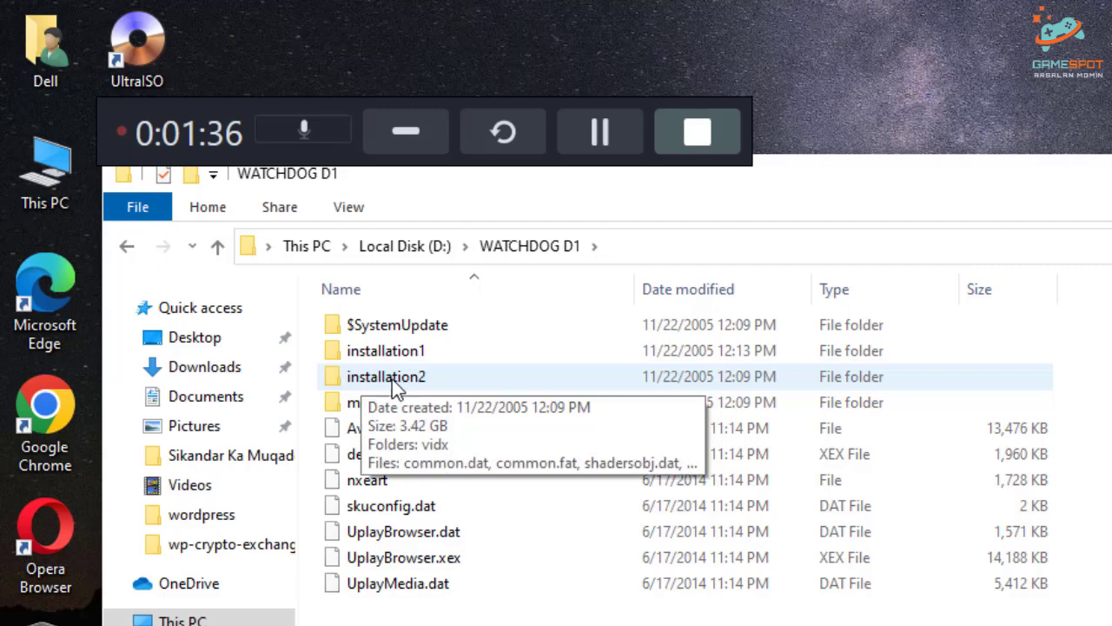
{"action": "double_click", "coordinate": [386, 376]}
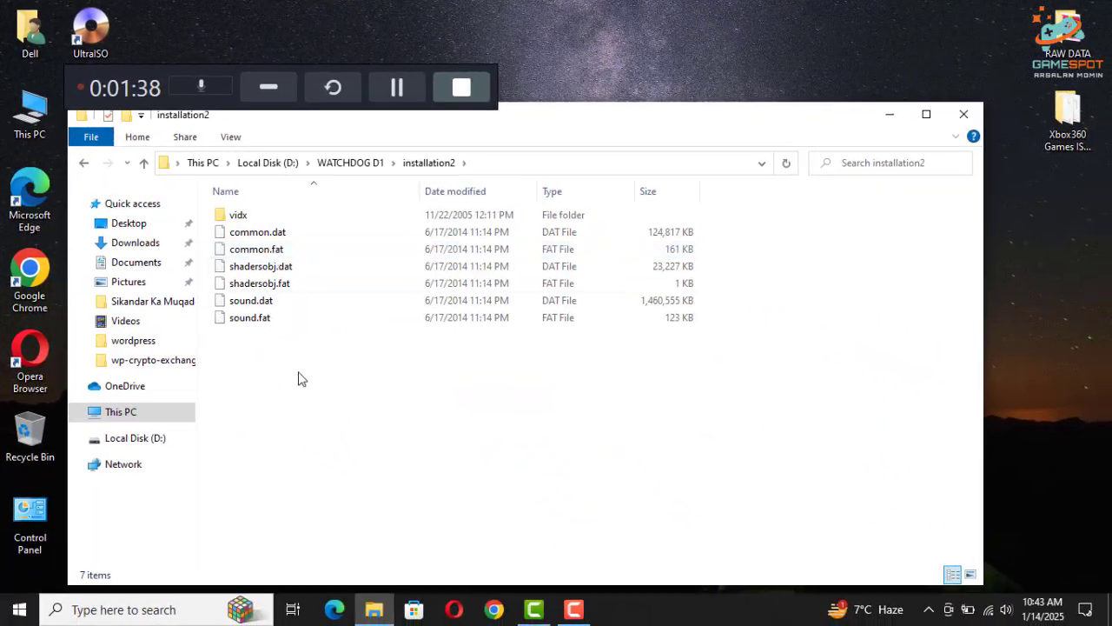
{"action": "key", "text": "ctrl+a"}
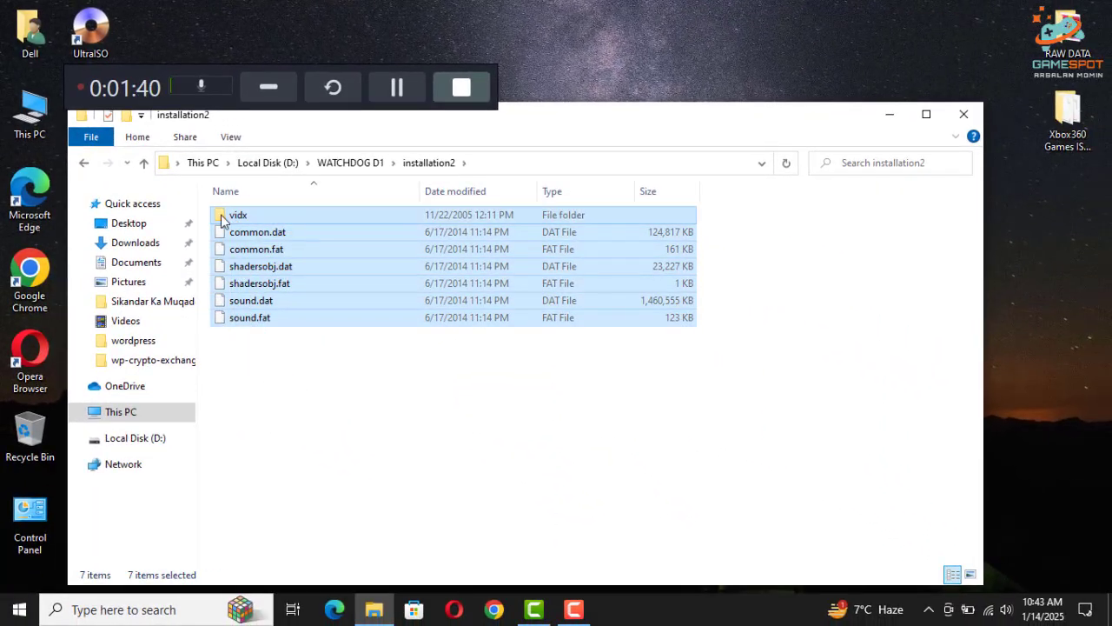
{"action": "mouse_move", "coordinate": [238, 216]}
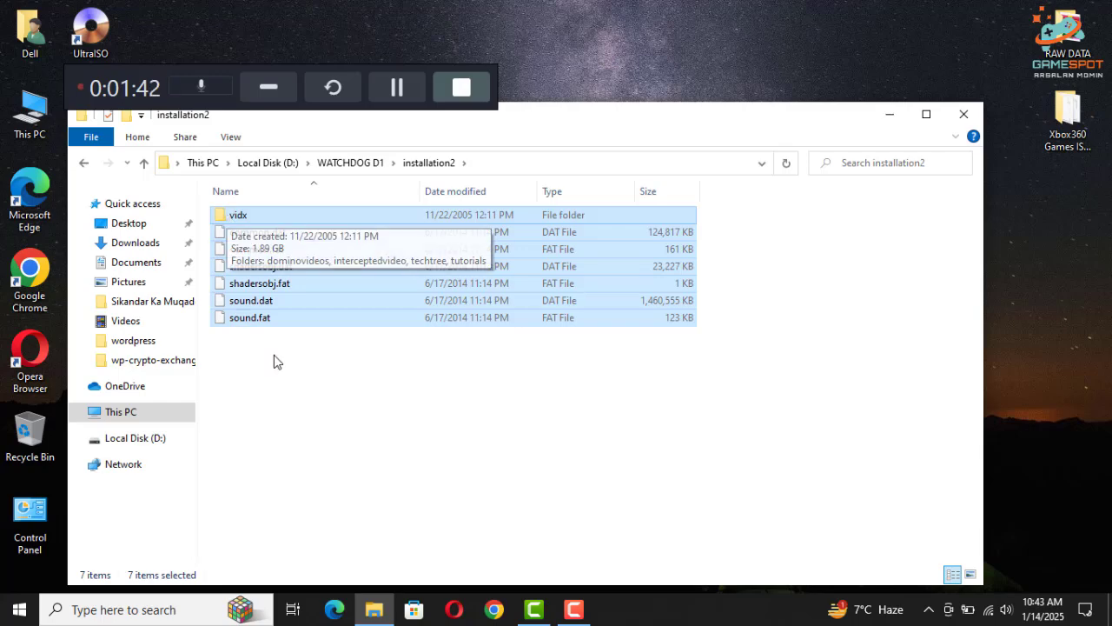
{"action": "left_click", "coordinate": [83, 163]}
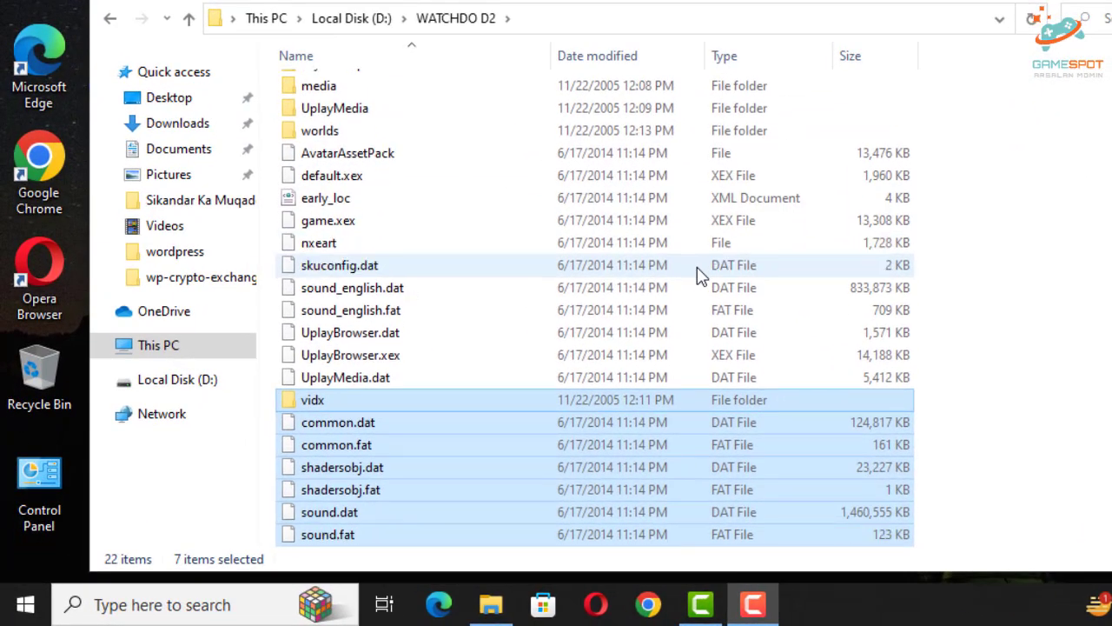
{"action": "left_click", "coordinate": [188, 17]}
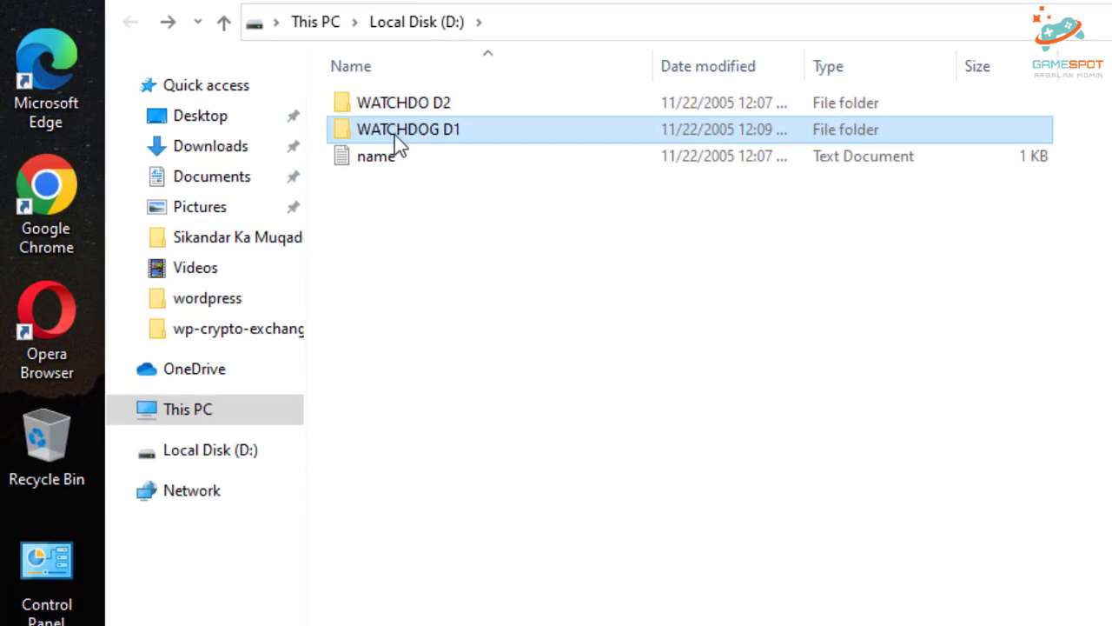
Bring up the context menu for the WATCHDOG D1 folder on Local Disk D:.
{"action": "right_click", "coordinate": [409, 128]}
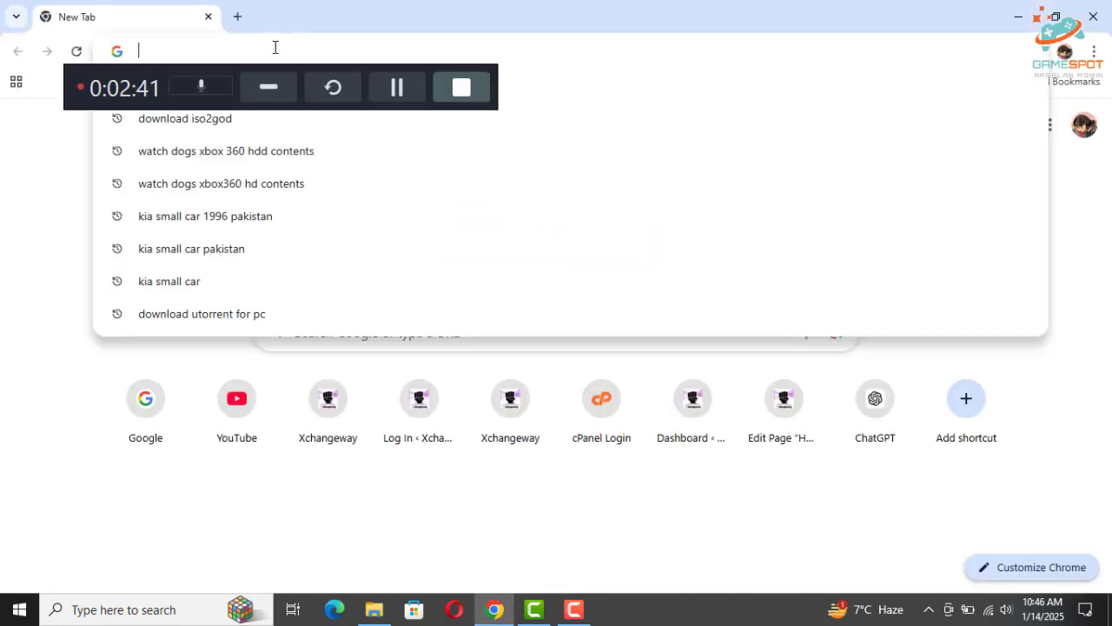
Google 'qwix x360' and land on the Qwix 1.01 Digiex download page.
{"action": "type", "text": "google.com"}
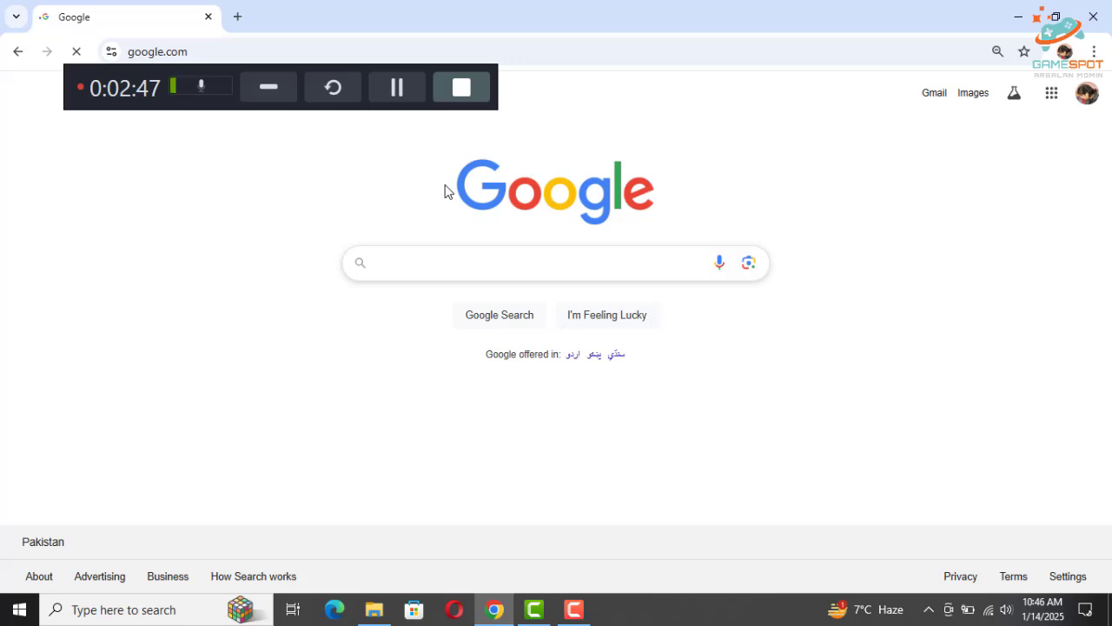
{"action": "type", "text": "qwix xbo"}
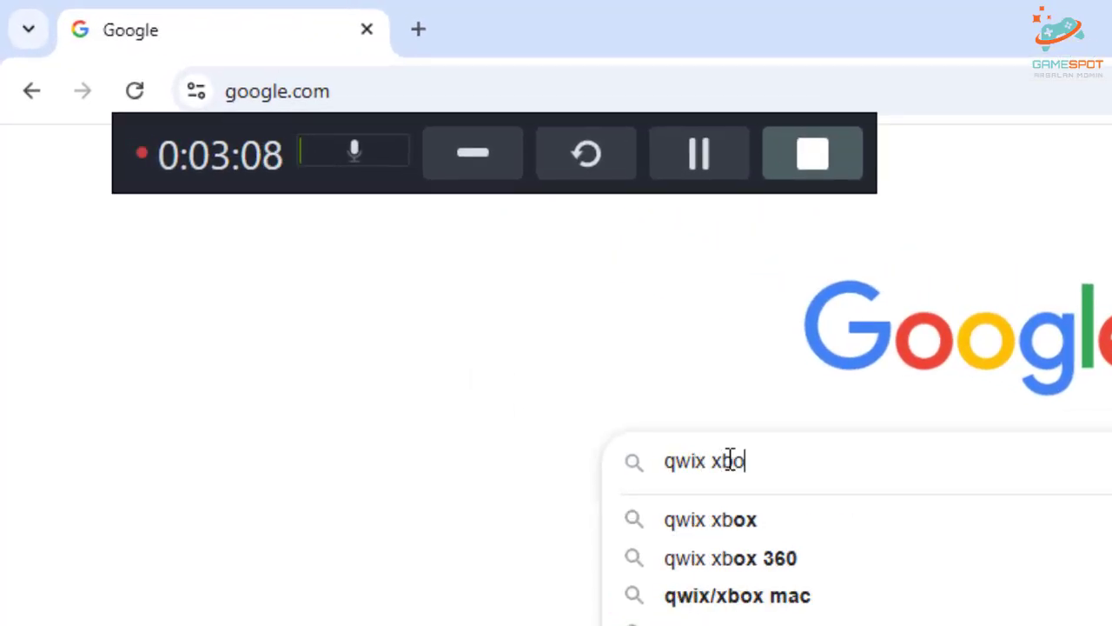
{"action": "type", "text": "x360"}
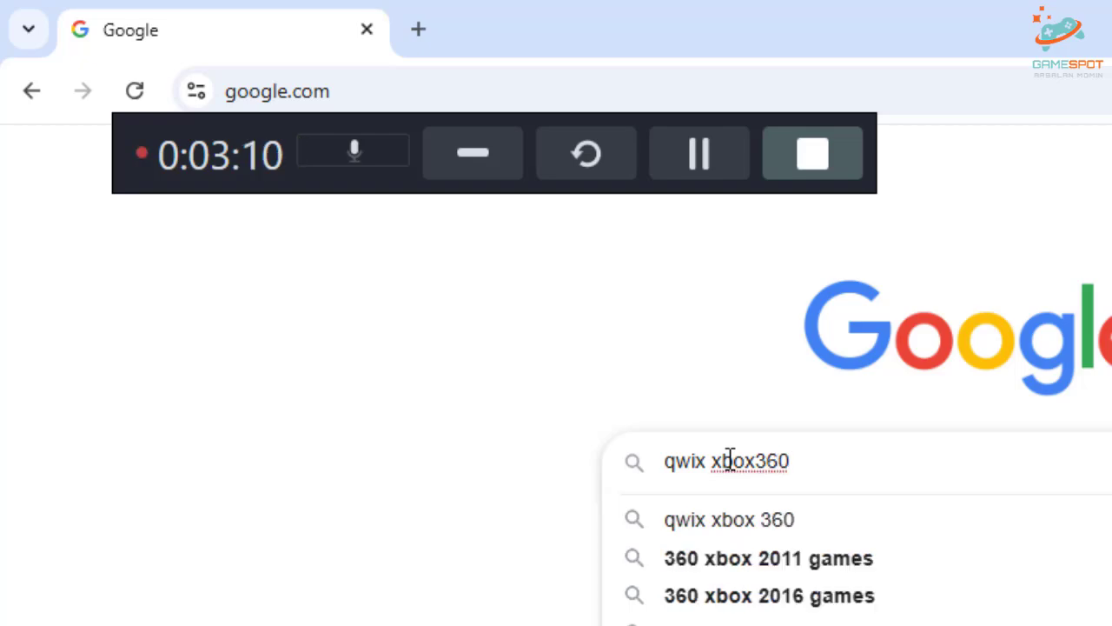
{"action": "key", "text": "Enter"}
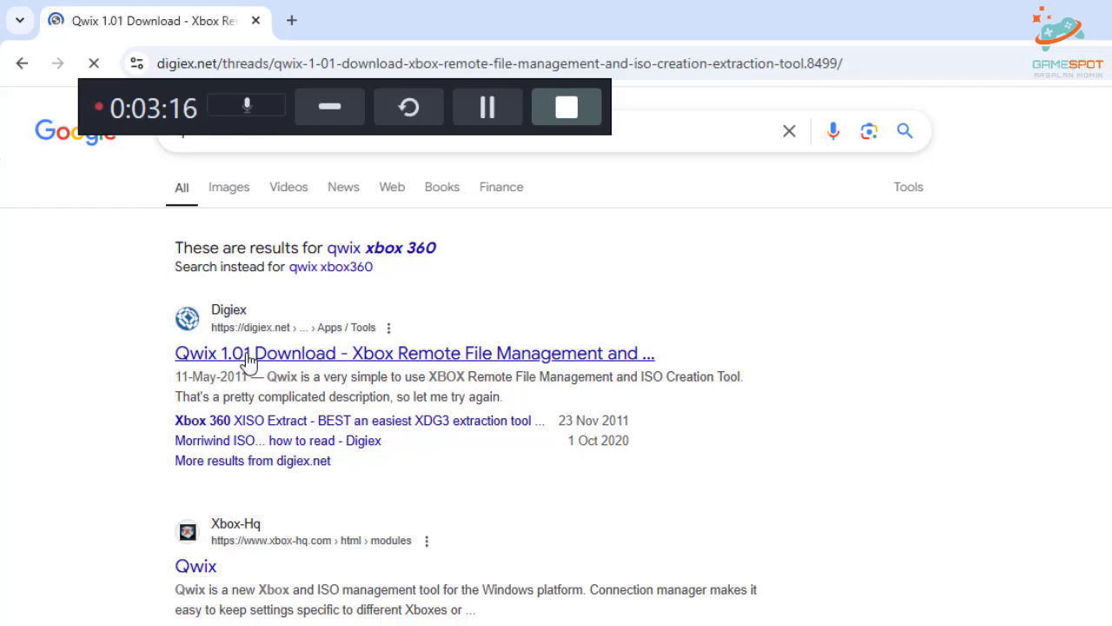
{"action": "left_click", "coordinate": [414, 353]}
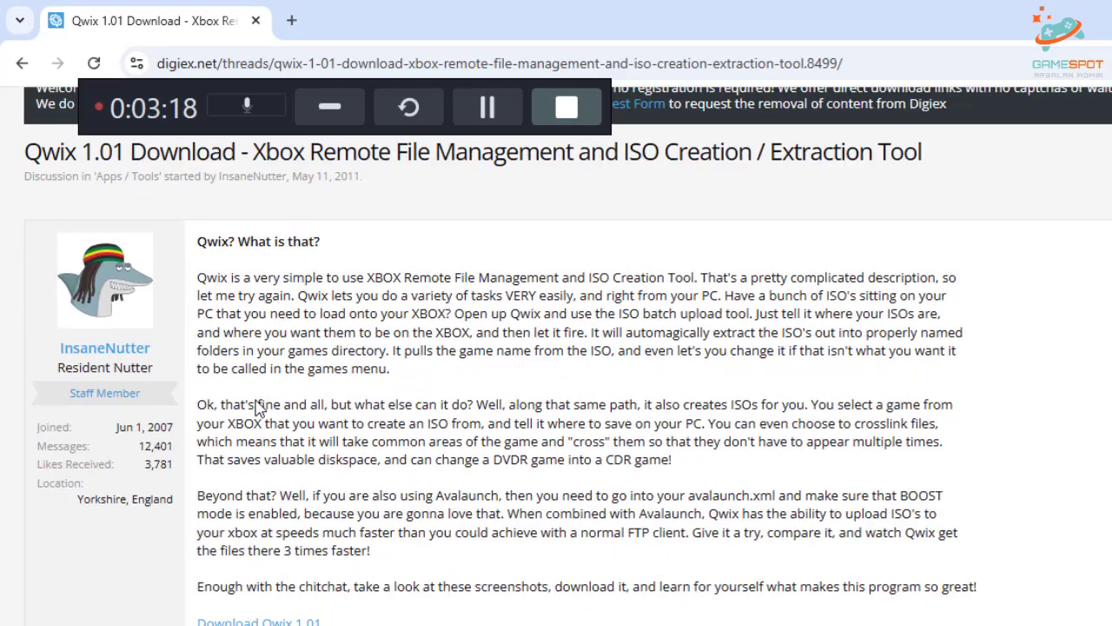
{"action": "scroll", "scroll_direction": "down", "scroll_amount": 3}
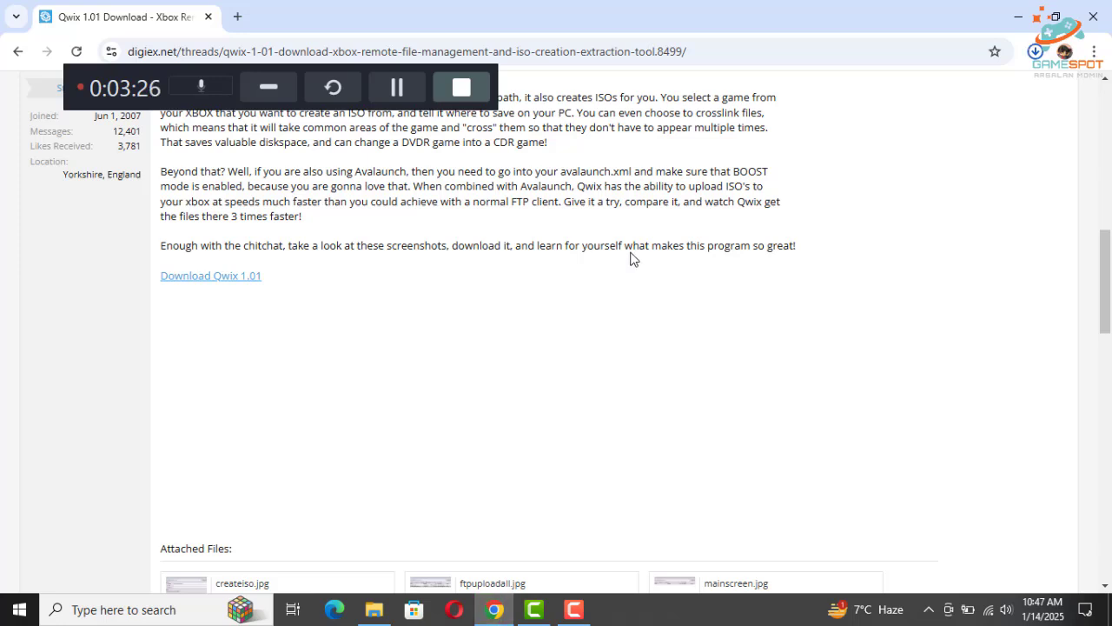
Download Qwix 1.01 and reveal Qwix101.rar in the Downloads folder.
{"action": "left_click", "coordinate": [1036, 48]}
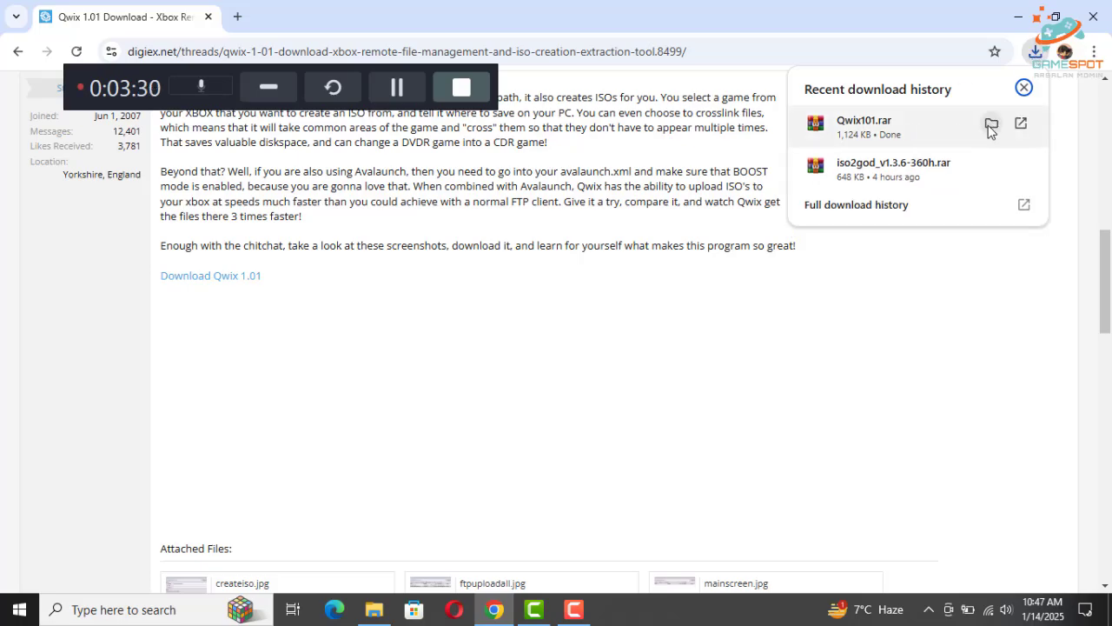
{"action": "left_click", "coordinate": [991, 124]}
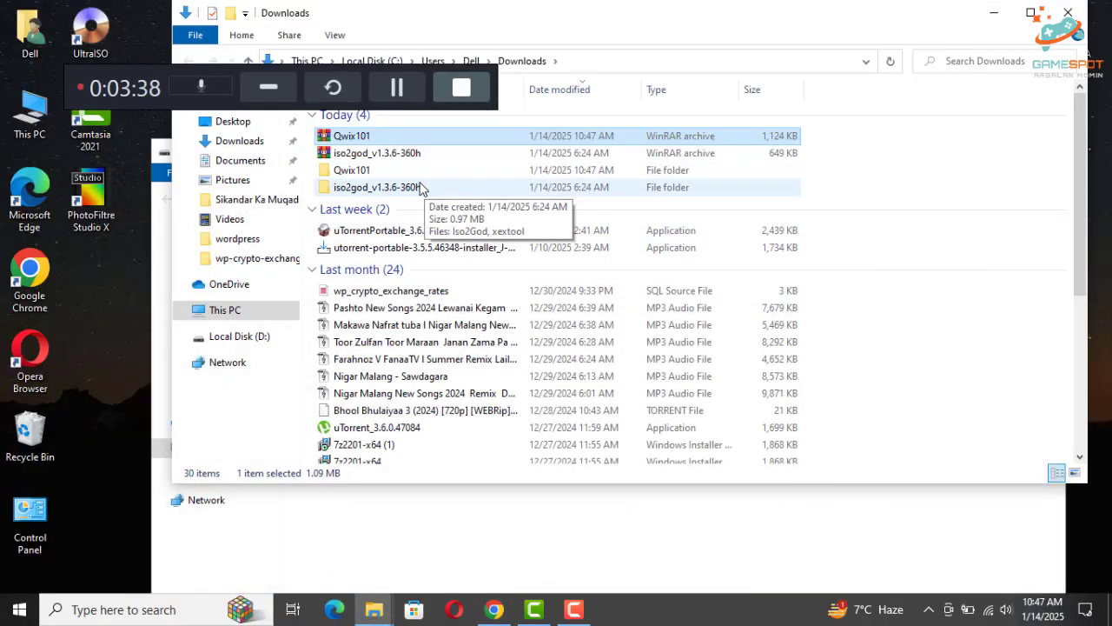
Launch Qwix.exe from the extracted Qwix101 folder and accept the FTP connection warning.
{"action": "double_click", "coordinate": [351, 135]}
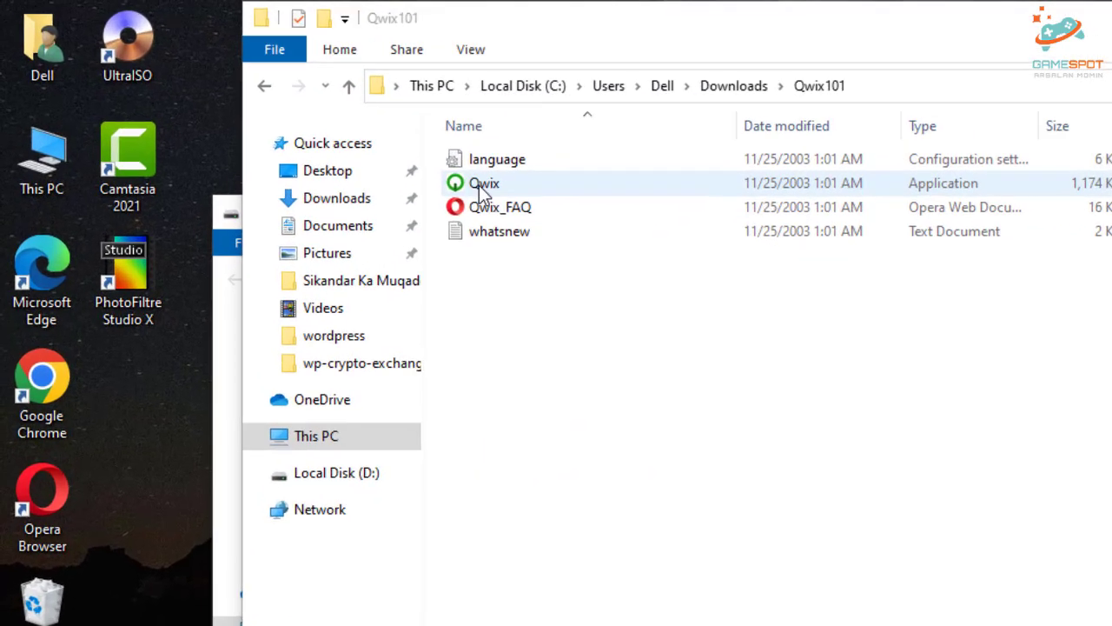
{"action": "left_click", "coordinate": [484, 182]}
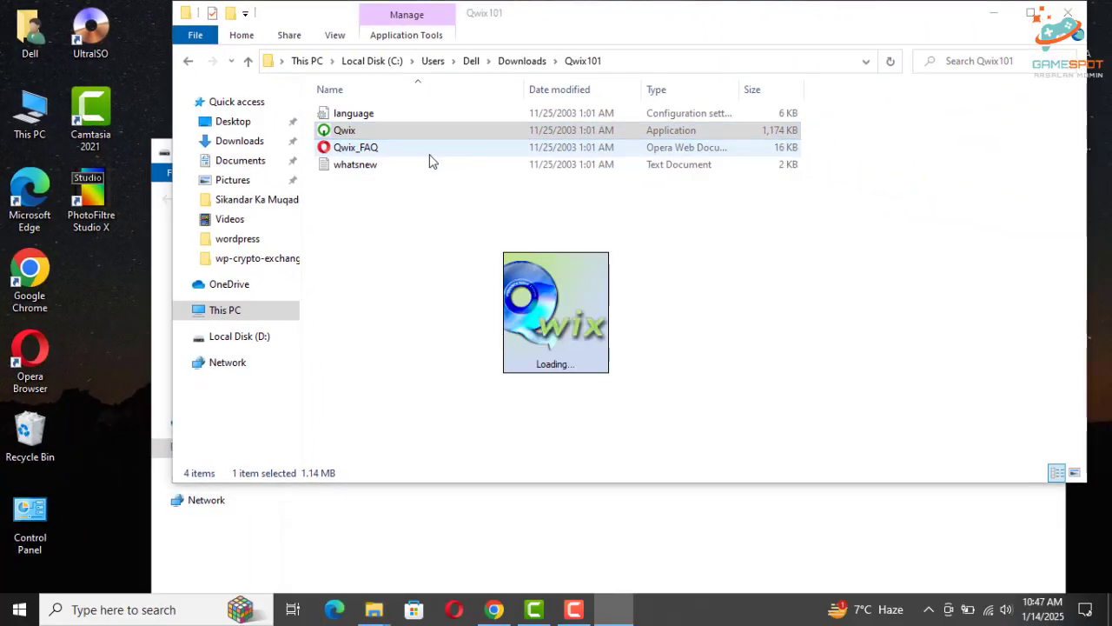
{"action": "double_click", "coordinate": [344, 128]}
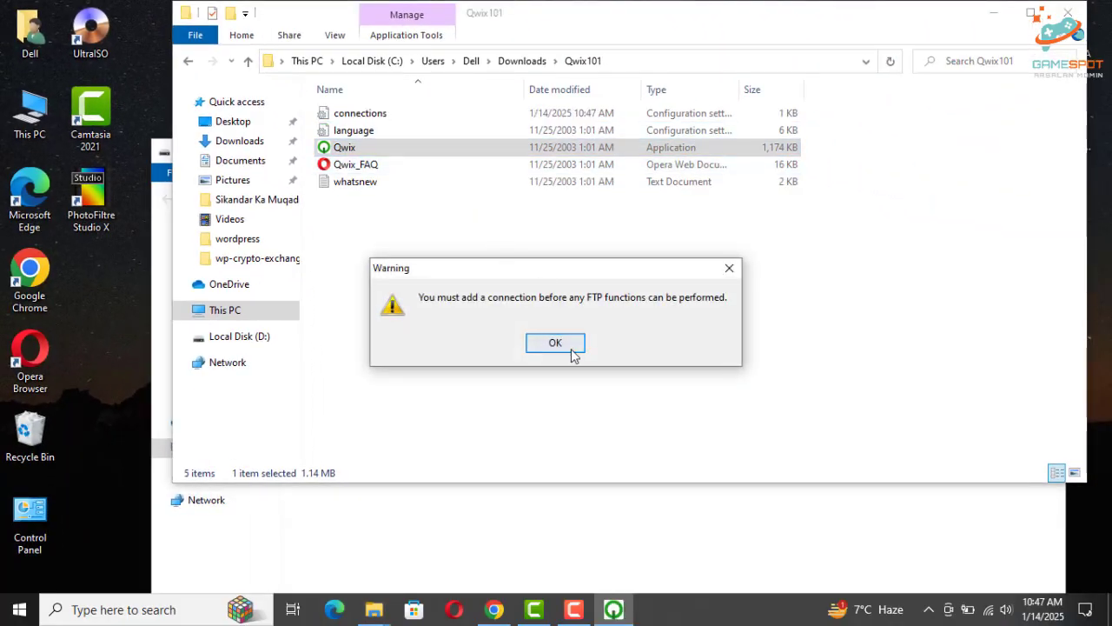
{"action": "left_click", "coordinate": [556, 343]}
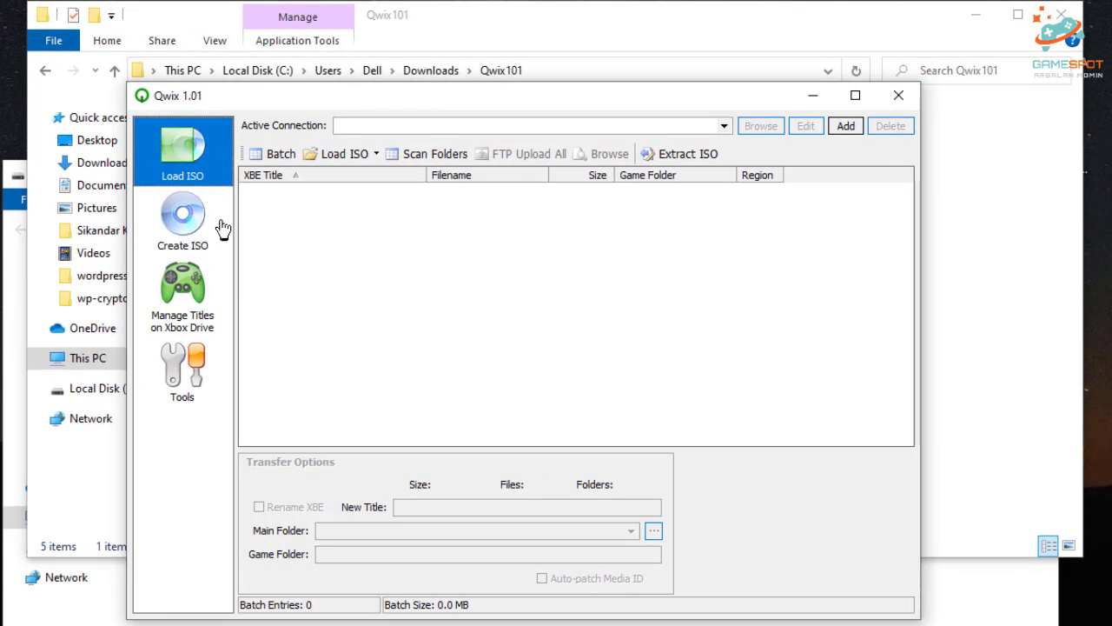
{"action": "mouse_move", "coordinate": [209, 236]}
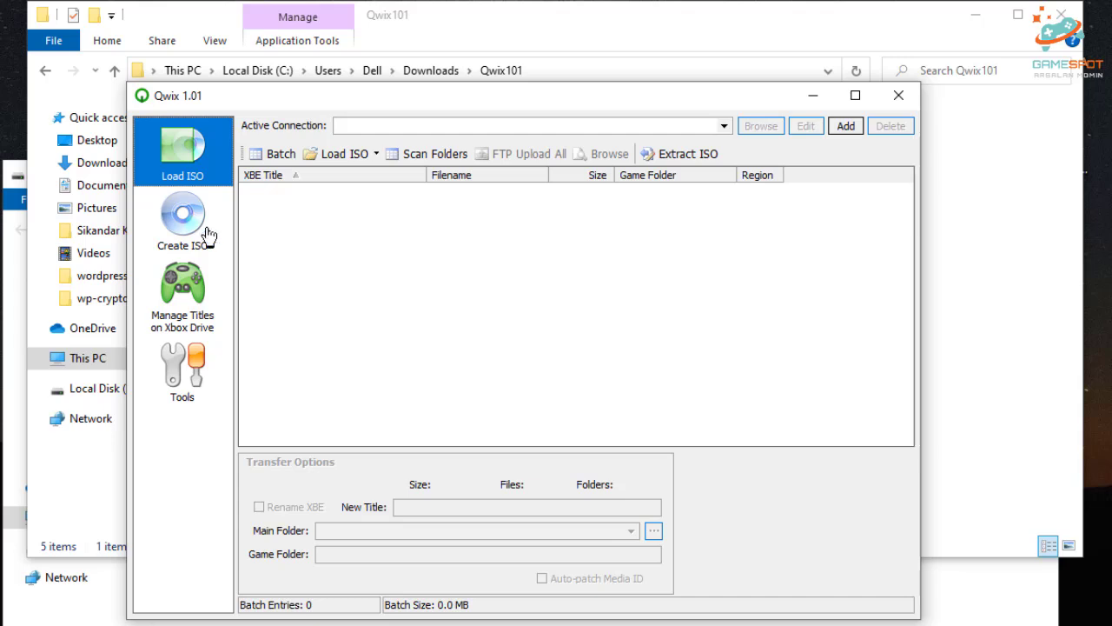
Set up a Create ISO job with local folder D:\WATCHDO D2 as the source.
{"action": "left_click", "coordinate": [183, 223]}
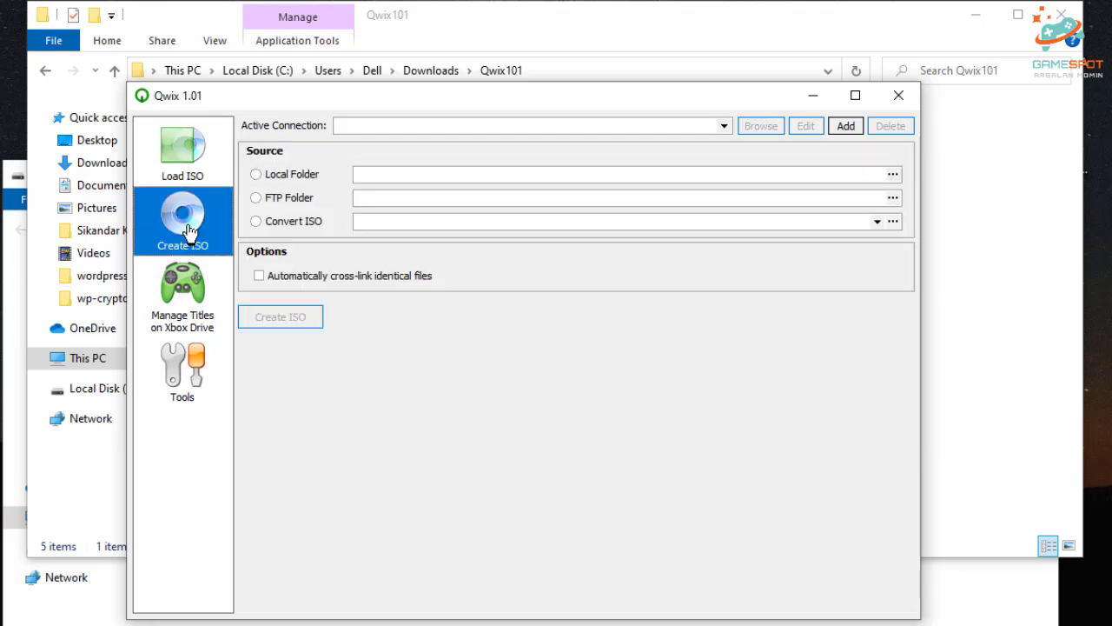
{"action": "left_click", "coordinate": [256, 173]}
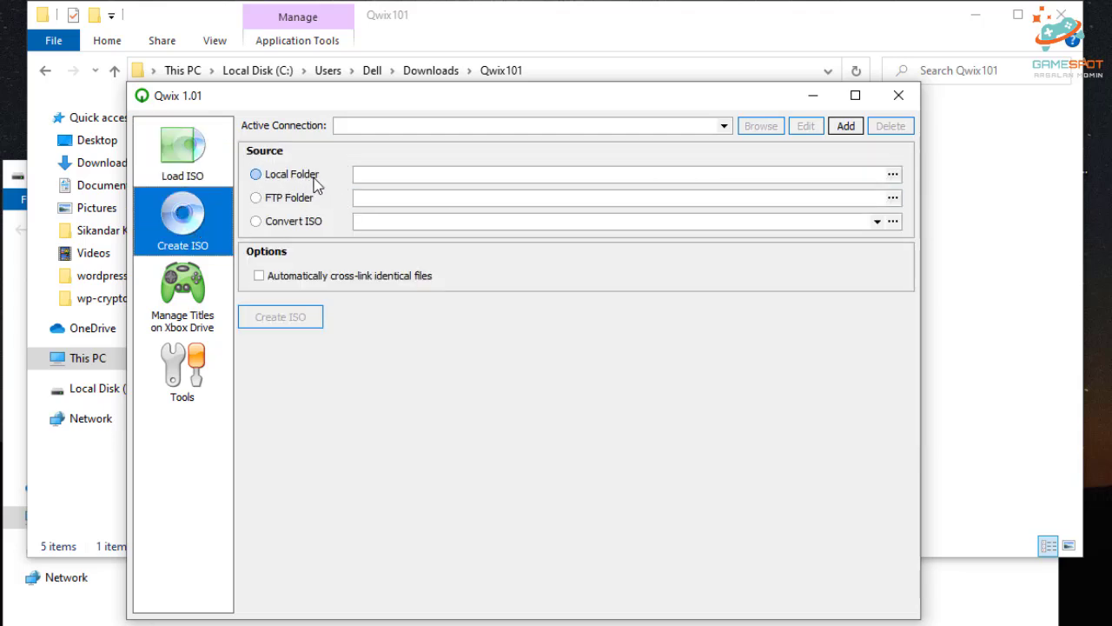
{"action": "left_click", "coordinate": [893, 174]}
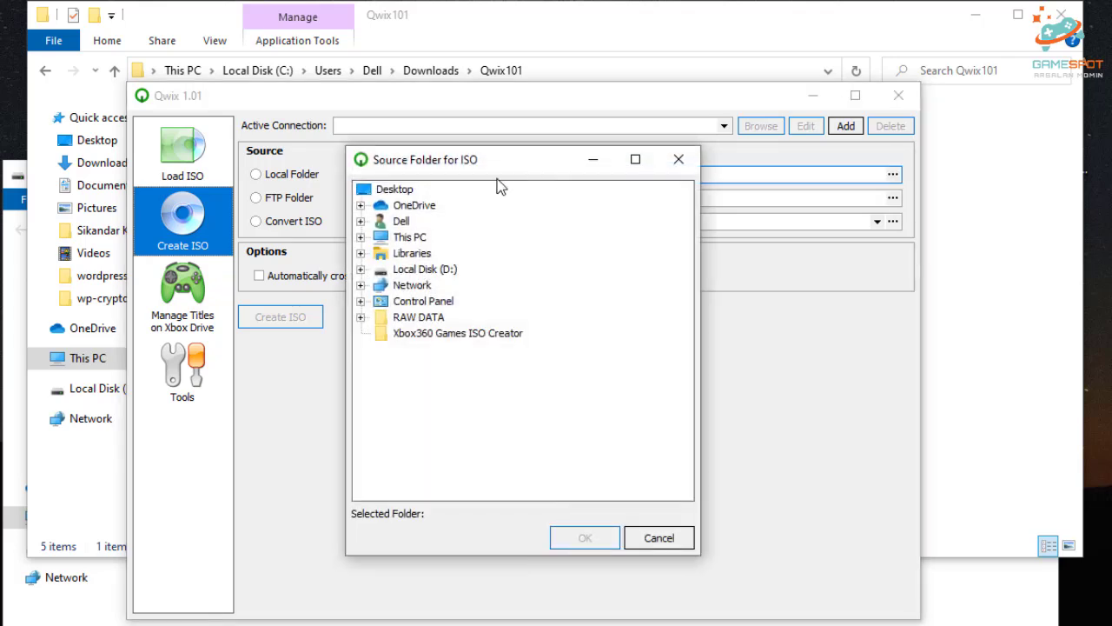
{"action": "left_click", "coordinate": [424, 268]}
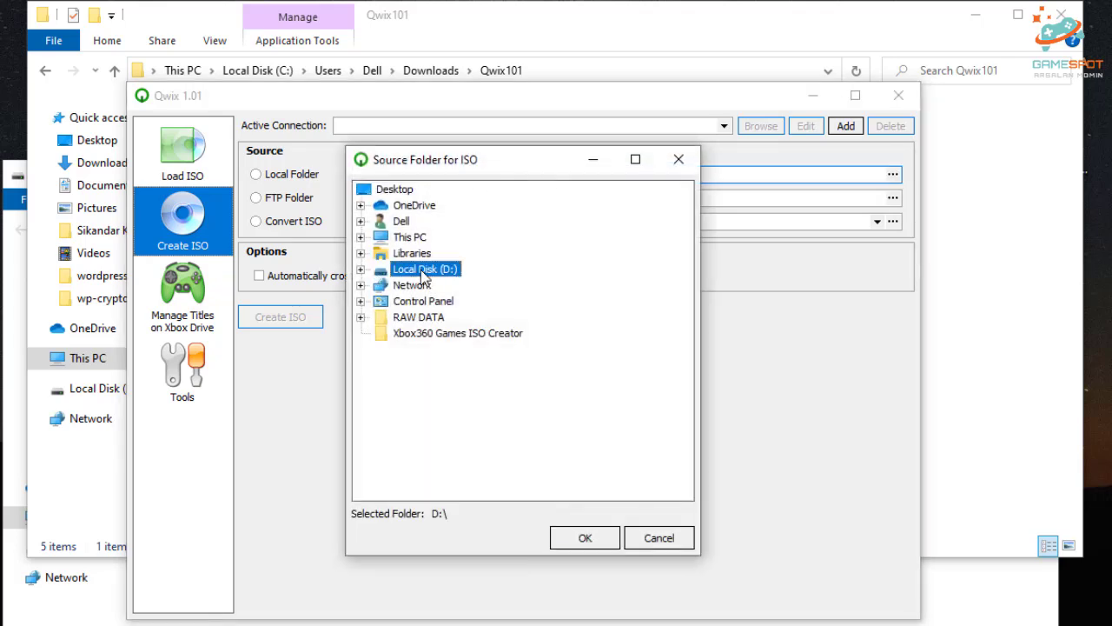
{"action": "left_click", "coordinate": [361, 267]}
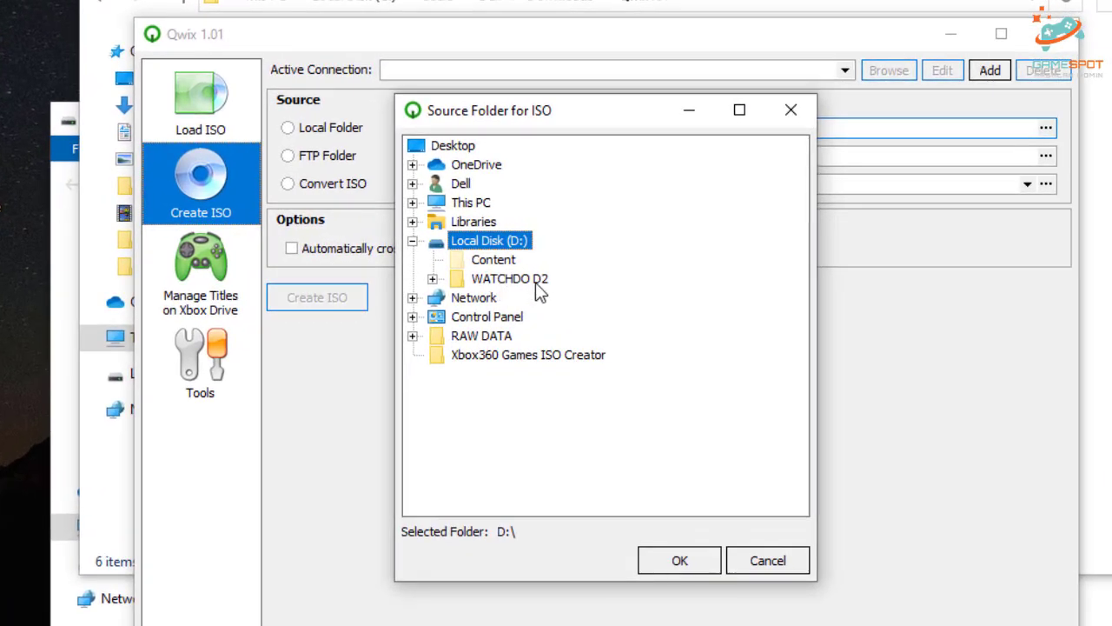
{"action": "left_click", "coordinate": [679, 560]}
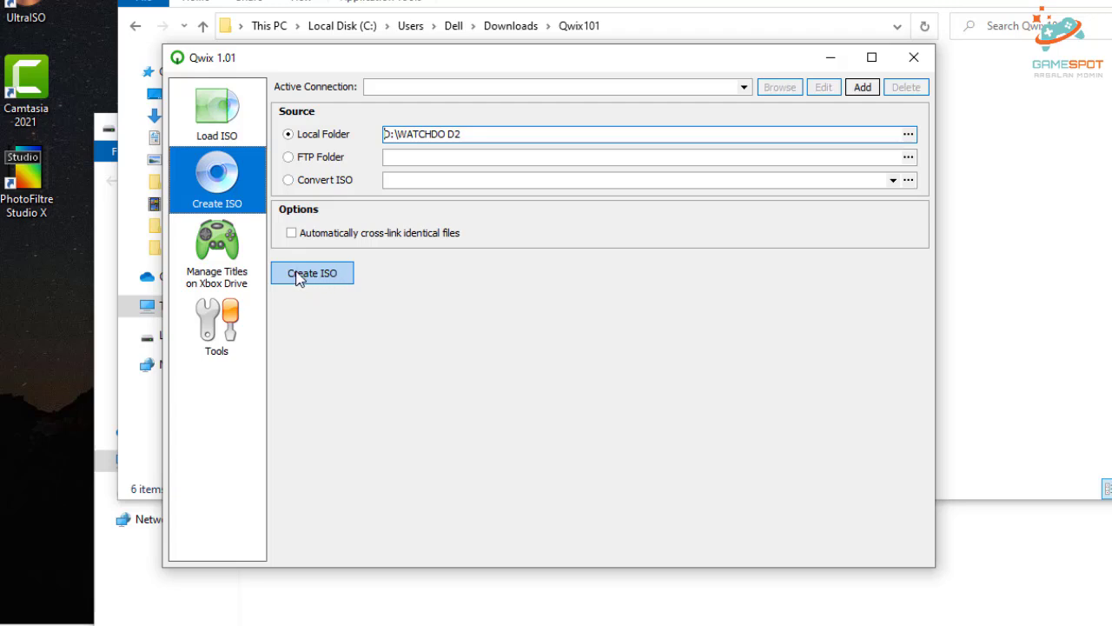
Build the ISO and save it to the Desktop as WATCHDO D2.
{"action": "left_click", "coordinate": [313, 273]}
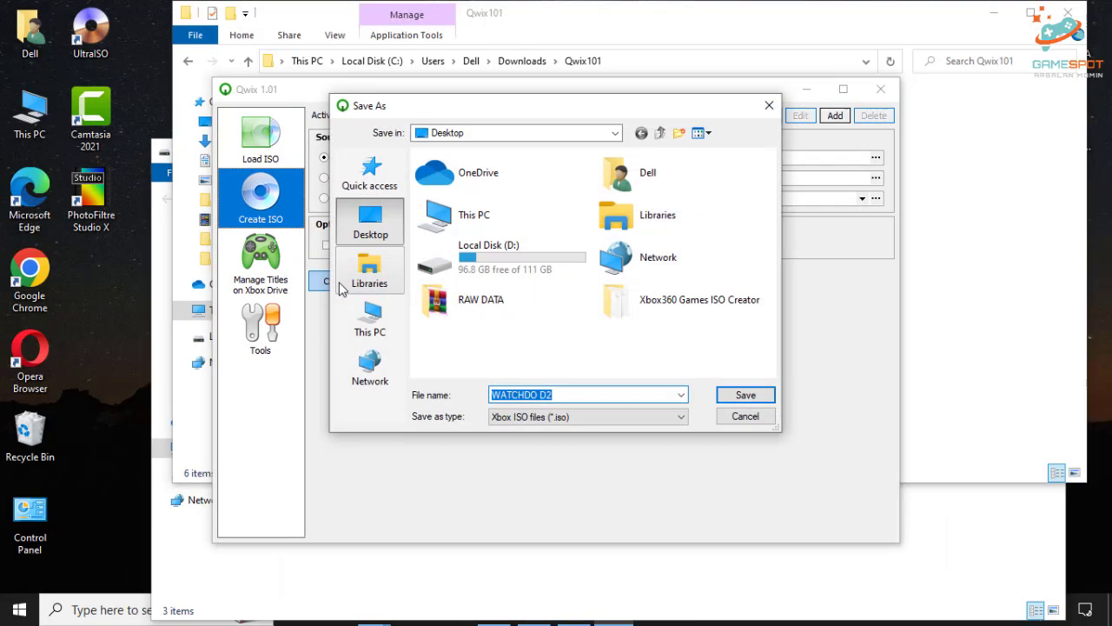
{"action": "mouse_move", "coordinate": [371, 217]}
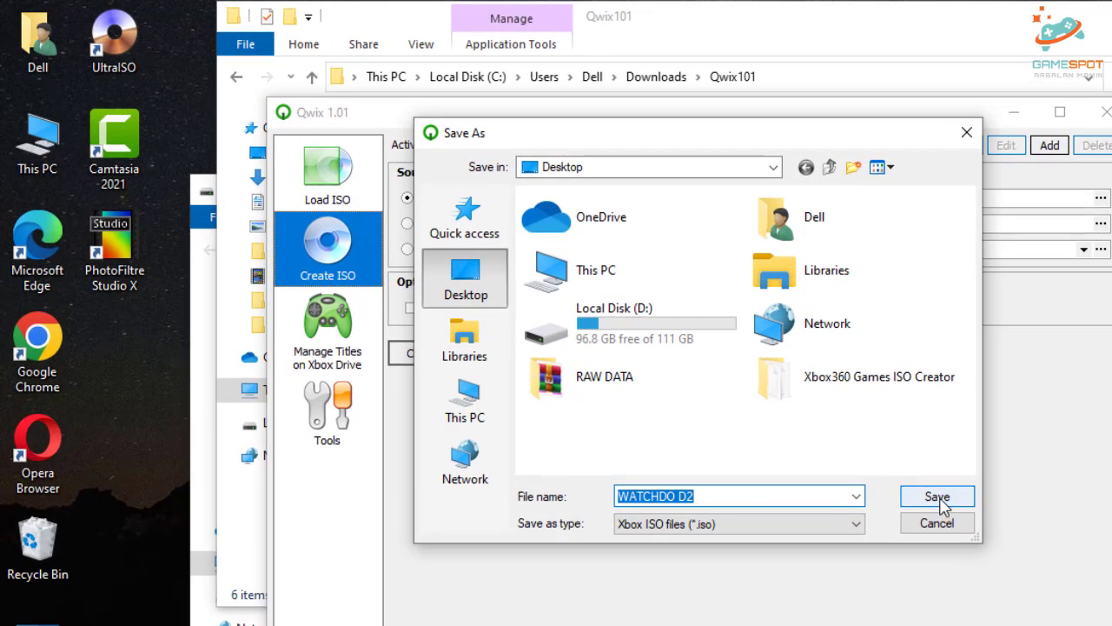
{"action": "left_click", "coordinate": [937, 495]}
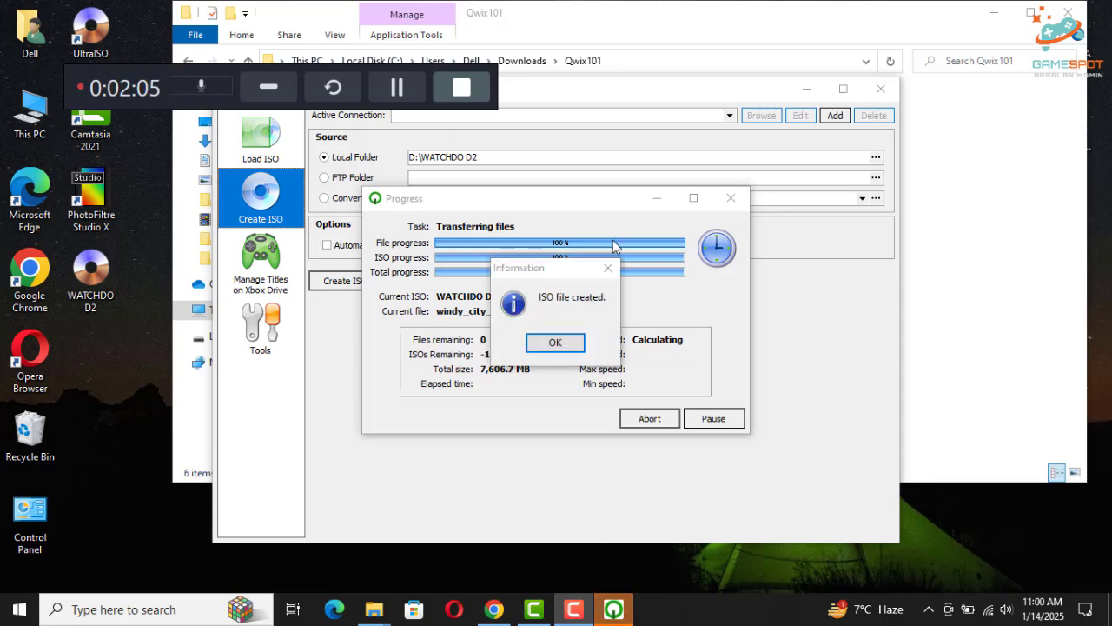
{"action": "left_click", "coordinate": [556, 341]}
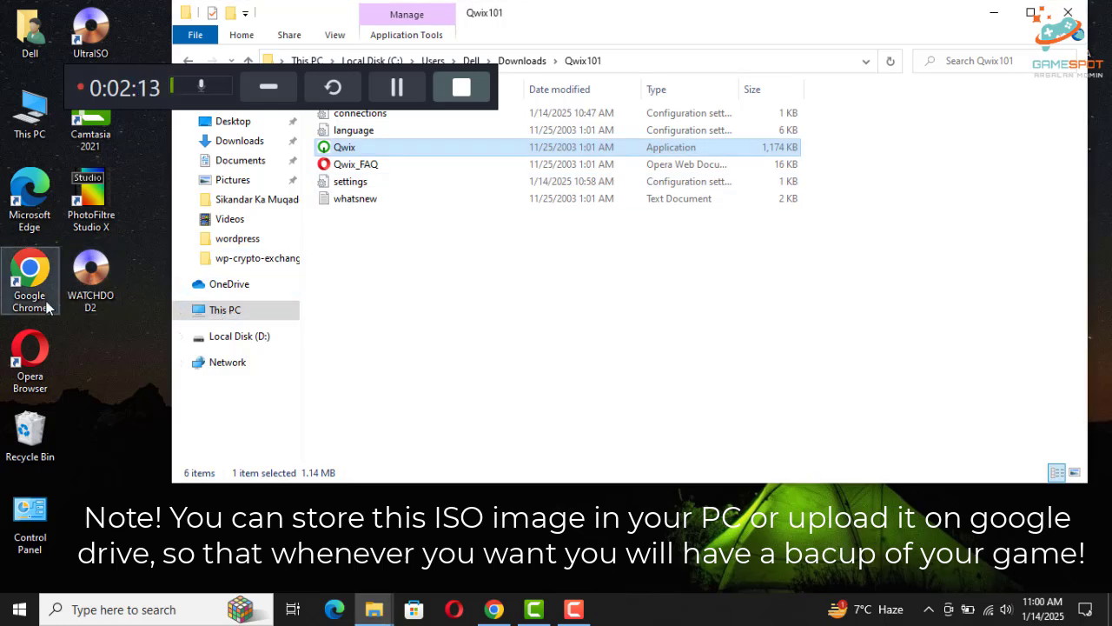
Search Google for 'iso2god' and land on the ISO2GOD v1.3.6 Digiex download page.
{"action": "left_click", "coordinate": [494, 609]}
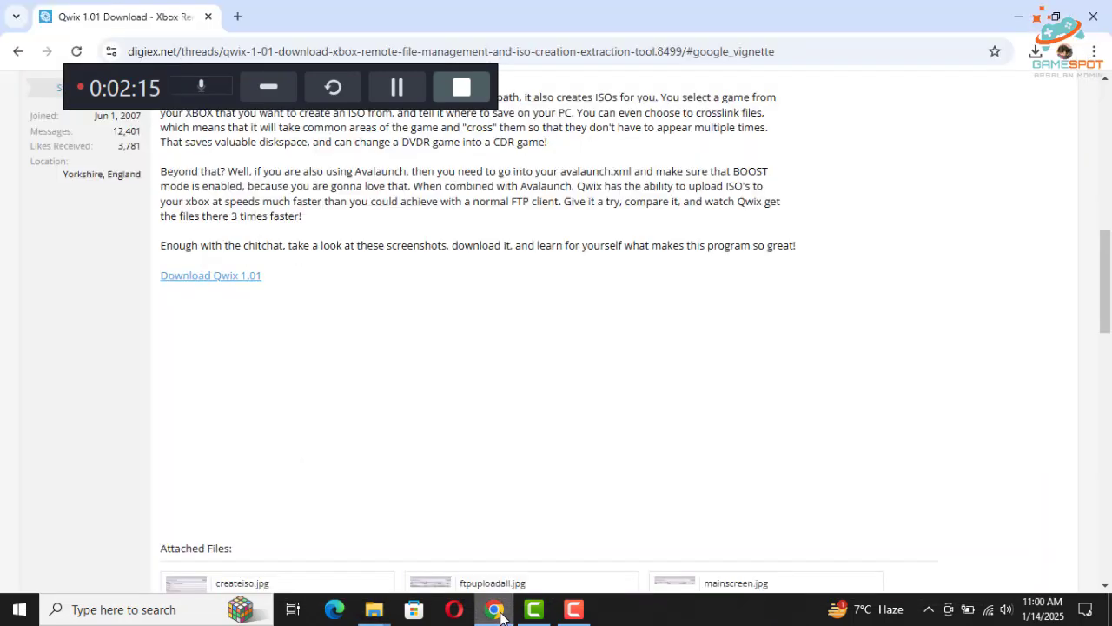
{"action": "left_click", "coordinate": [18, 52]}
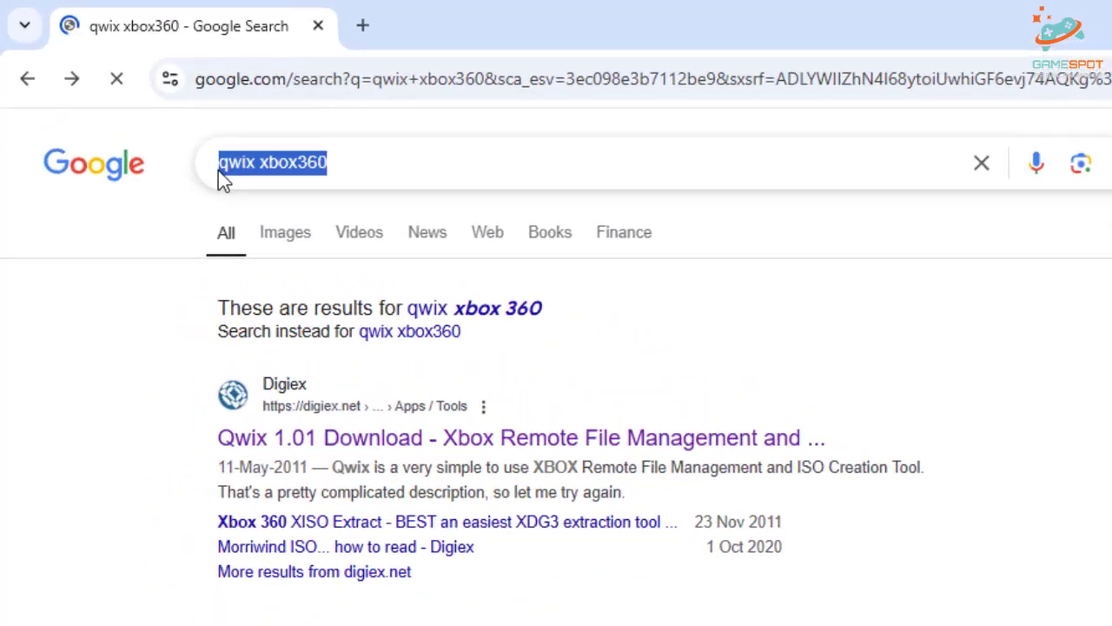
{"action": "type", "text": "iso2god"}
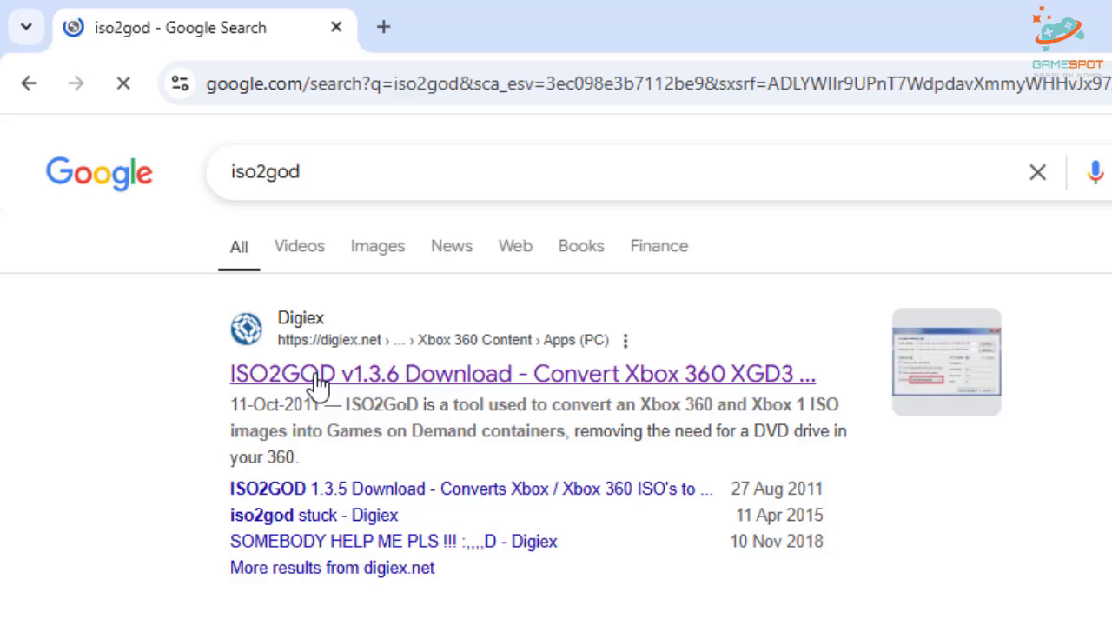
{"action": "left_click", "coordinate": [522, 372]}
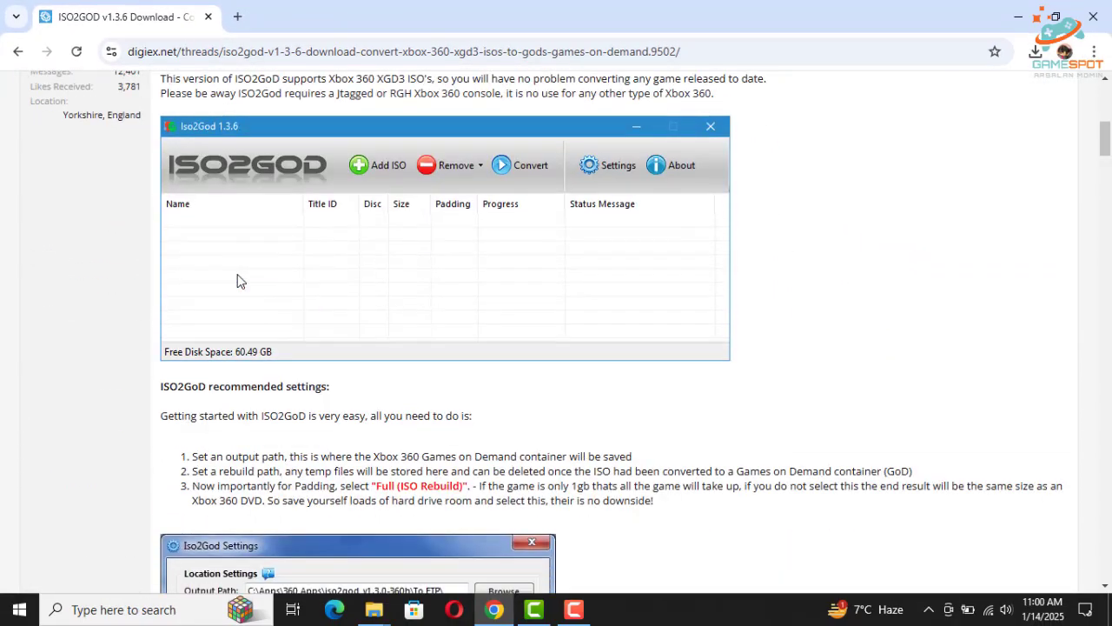
{"action": "scroll", "scroll_direction": "down", "scroll_amount": 3}
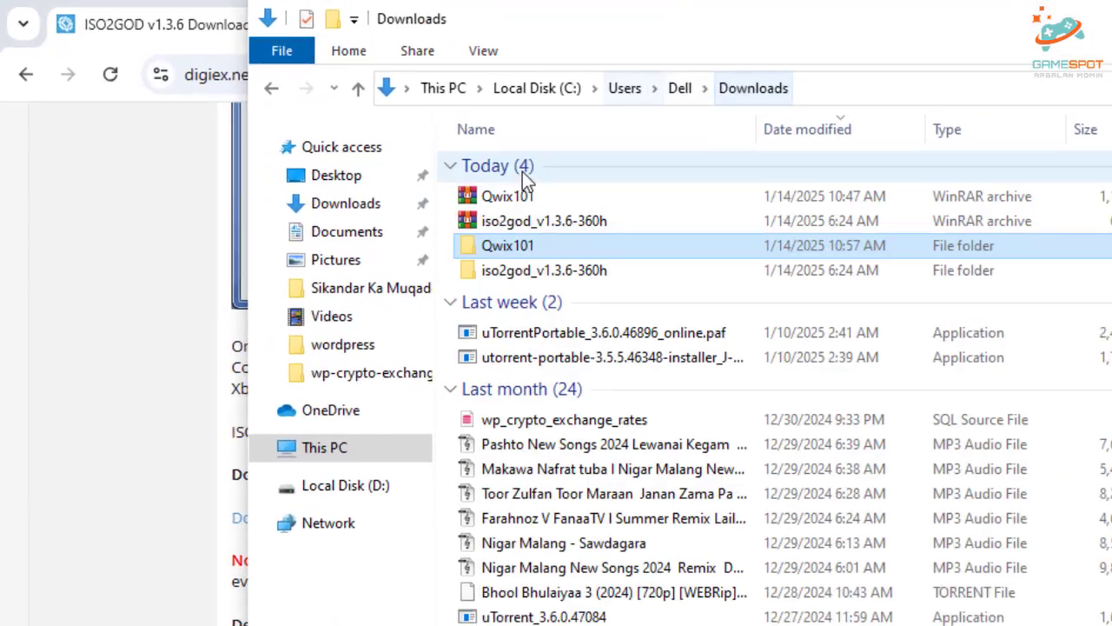
Launch ISO2GOD and load the Desktop's WATCHDO D2 image, detected as WATCH_DOGS Disc 2.
{"action": "double_click", "coordinate": [544, 271]}
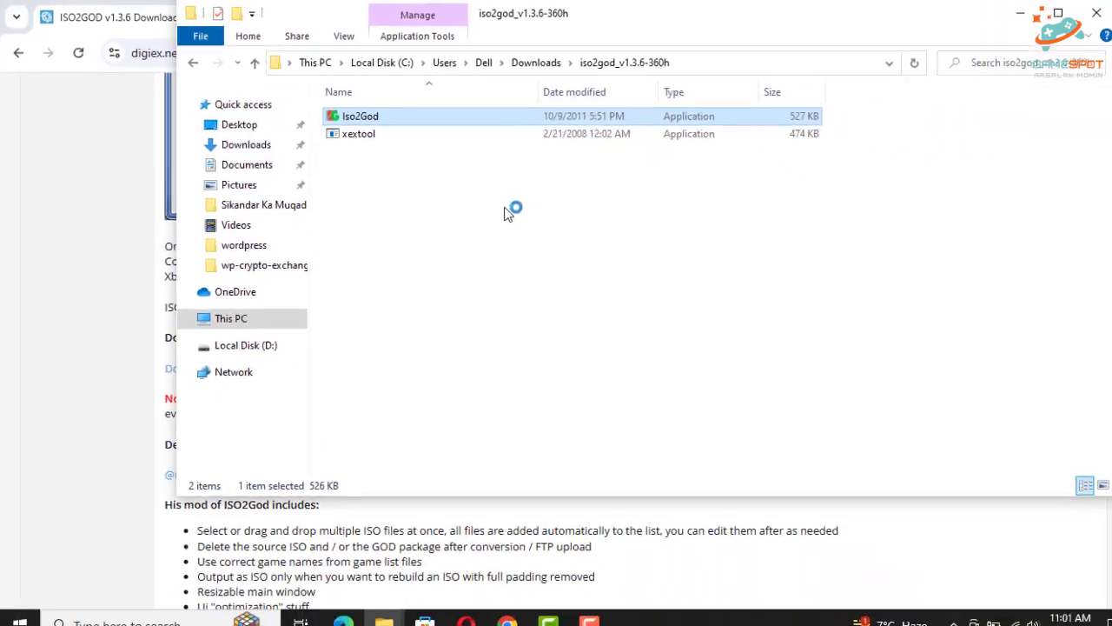
{"action": "double_click", "coordinate": [362, 115]}
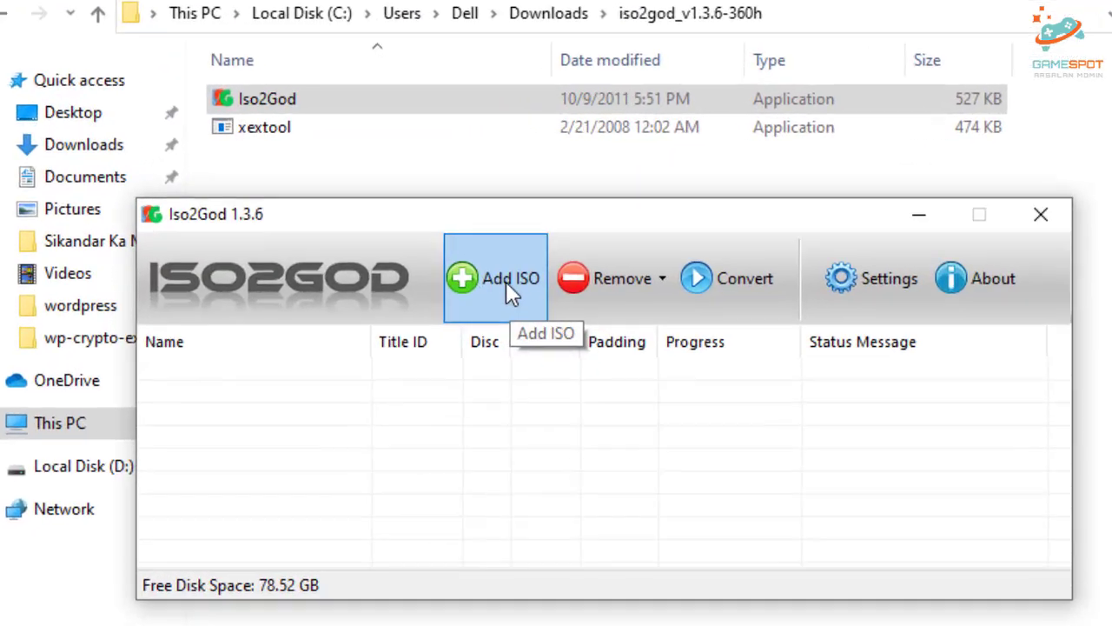
{"action": "left_click", "coordinate": [494, 278]}
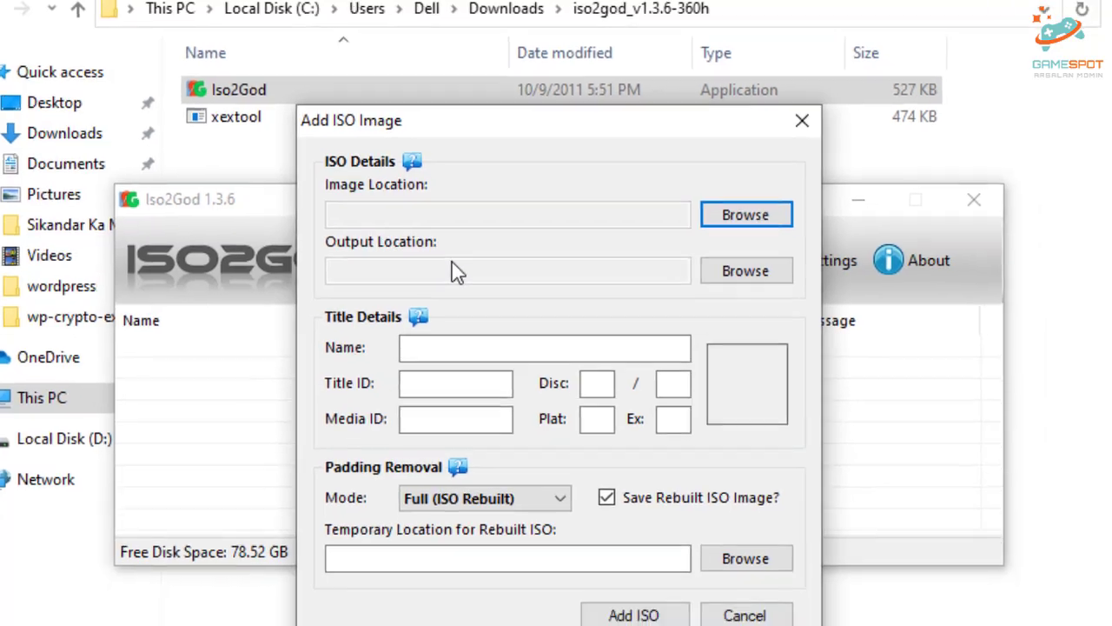
{"action": "left_click", "coordinate": [744, 216]}
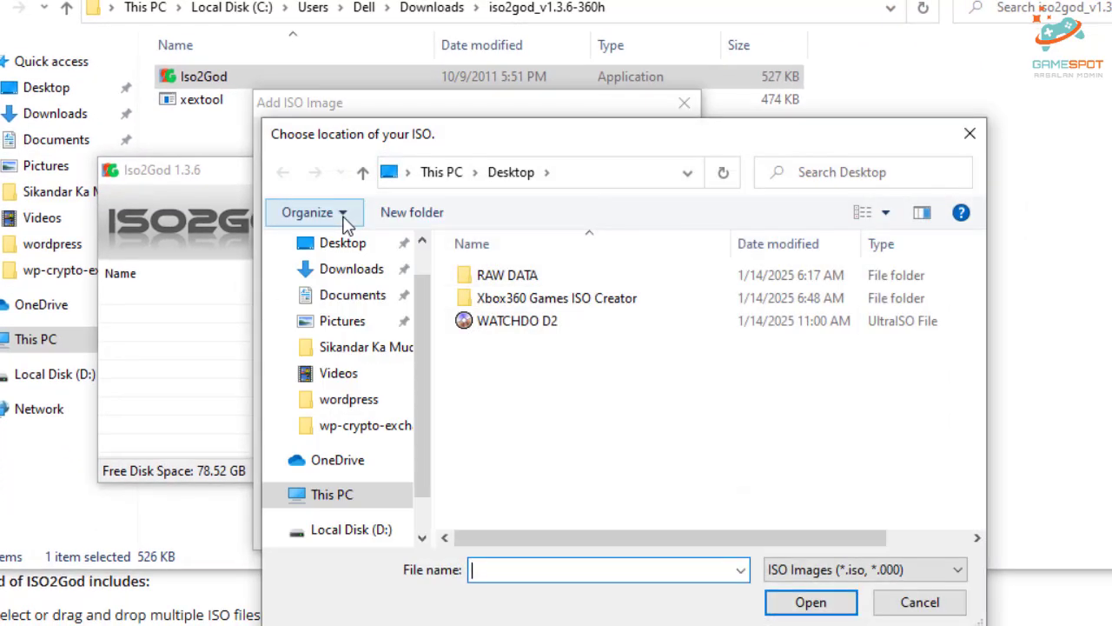
{"action": "left_click", "coordinate": [518, 320]}
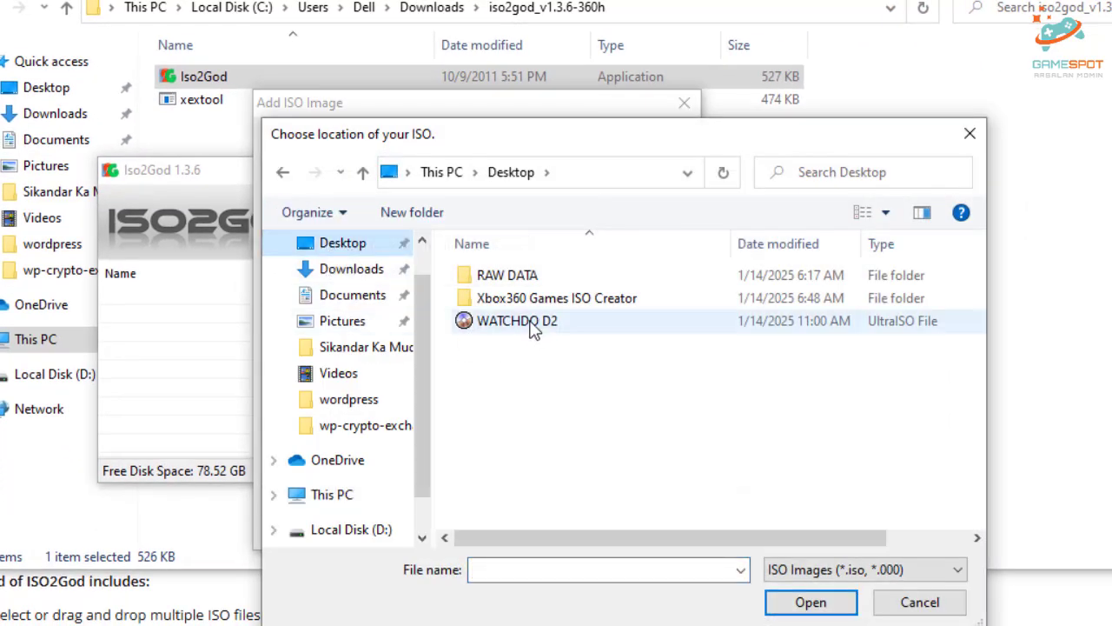
{"action": "mouse_move", "coordinate": [539, 327]}
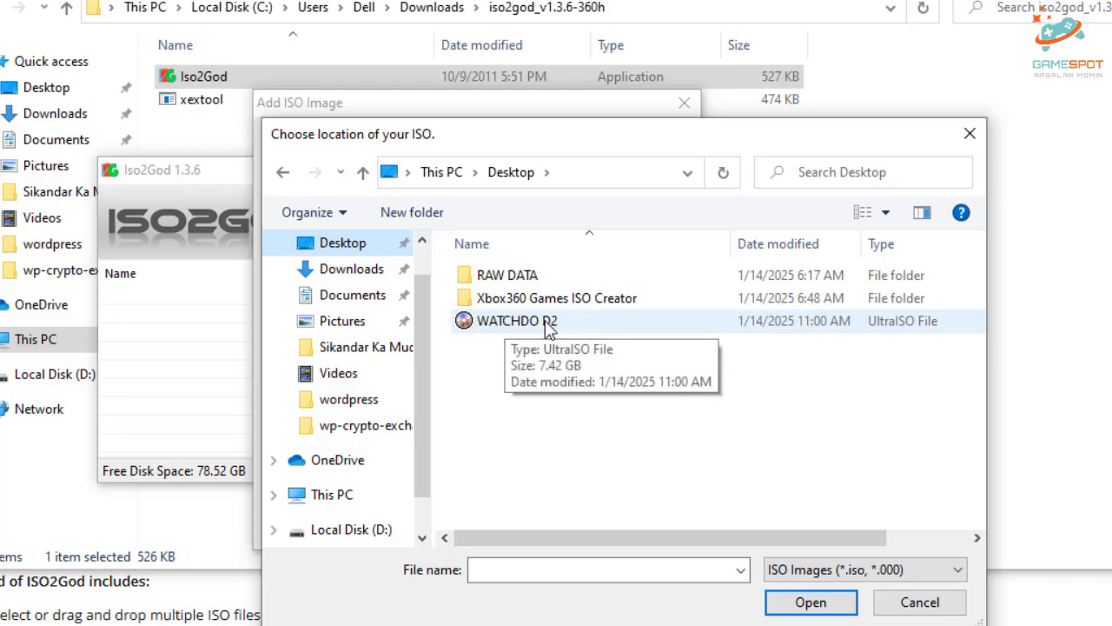
{"action": "left_click", "coordinate": [518, 320]}
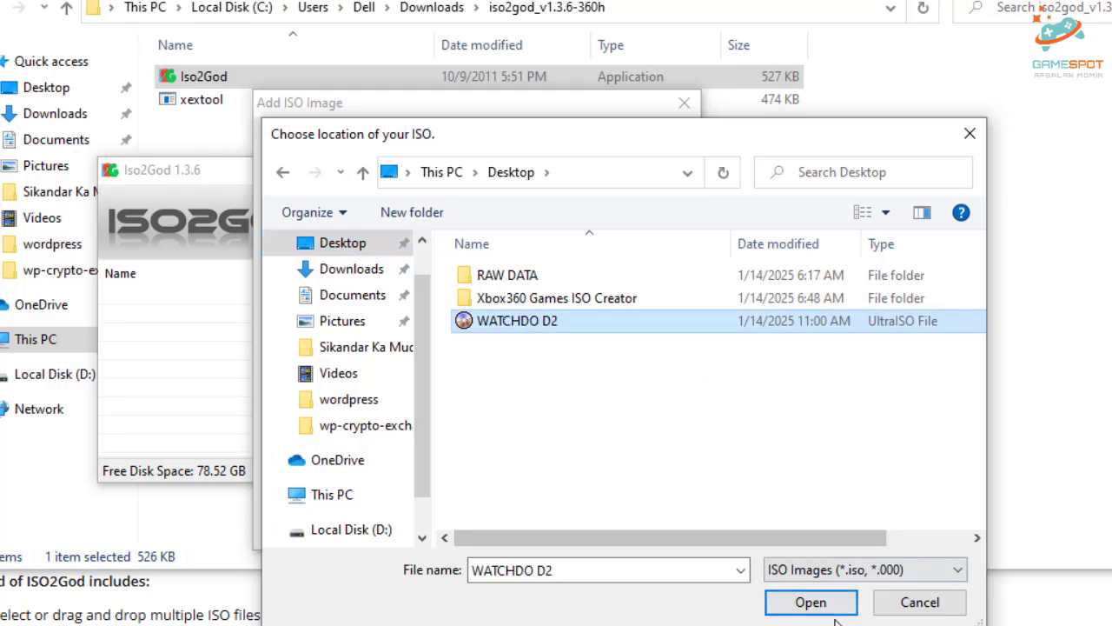
{"action": "left_click", "coordinate": [810, 601]}
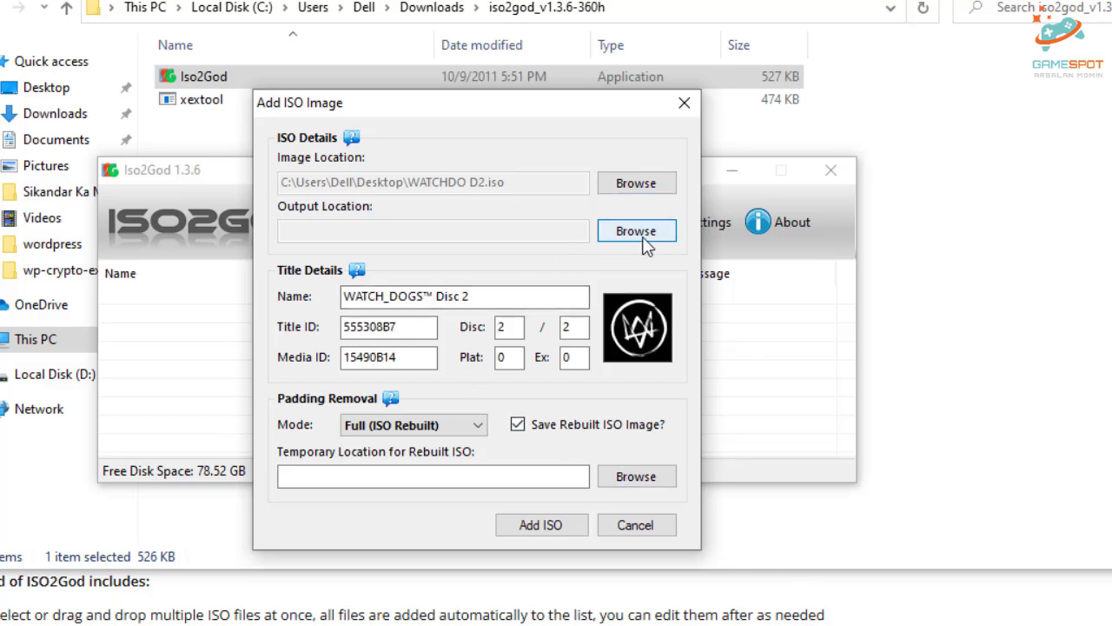
Set output to D:\, temporary location to Desktop, and disable saving the rebuilt ISO.
{"action": "left_click", "coordinate": [637, 230]}
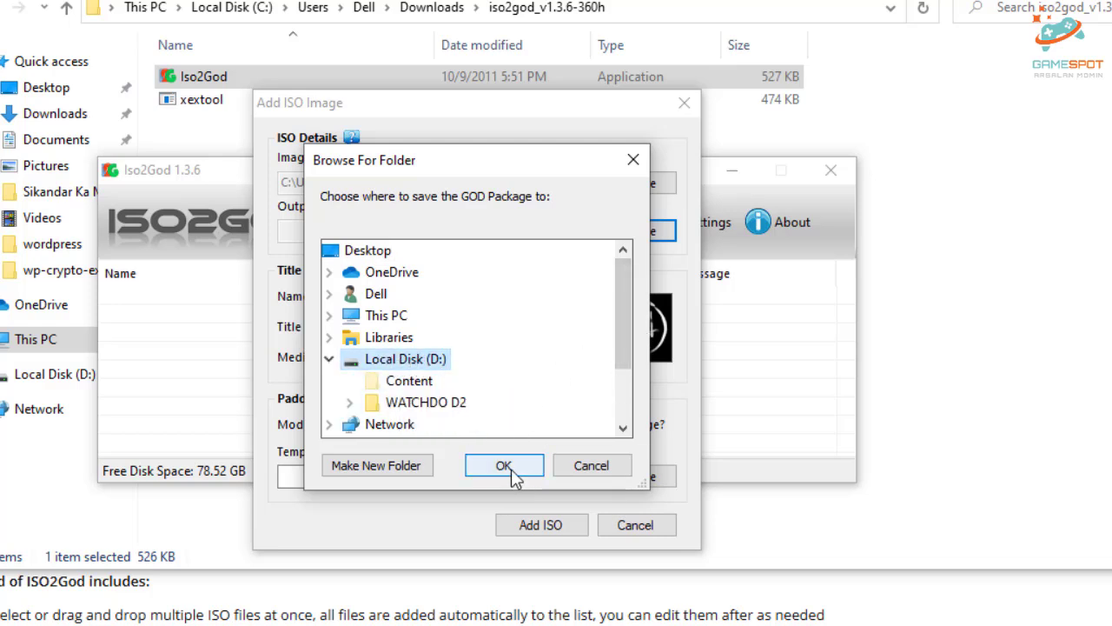
{"action": "left_click", "coordinate": [504, 466]}
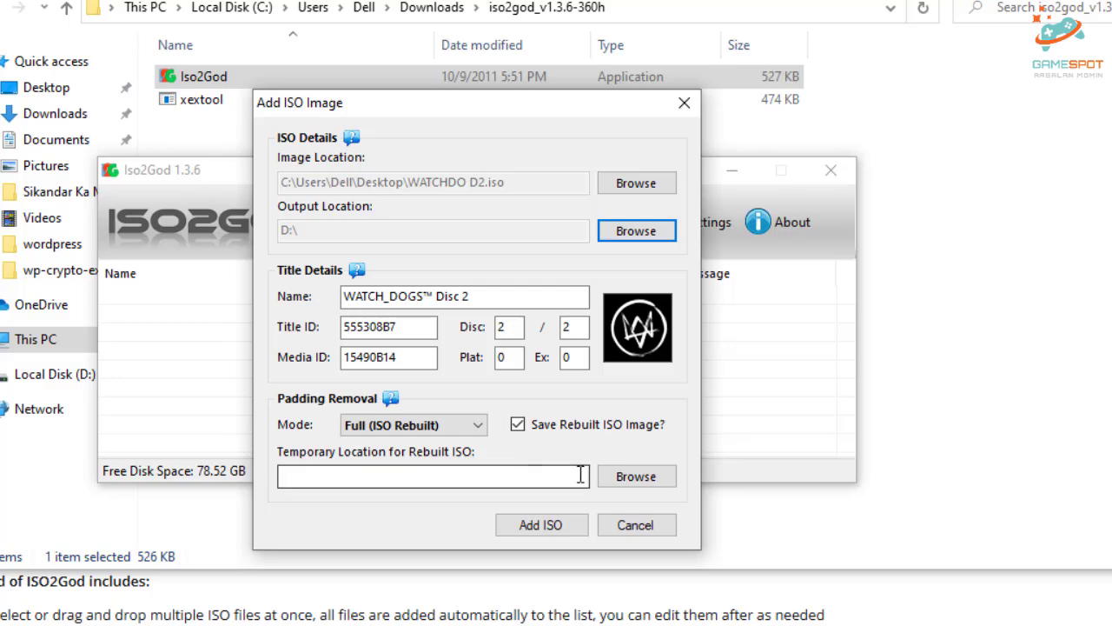
{"action": "left_click", "coordinate": [636, 477]}
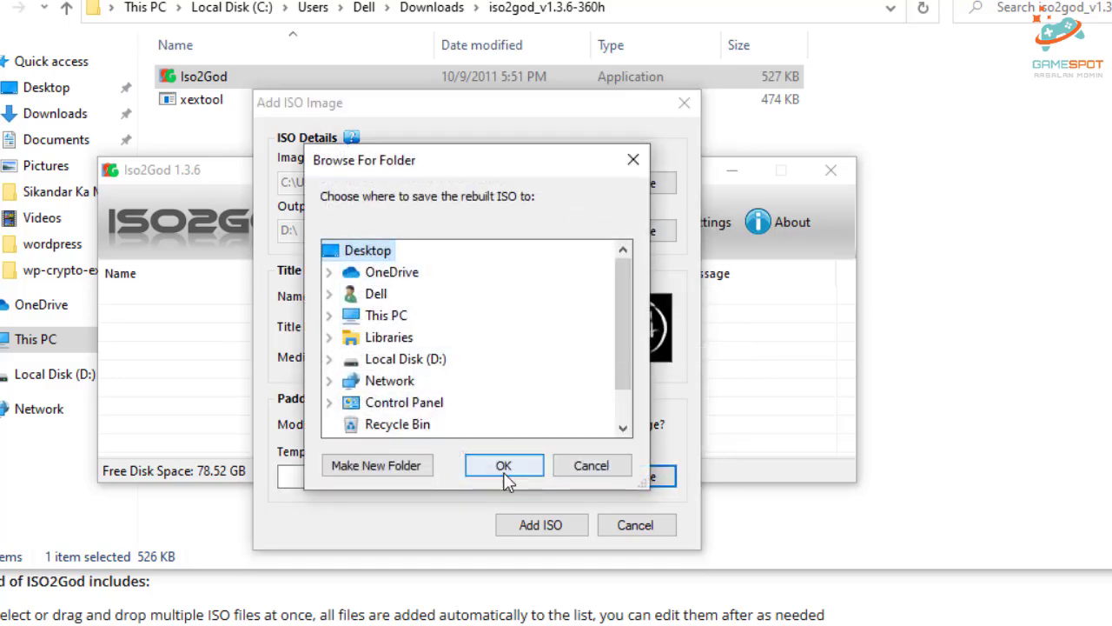
{"action": "left_click", "coordinate": [504, 465]}
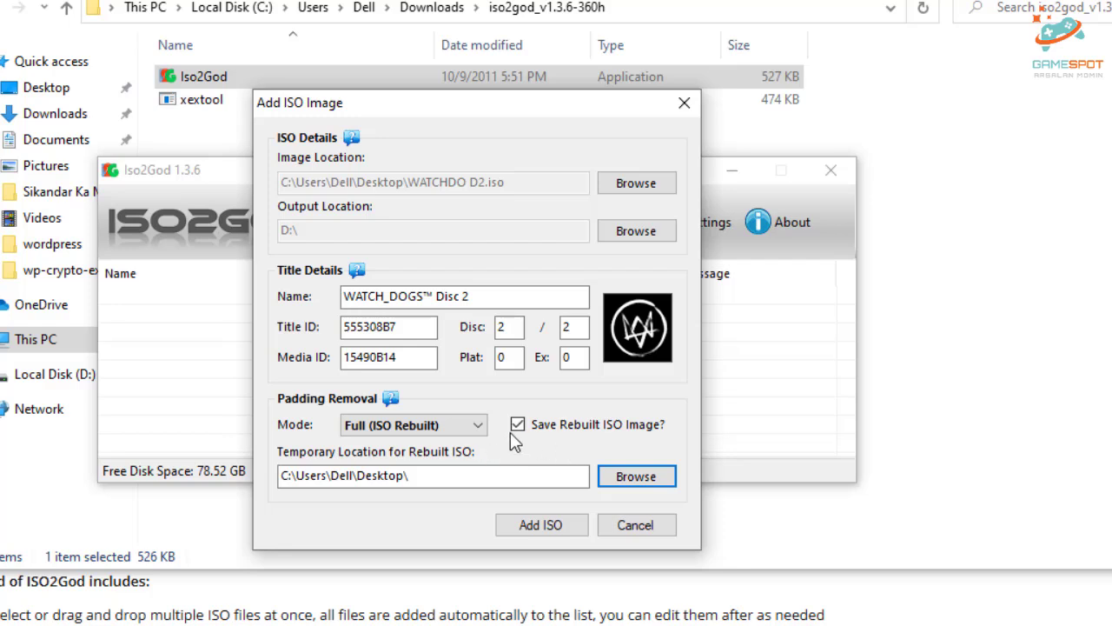
{"action": "left_click", "coordinate": [518, 424]}
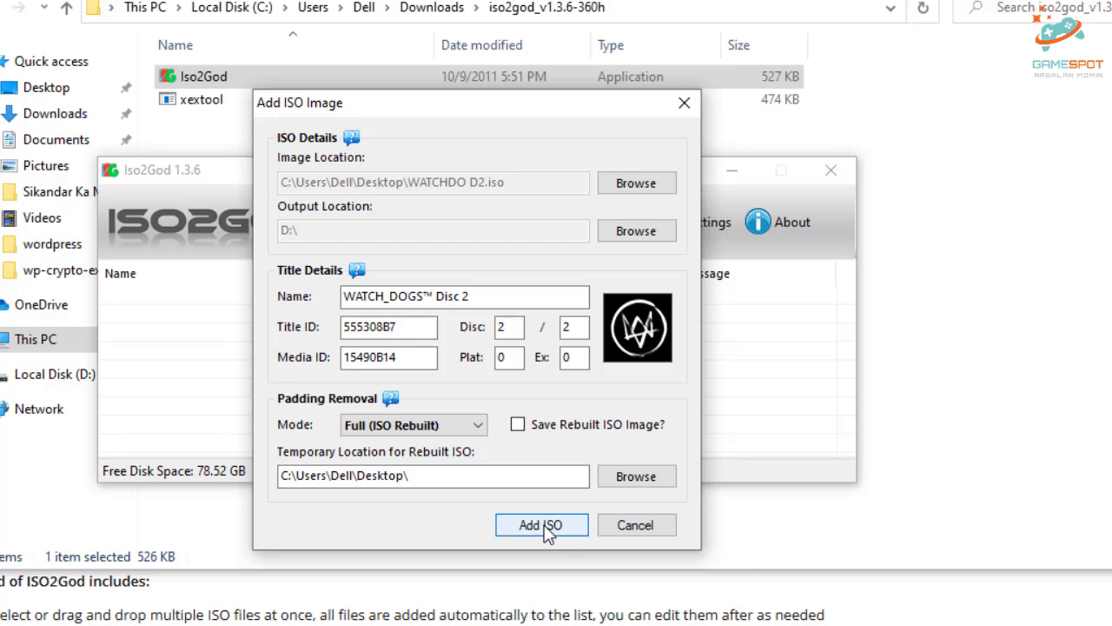
Add WATCH_DOGS Disc 2 to the conversion queue, agreeing to discard the temporary ISO.
{"action": "left_click", "coordinate": [543, 525]}
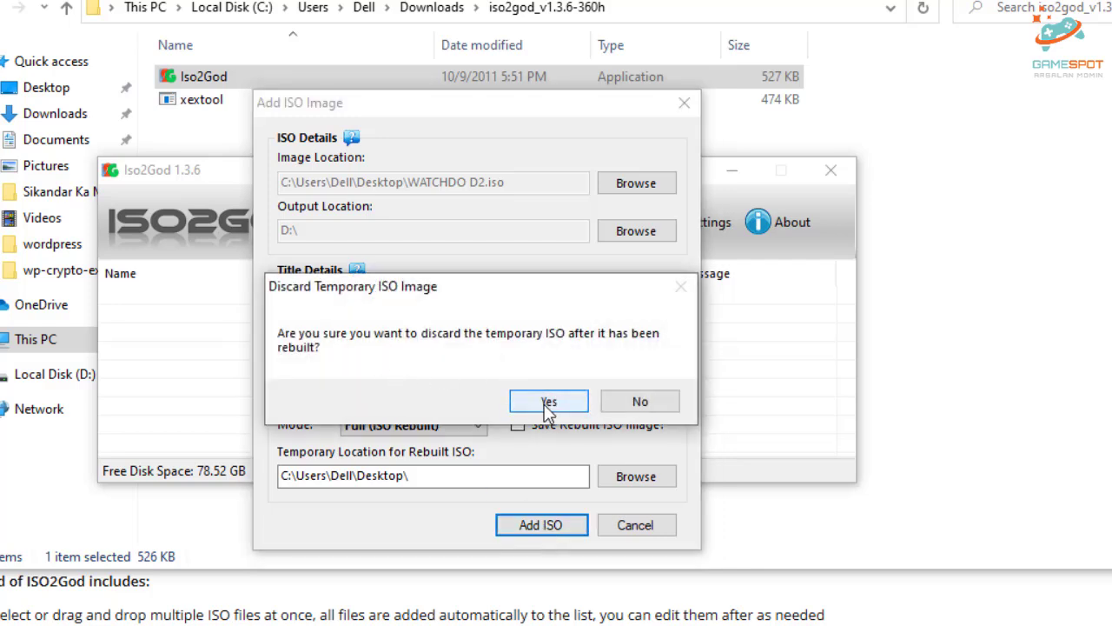
{"action": "left_click", "coordinate": [549, 400]}
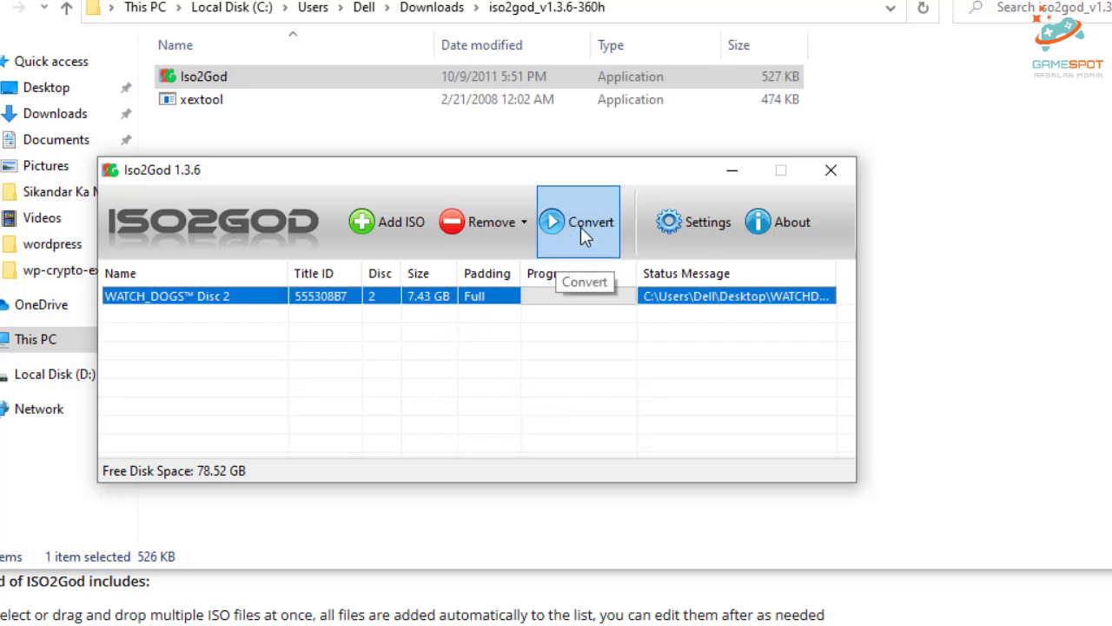
Convert WATCH_DOGS Disc 2 into a GOD package on drive D:.
{"action": "left_click", "coordinate": [577, 223]}
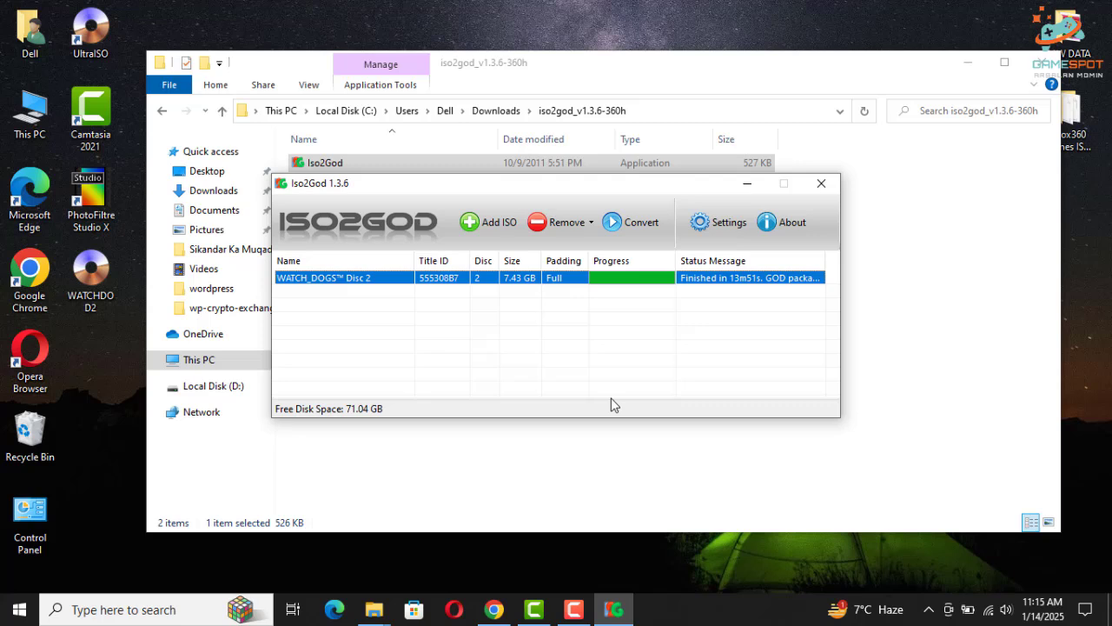
{"action": "mouse_move", "coordinate": [640, 327]}
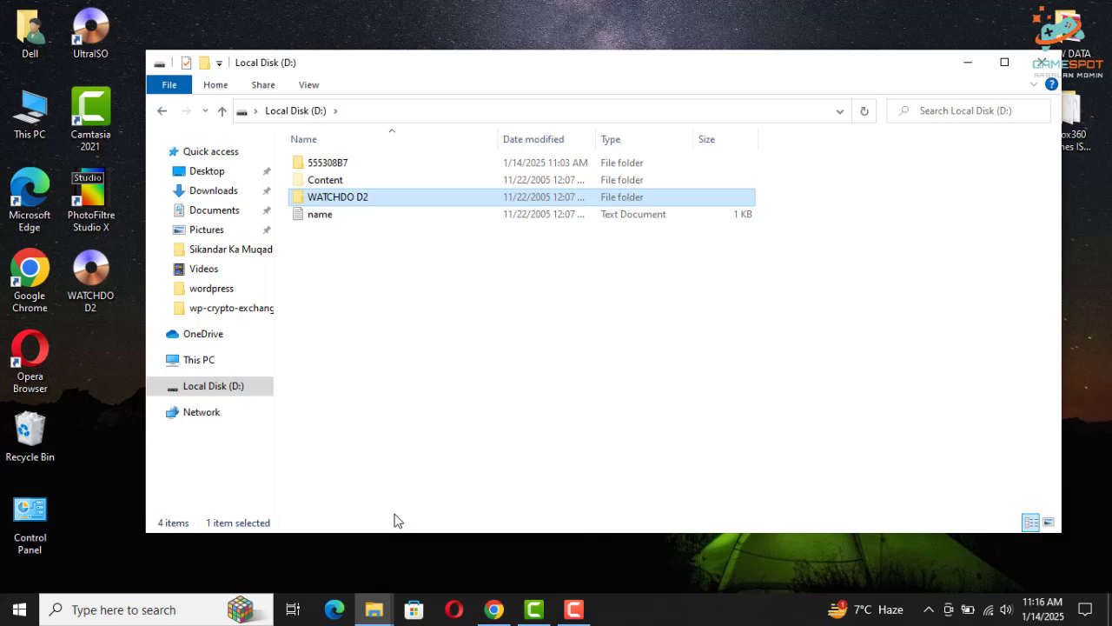
Leave the drive D: window showing the 555308B7 folder and move to the Xbox 360 dashboard.
{"action": "key", "text": "Delete"}
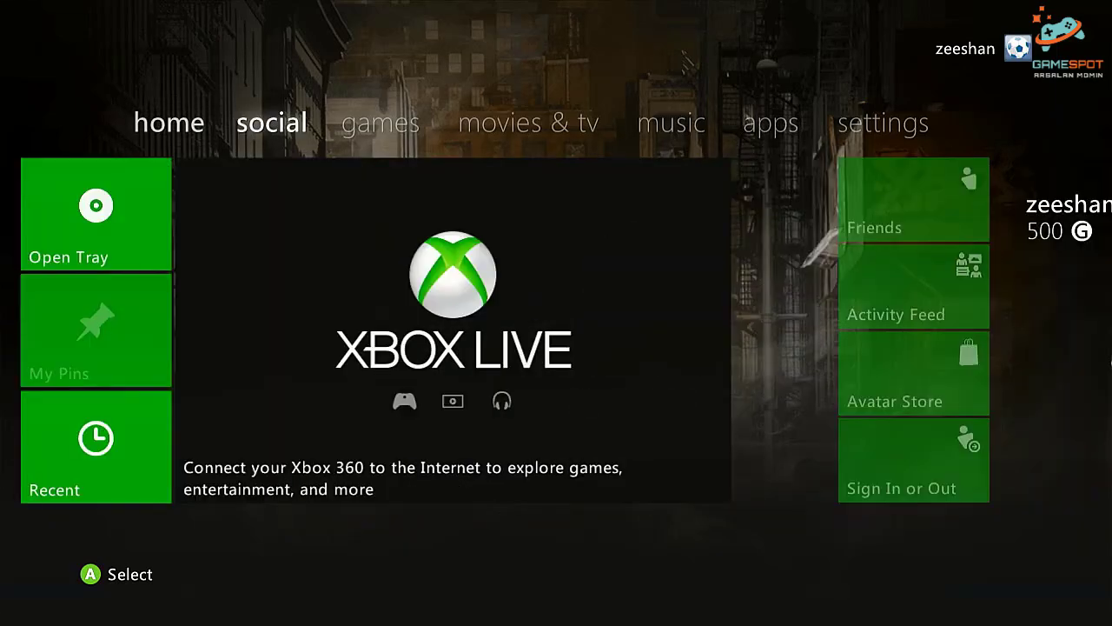
Start XexMenu on the console and browse Usb0 showing the 555308B7 folder.
{"action": "left_click", "coordinate": [379, 122]}
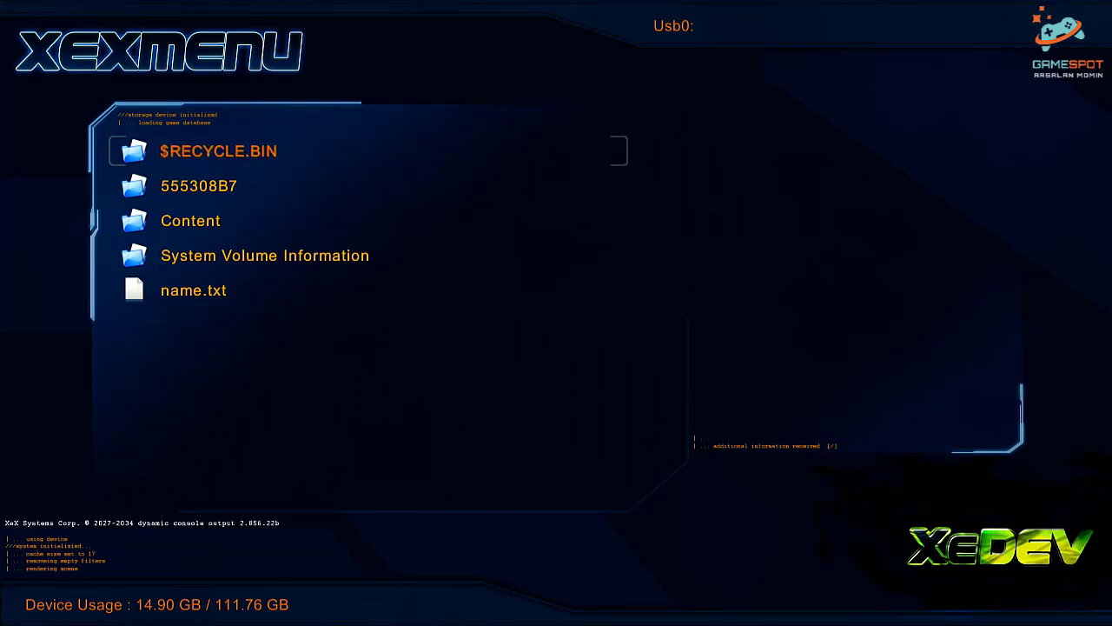
{"action": "key", "text": "Down"}
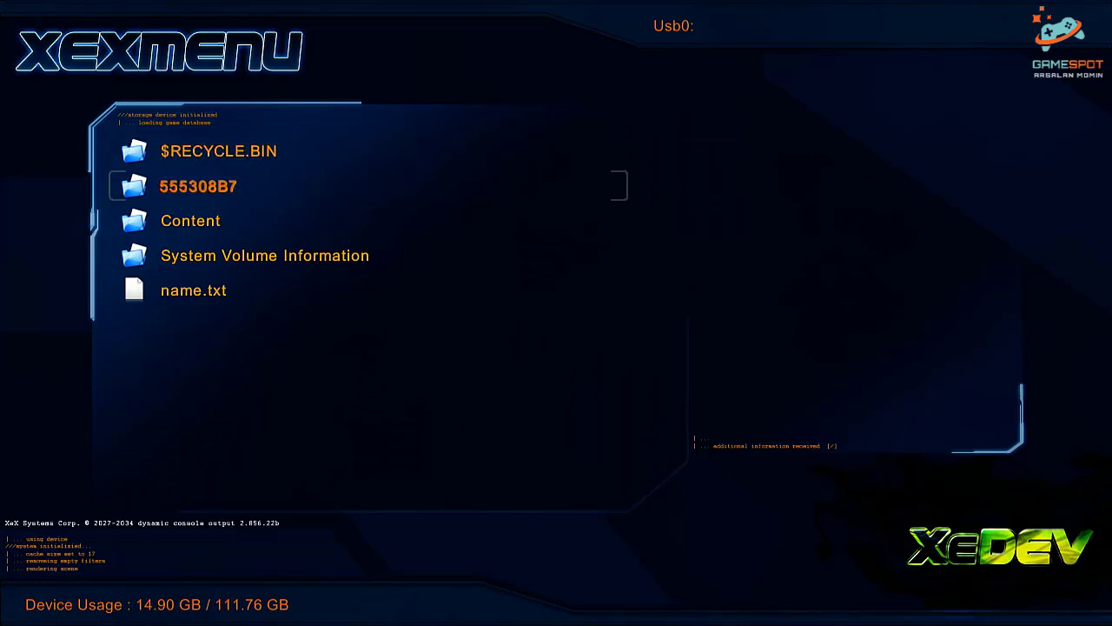
{"action": "left_click", "coordinate": [198, 186]}
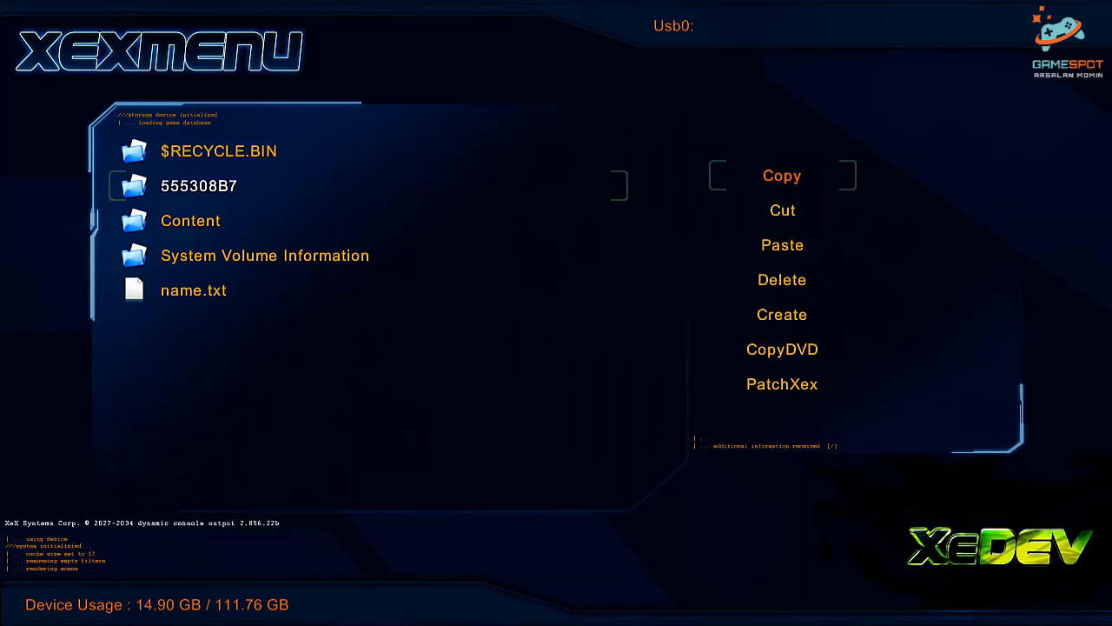
{"action": "left_click", "coordinate": [782, 176]}
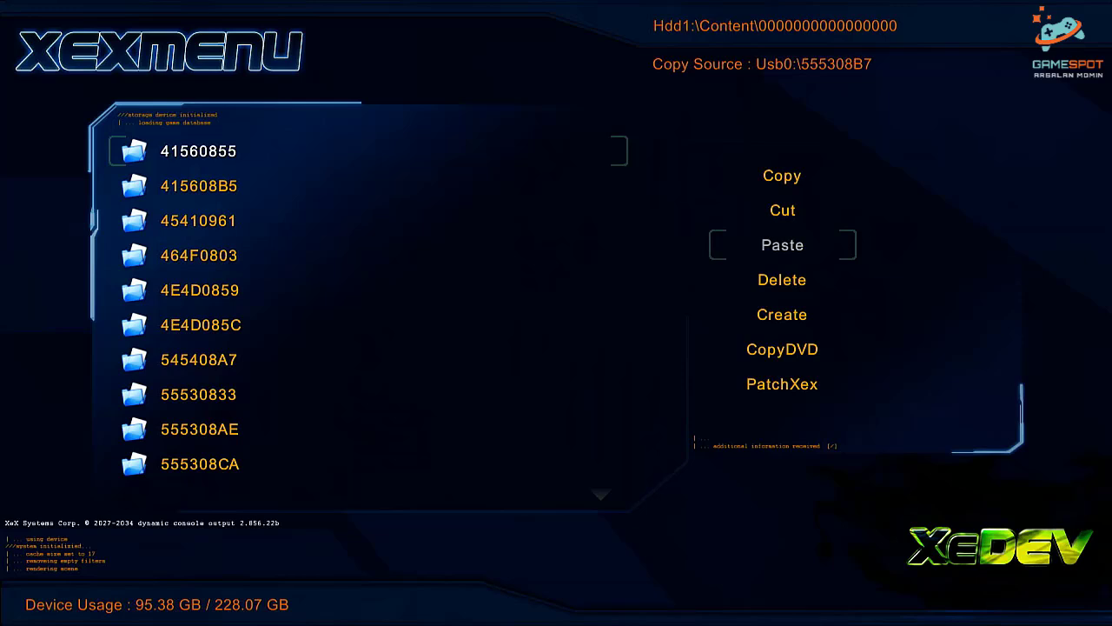
{"action": "left_click", "coordinate": [782, 243]}
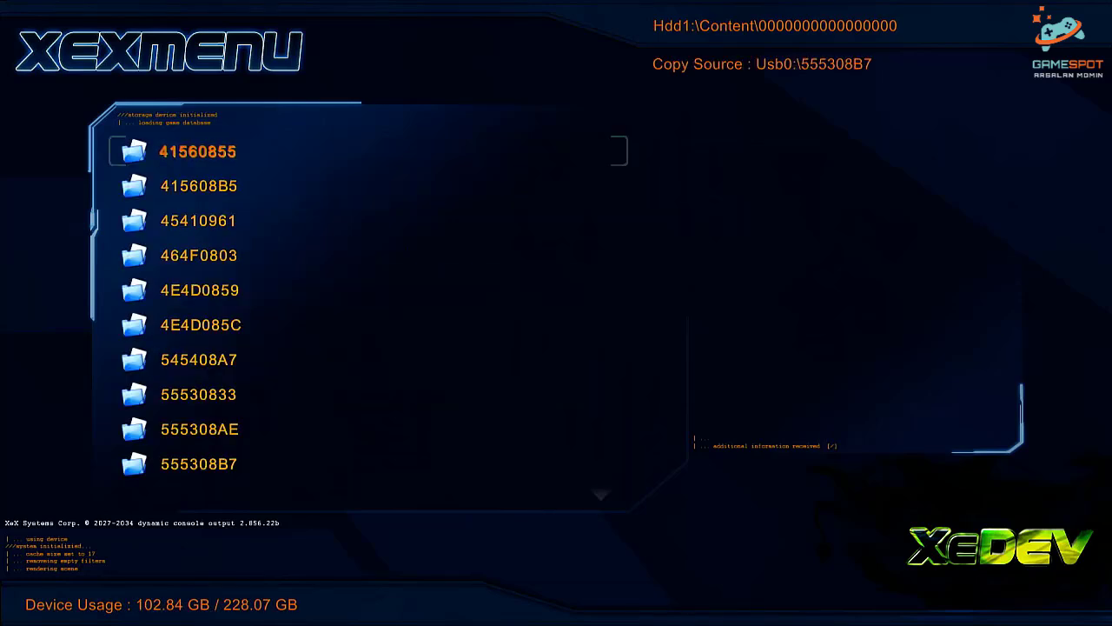
{"action": "key", "text": "down"}
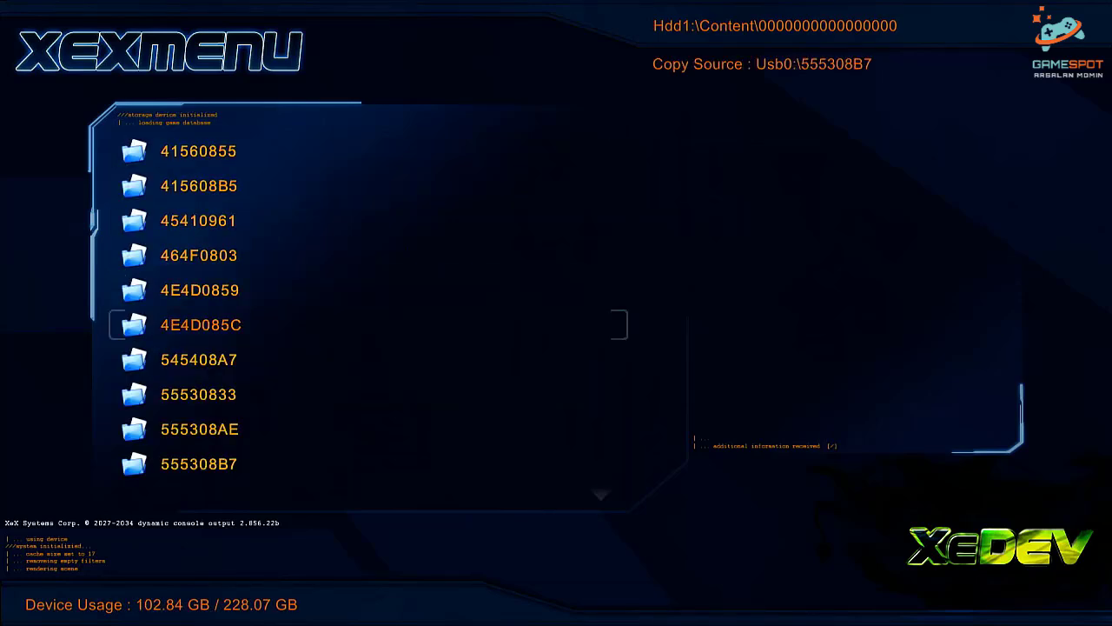
{"action": "scroll", "scroll_direction": "down", "scroll_amount": 3}
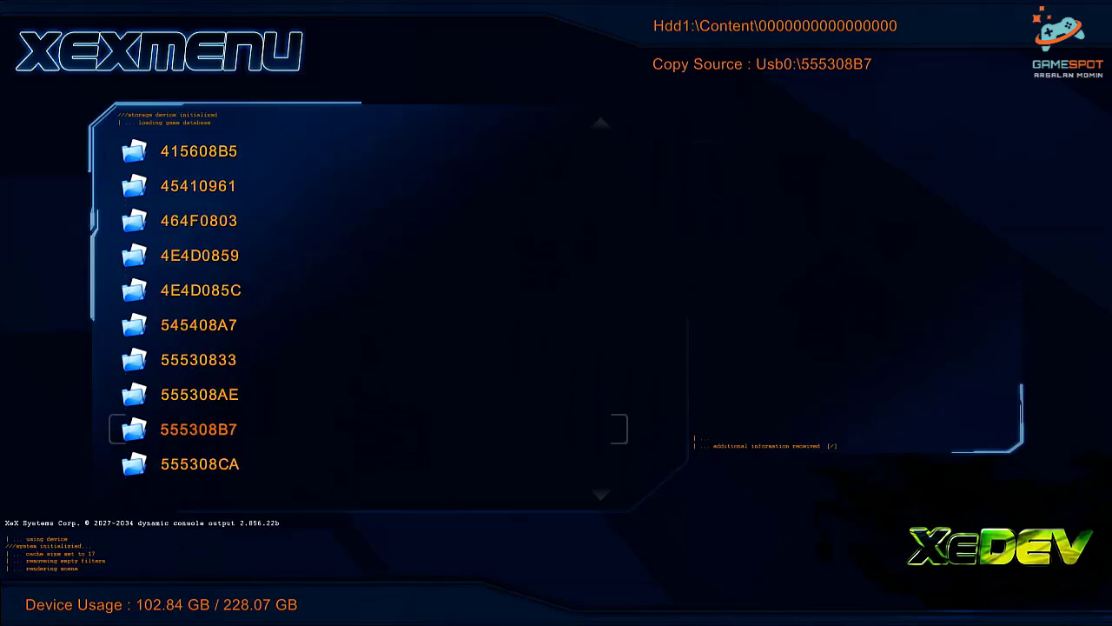